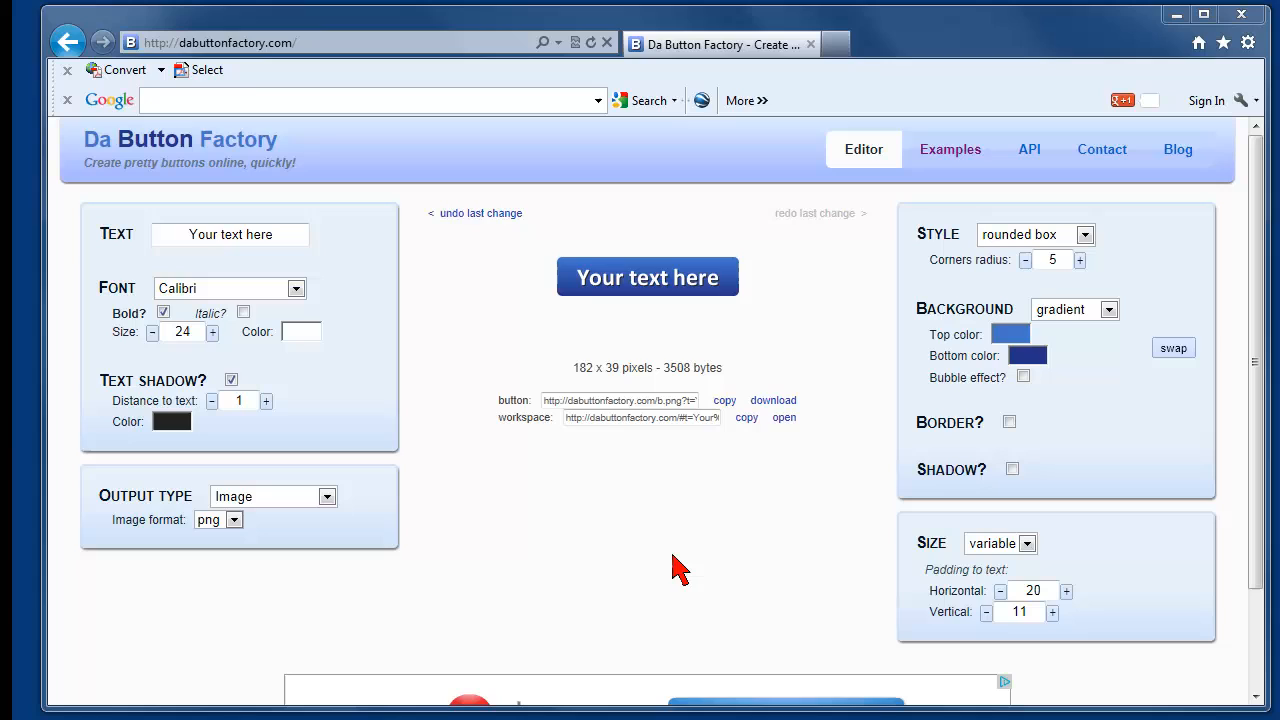
mouse_move(656, 537)
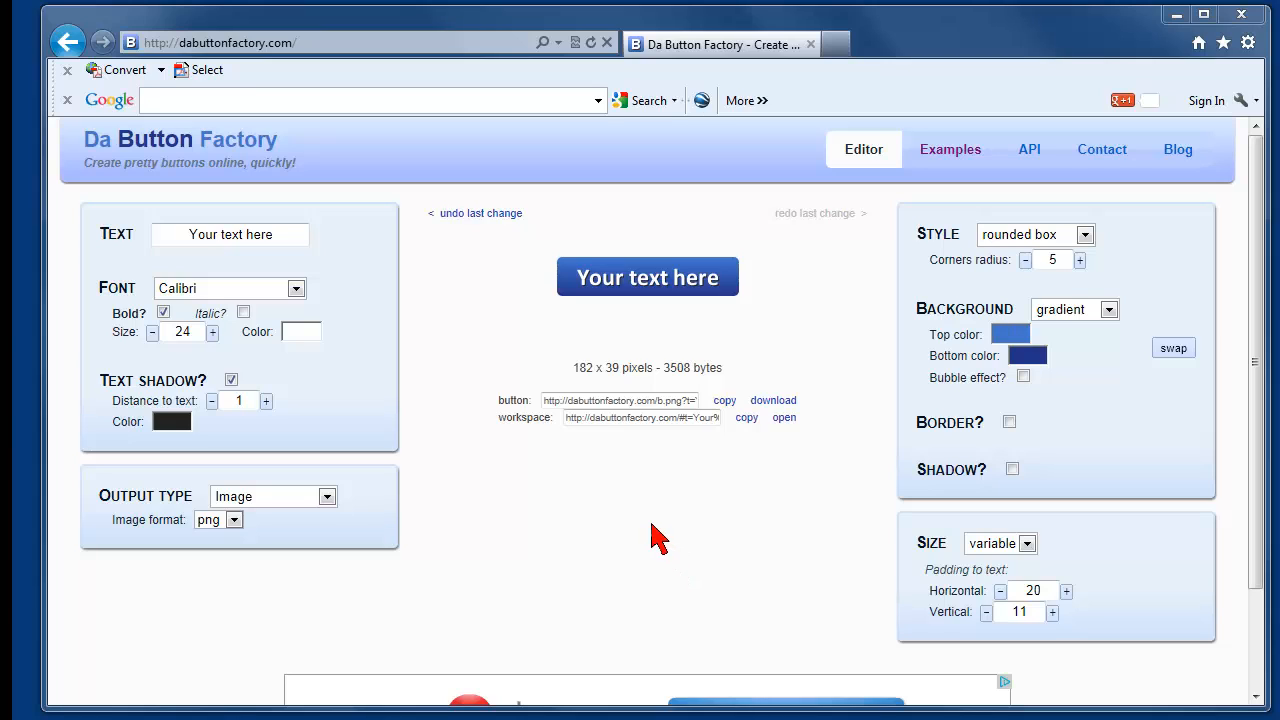
mouse_move(590, 315)
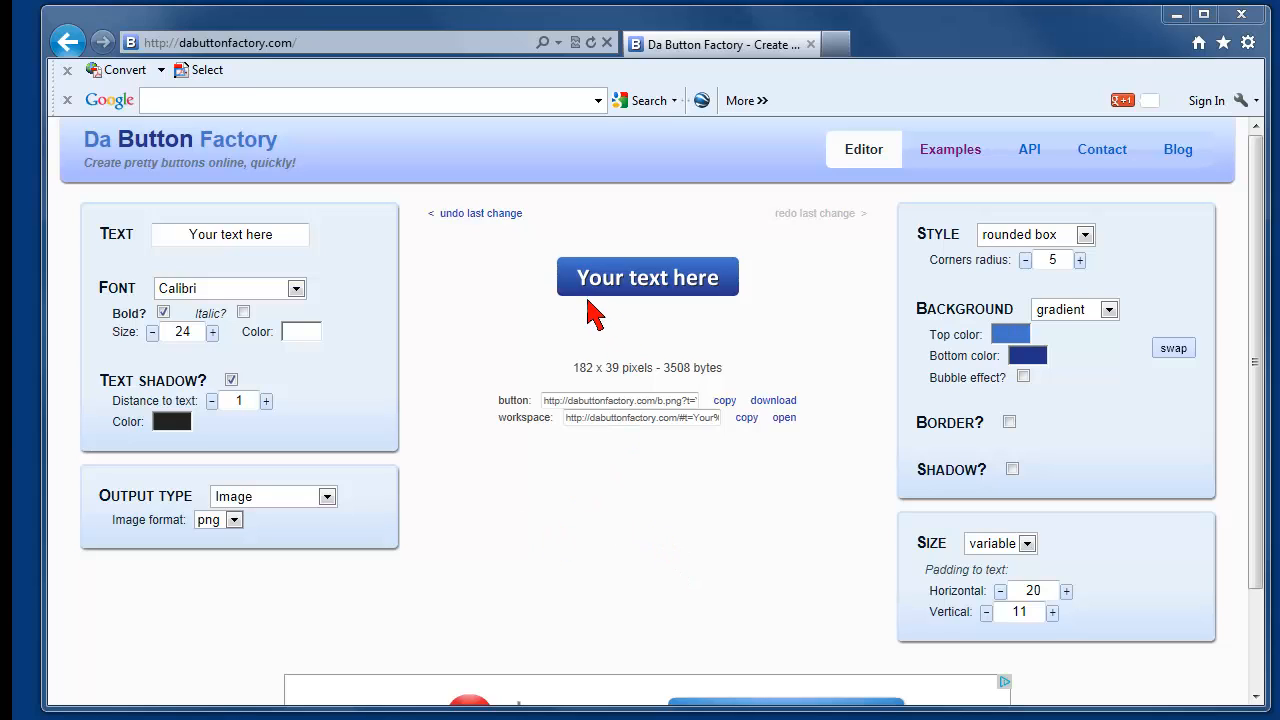
mouse_move(542, 315)
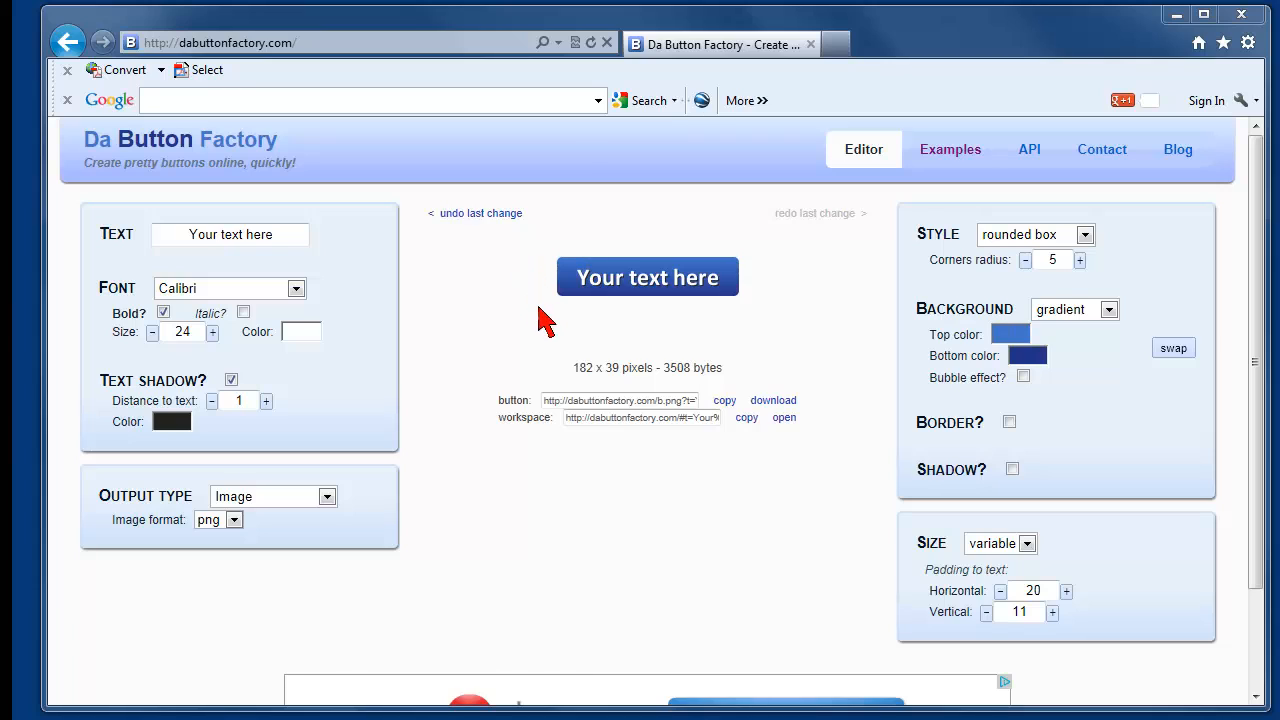
mouse_move(628, 318)
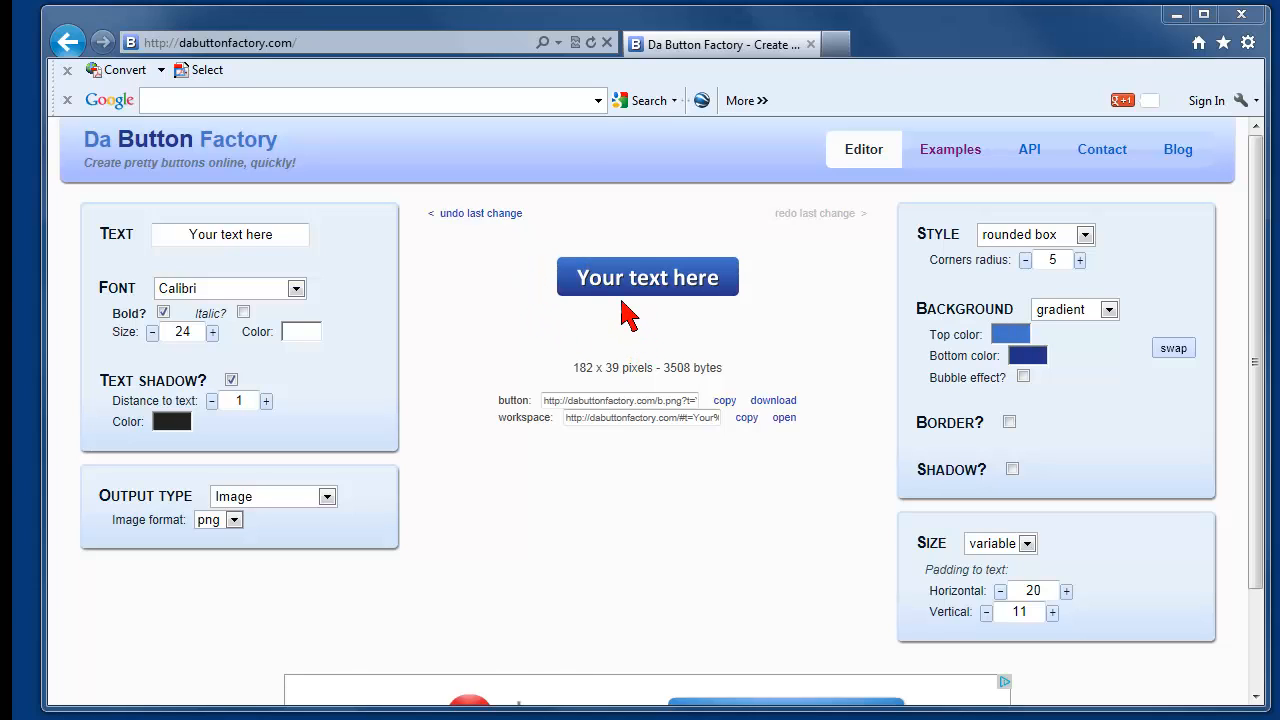
- Replace the default button label with 'Download My eBook'
left_click(230, 234)
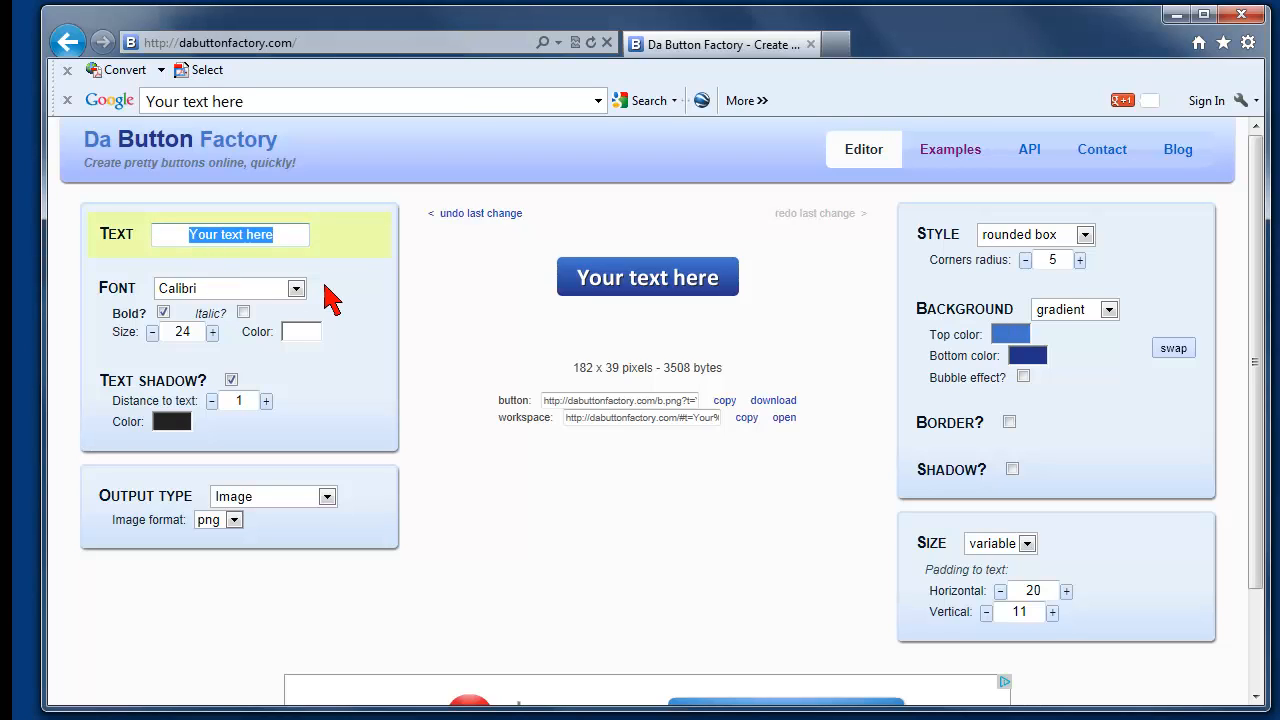
type("Do")
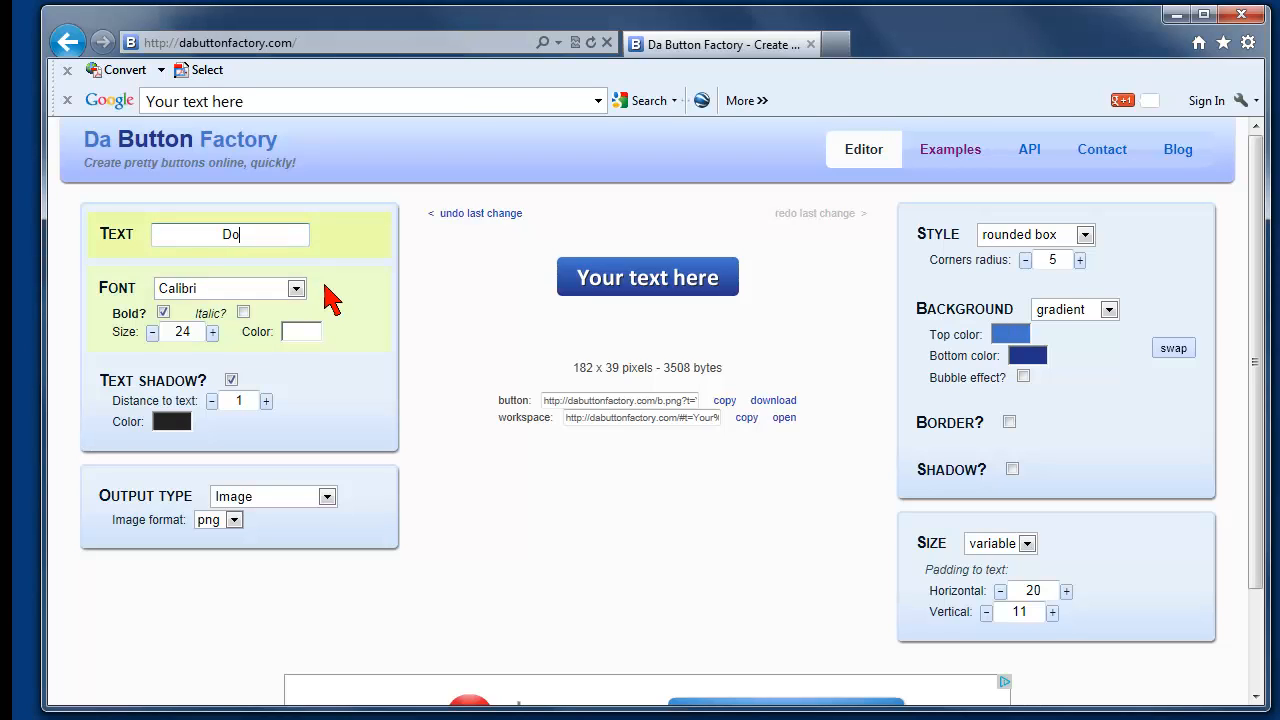
type("nload My eB")
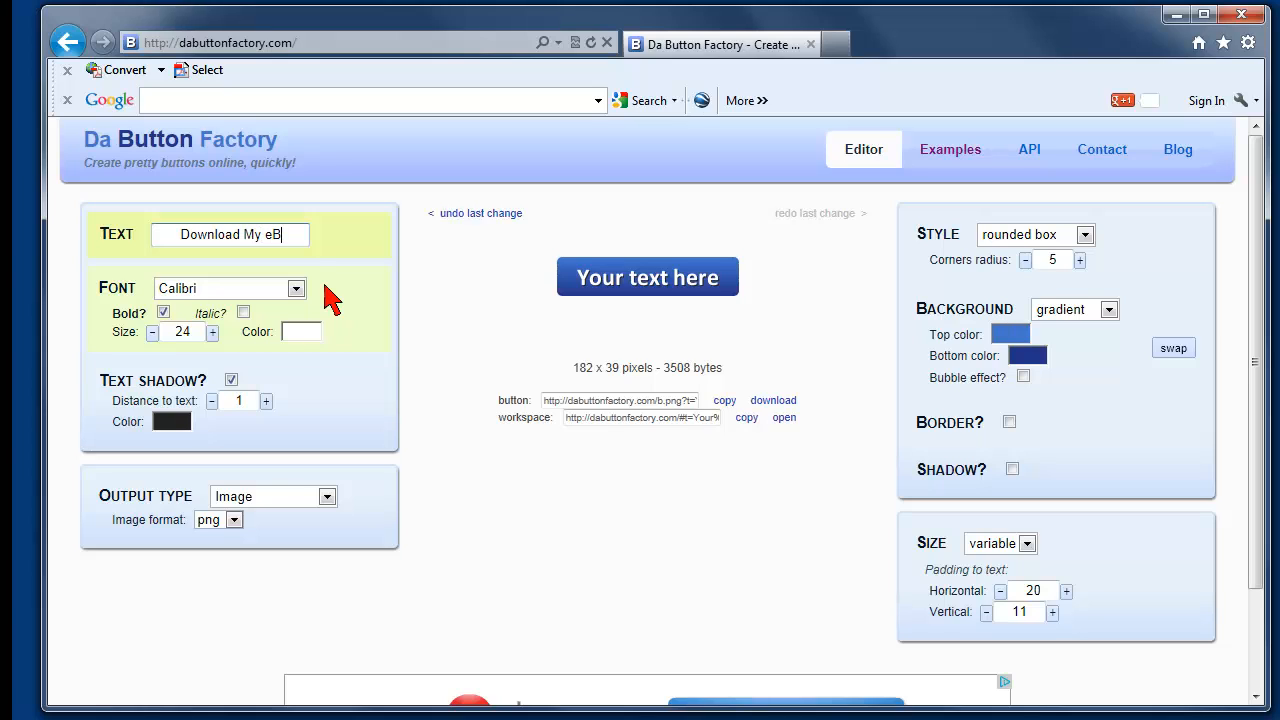
type("ook")
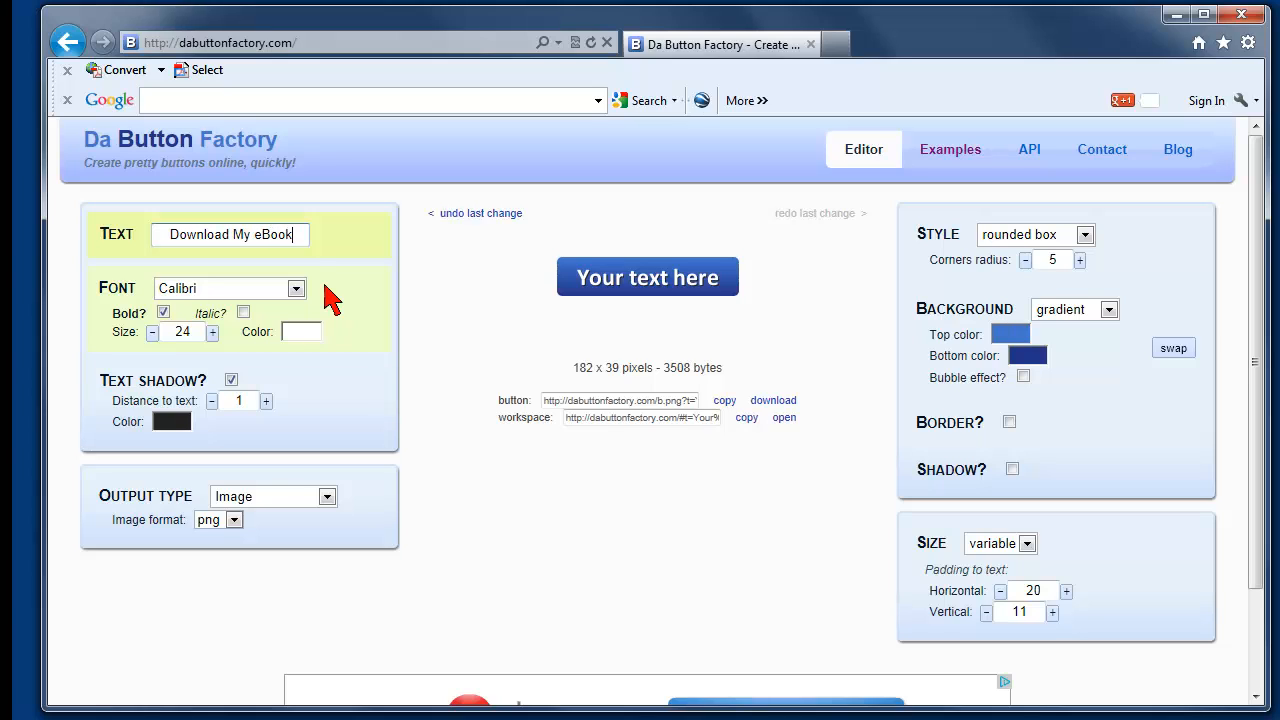
mouse_move(297, 348)
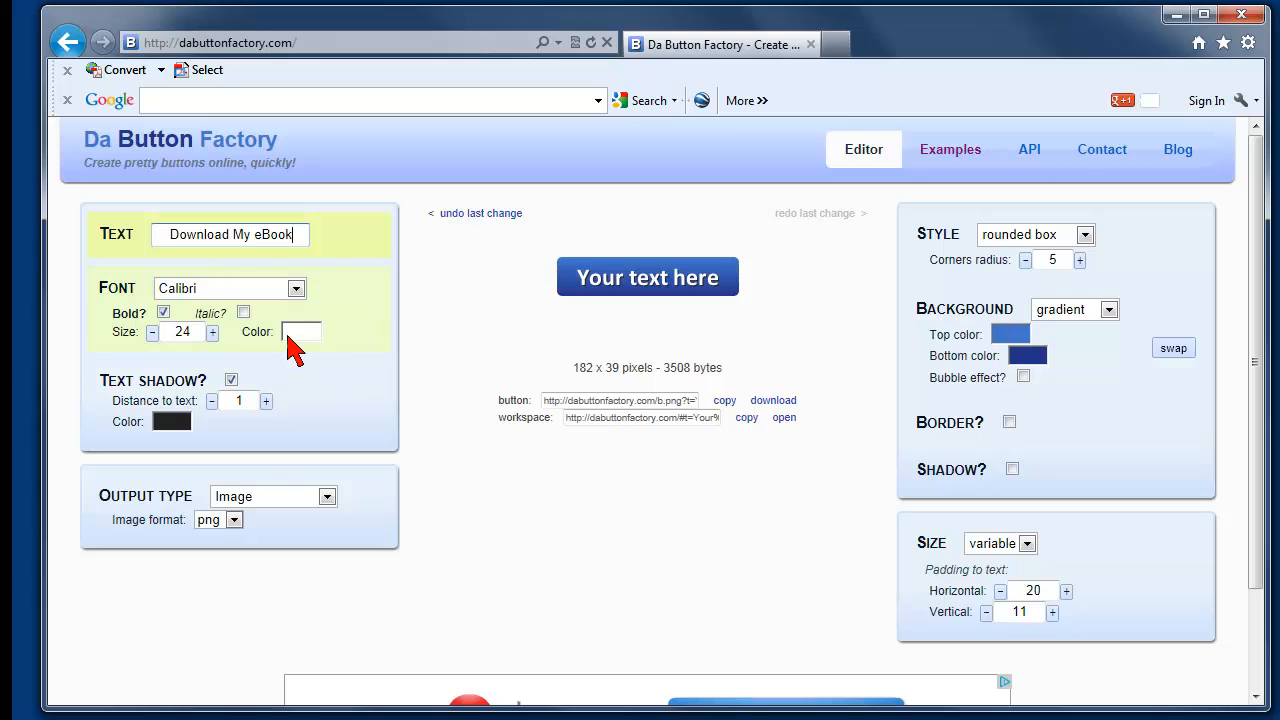
mouse_move(203, 313)
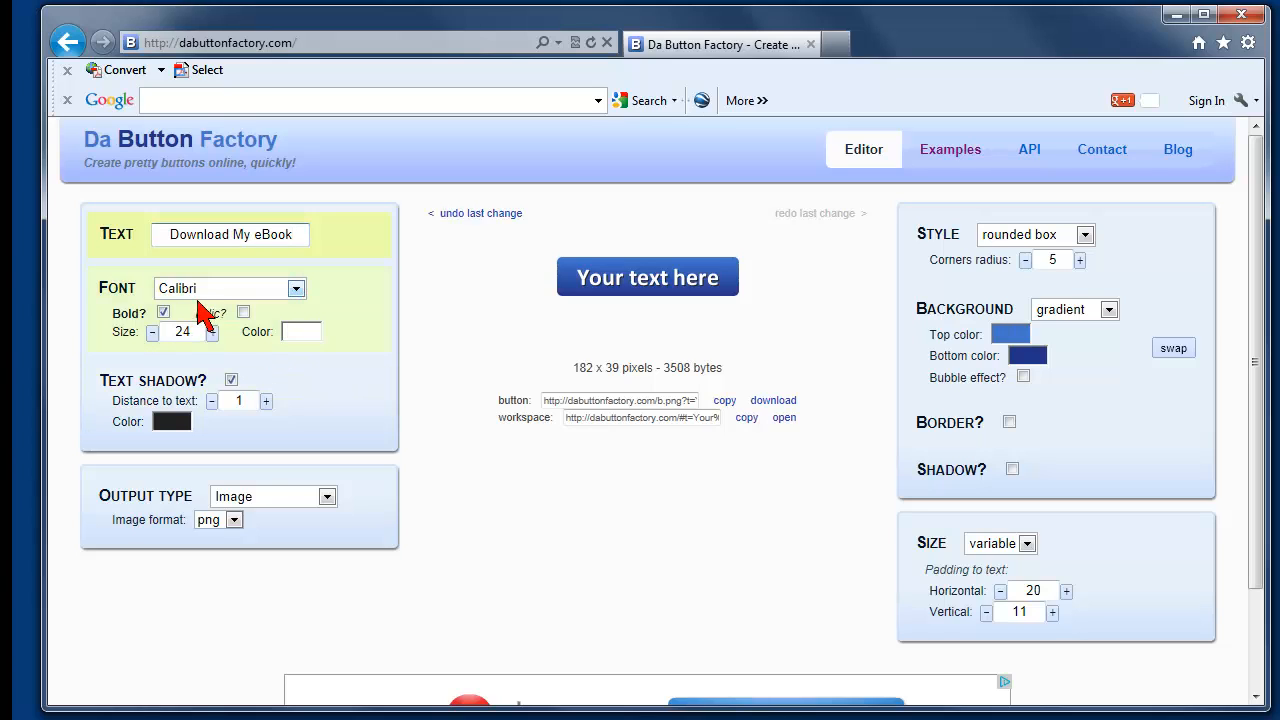
mouse_move(210, 305)
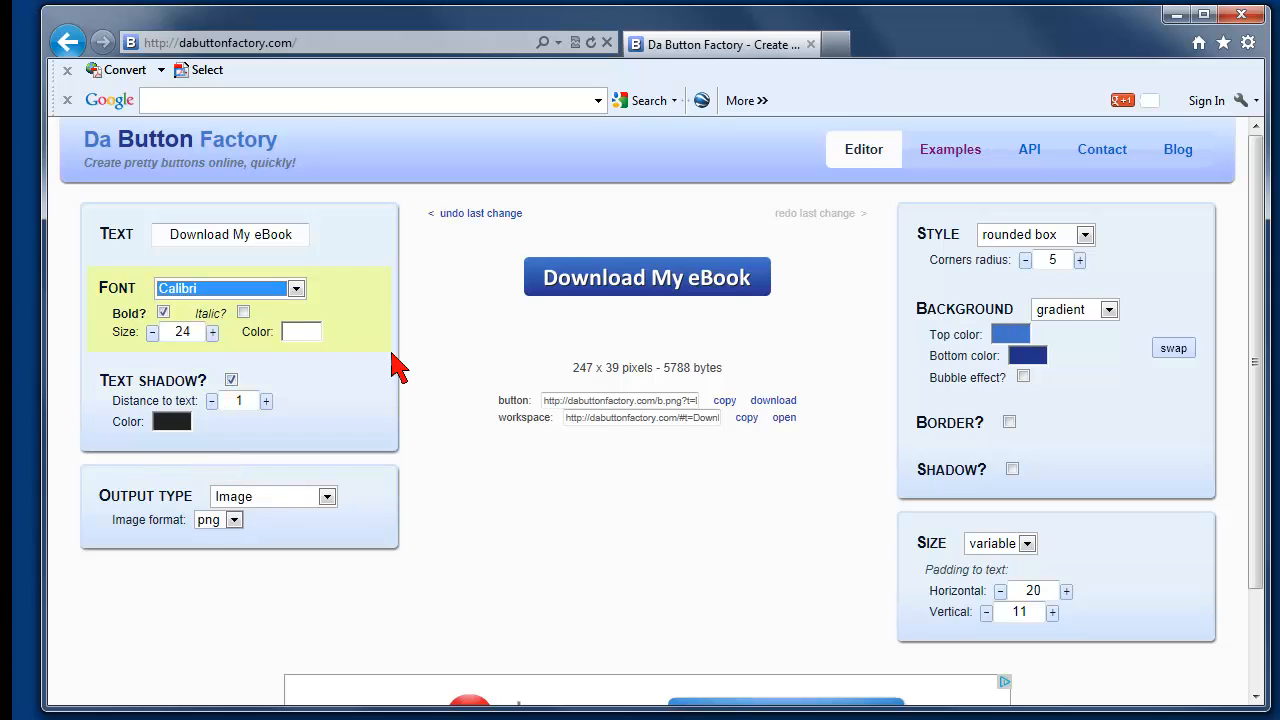
mouse_move(352, 405)
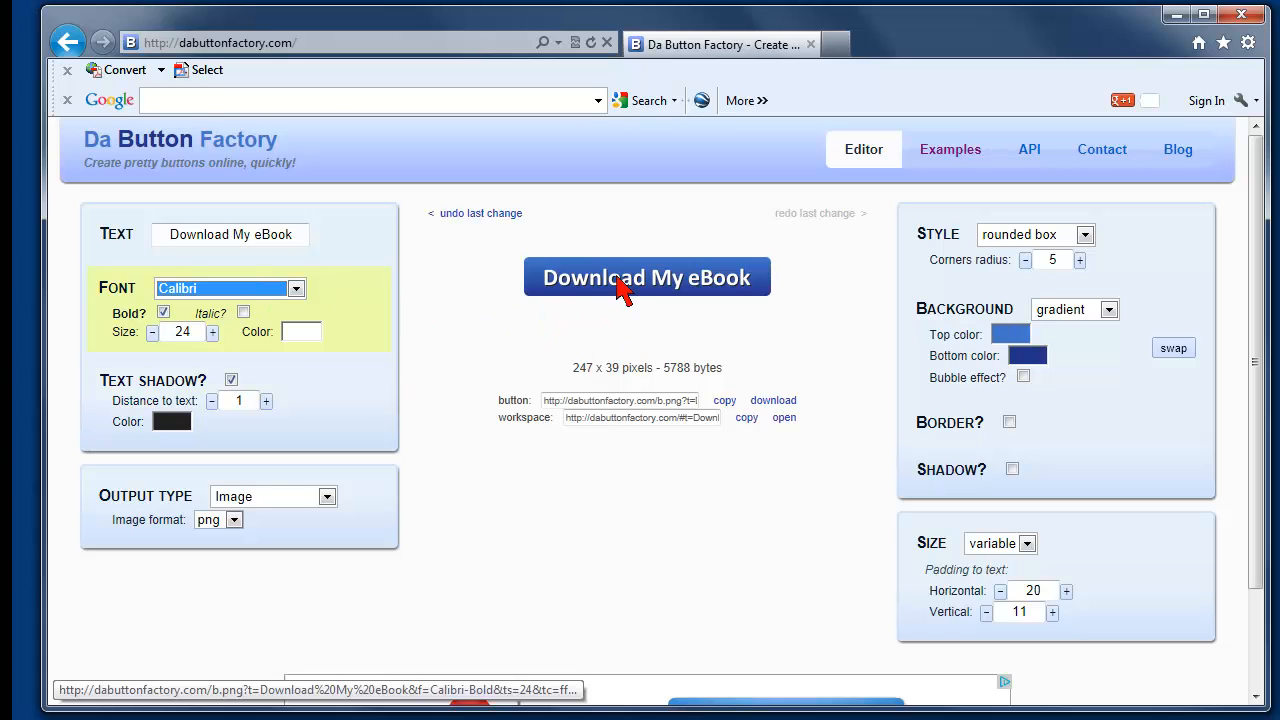
mouse_move(588, 327)
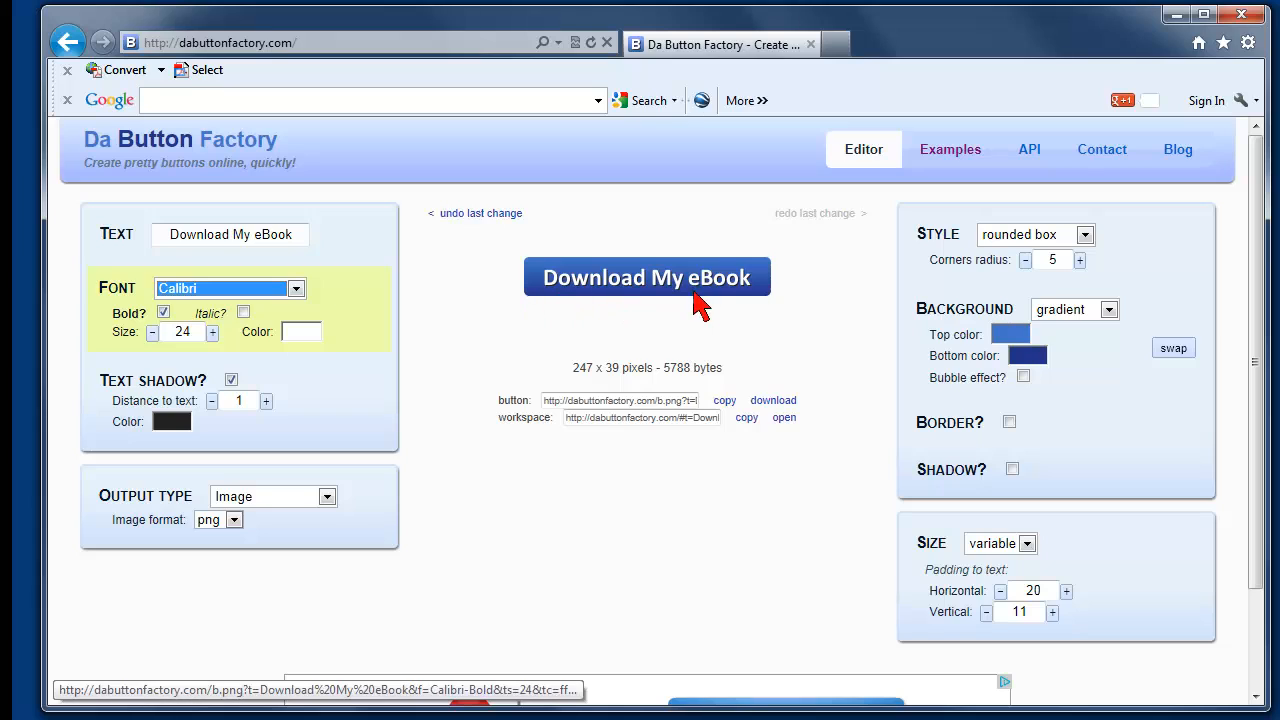
mouse_move(518, 380)
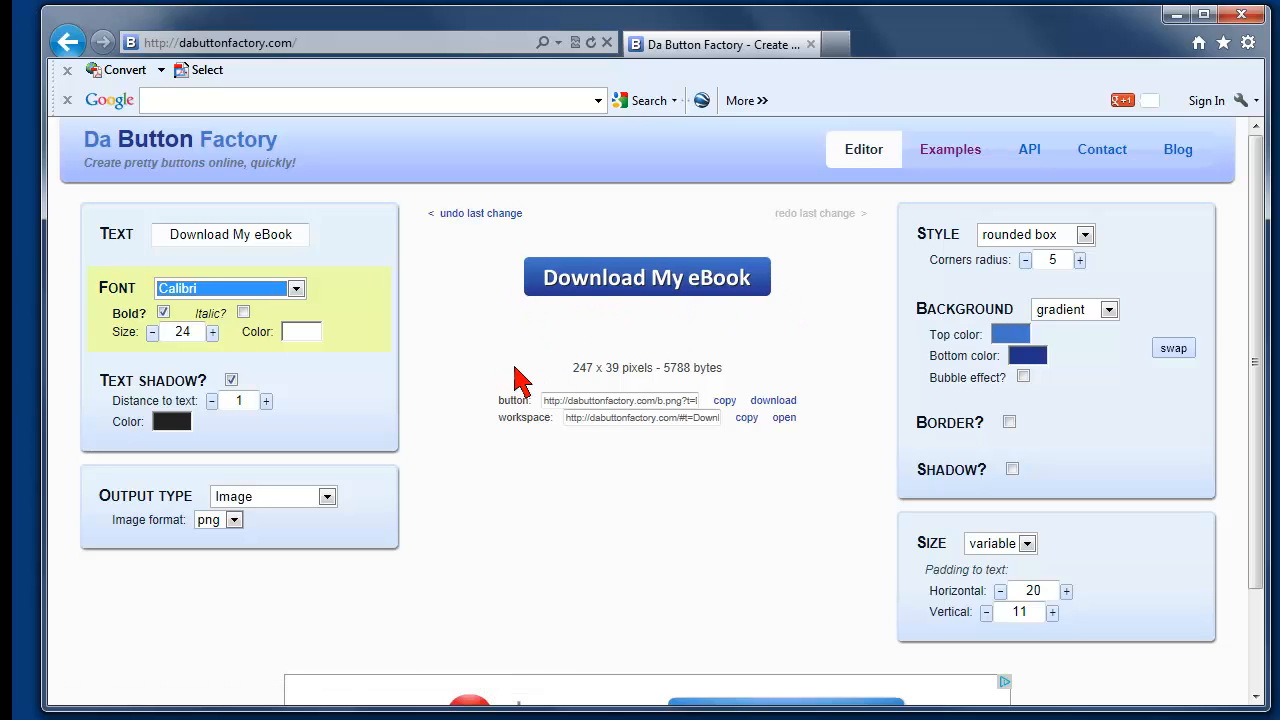
mouse_move(137, 332)
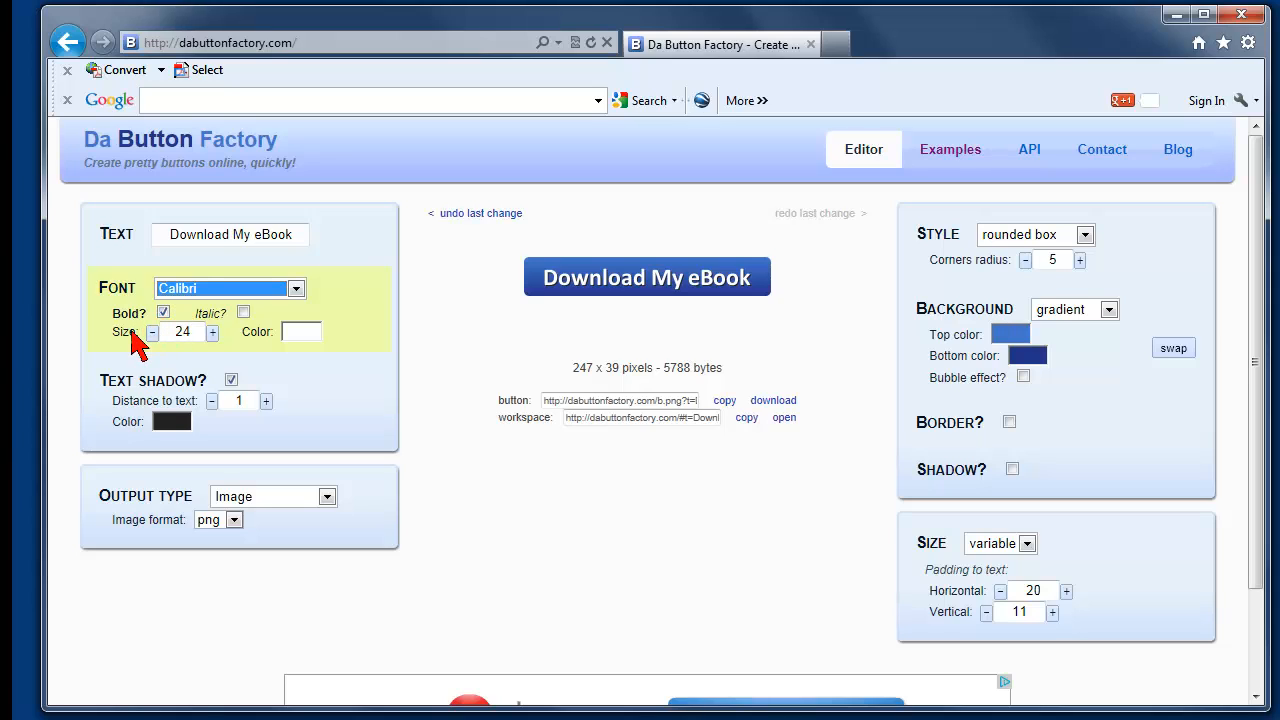
mouse_move(142, 330)
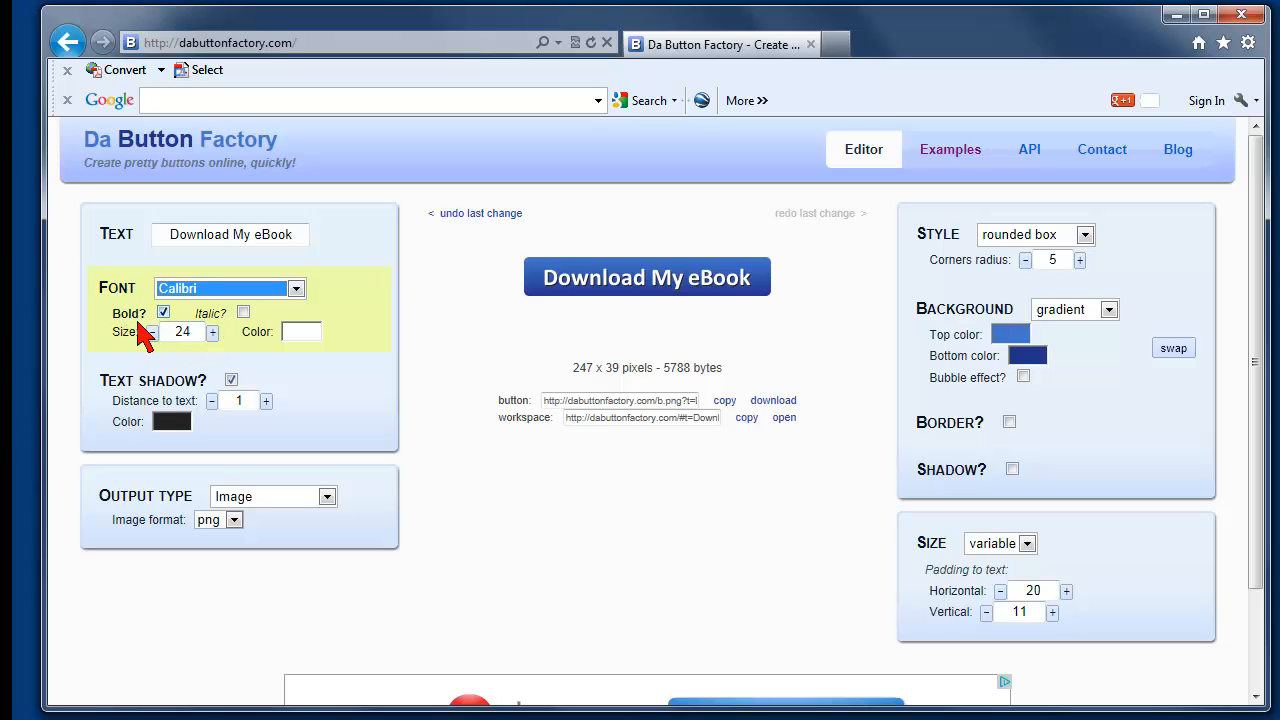
- Toggle bold off and back on, then try italic and leave it off
left_click(163, 311)
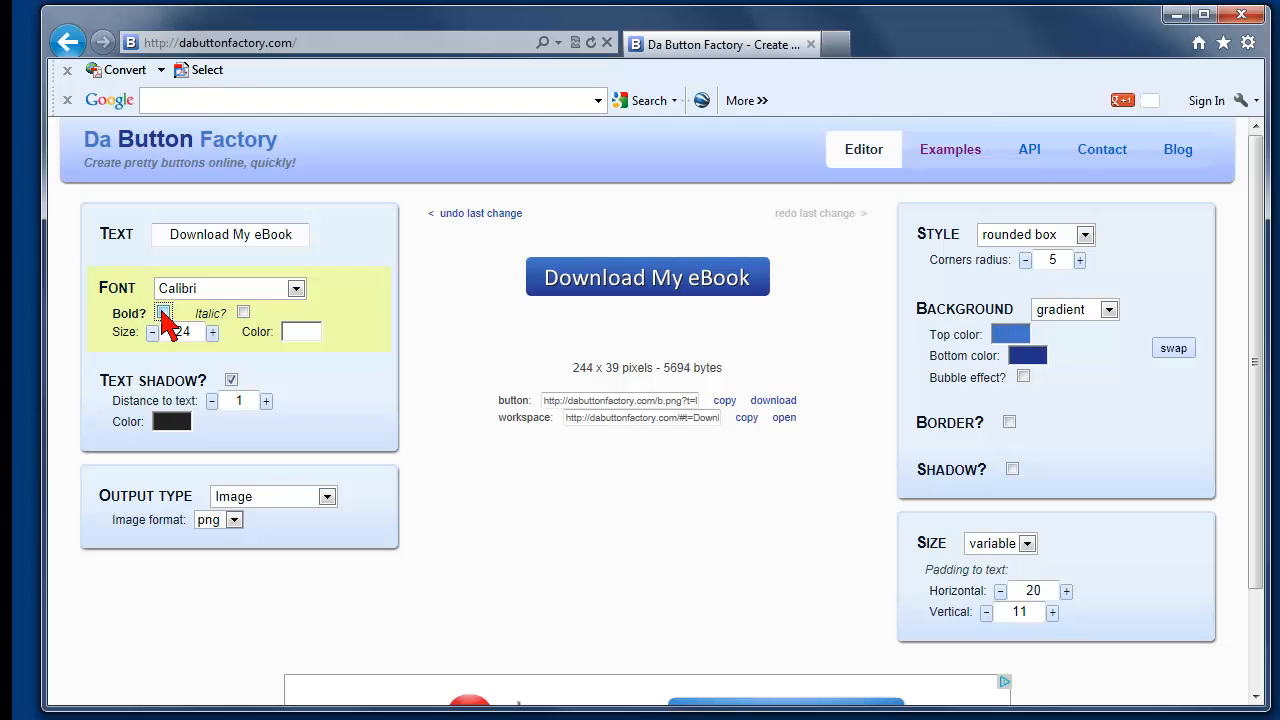
left_click(163, 312)
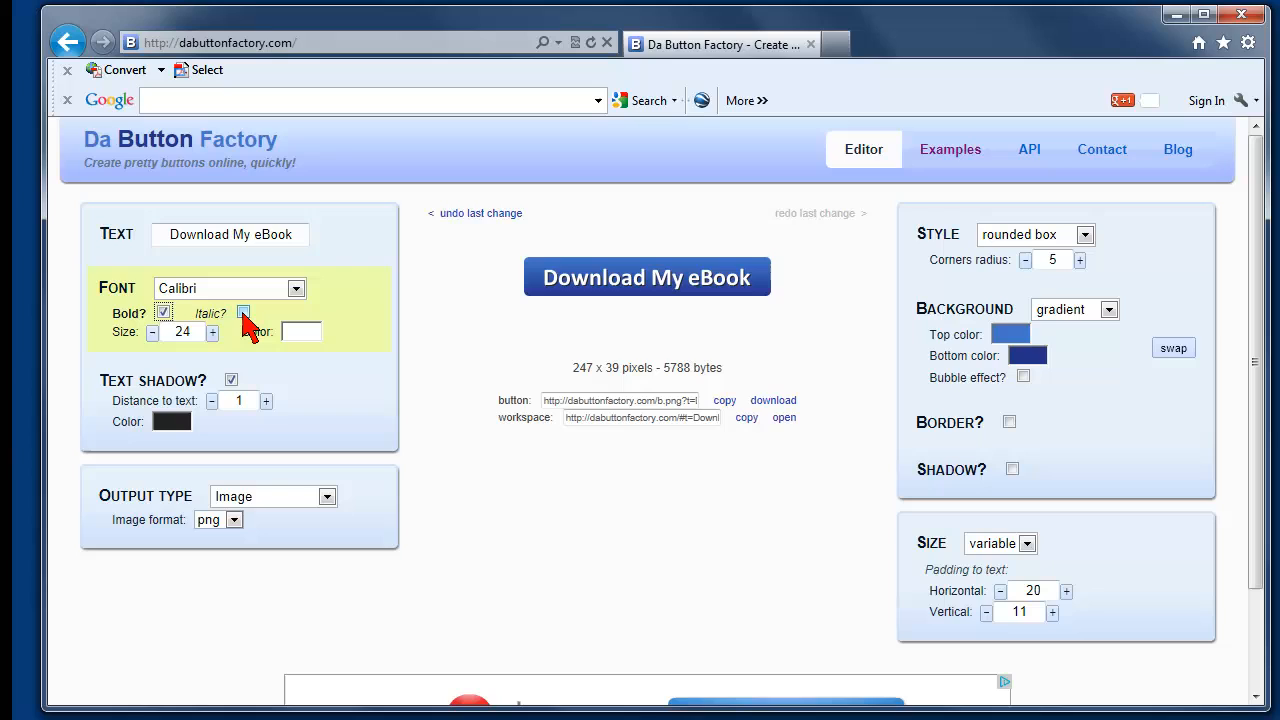
left_click(243, 312)
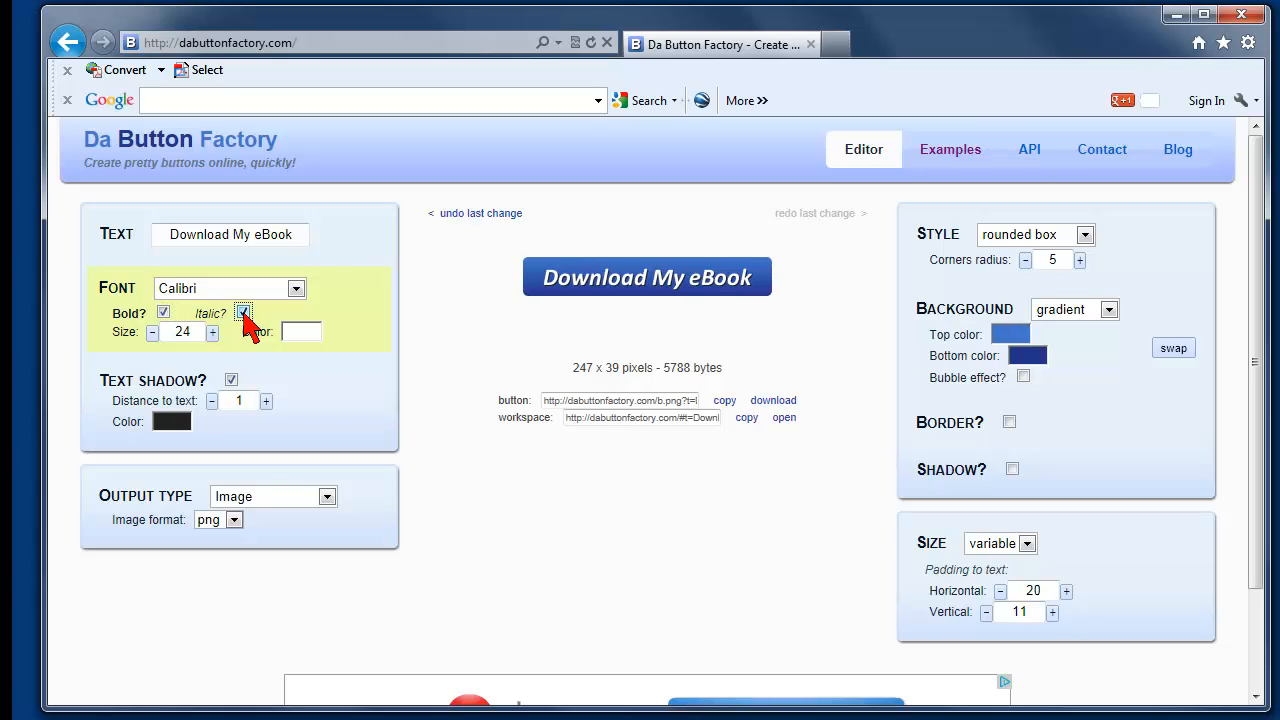
left_click(245, 313)
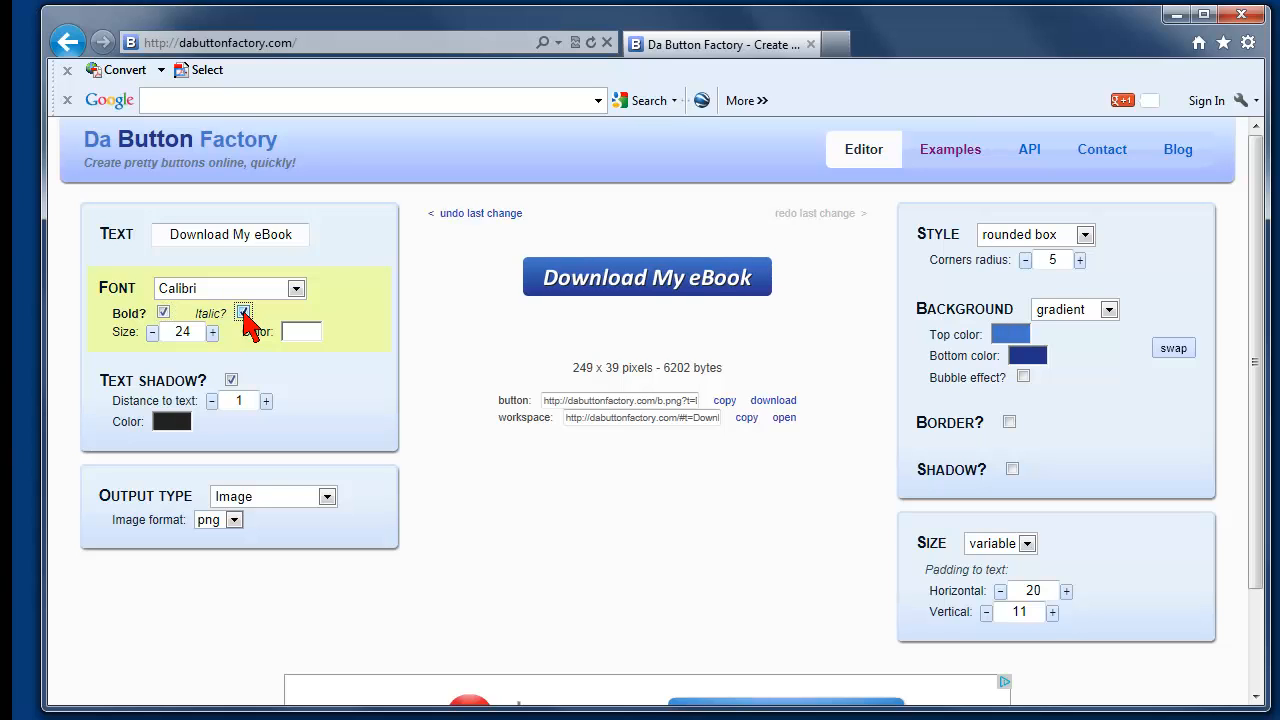
left_click(243, 311)
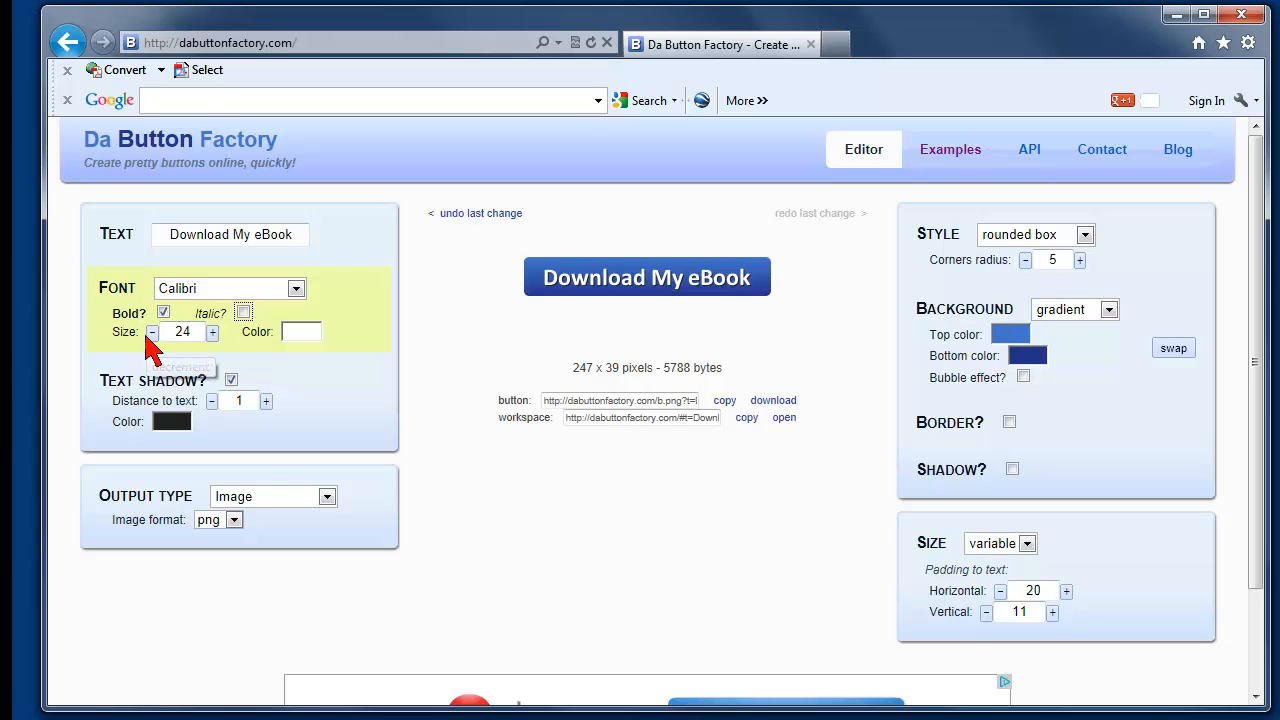
mouse_move(301, 332)
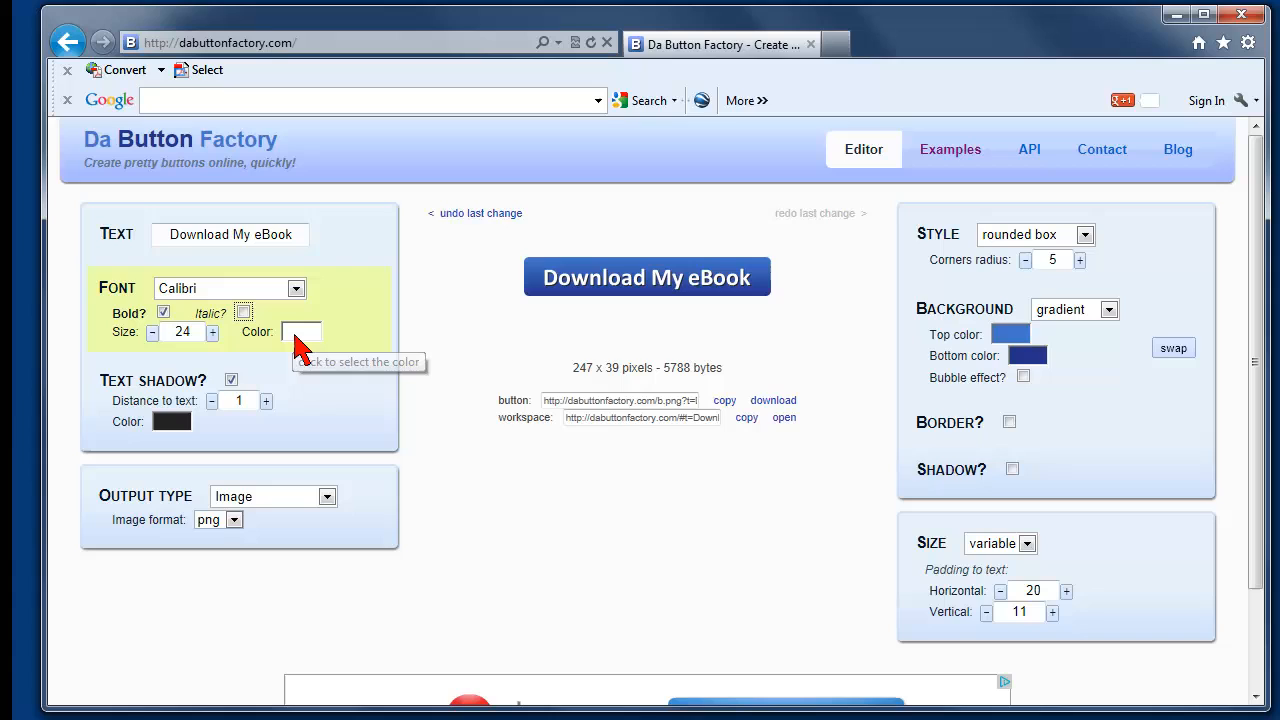
left_click(301, 332)
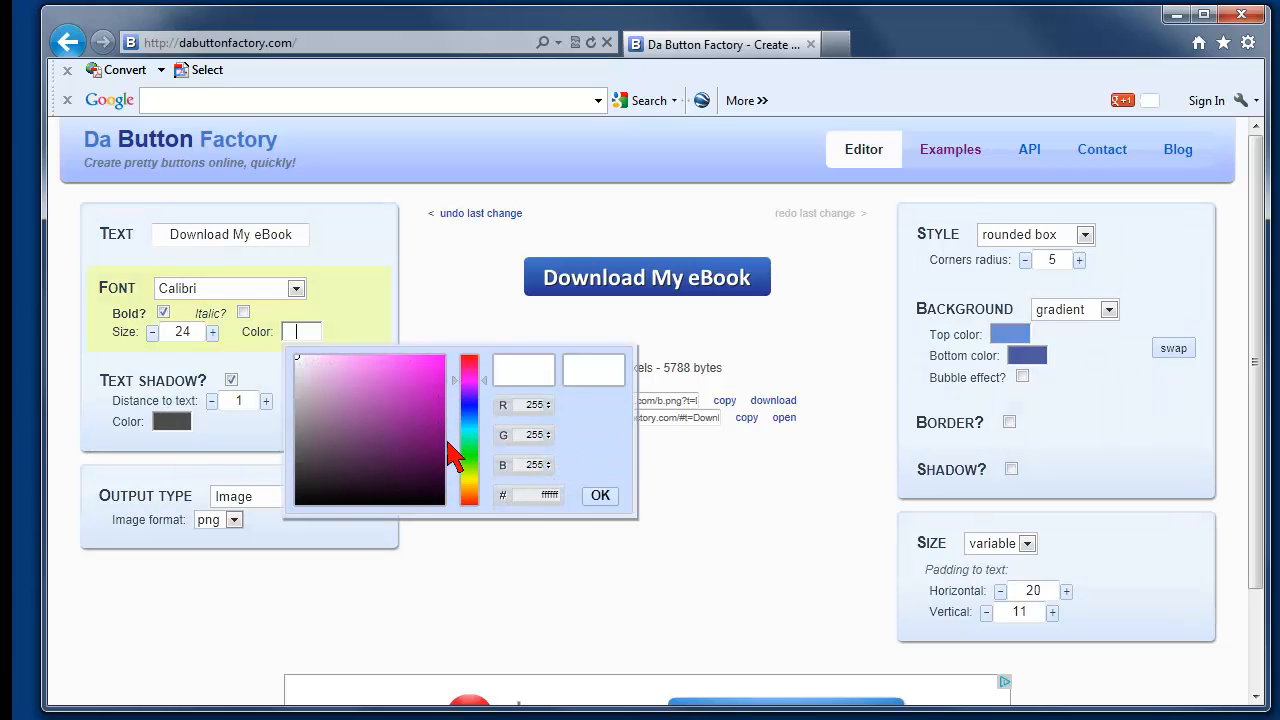
mouse_move(400, 477)
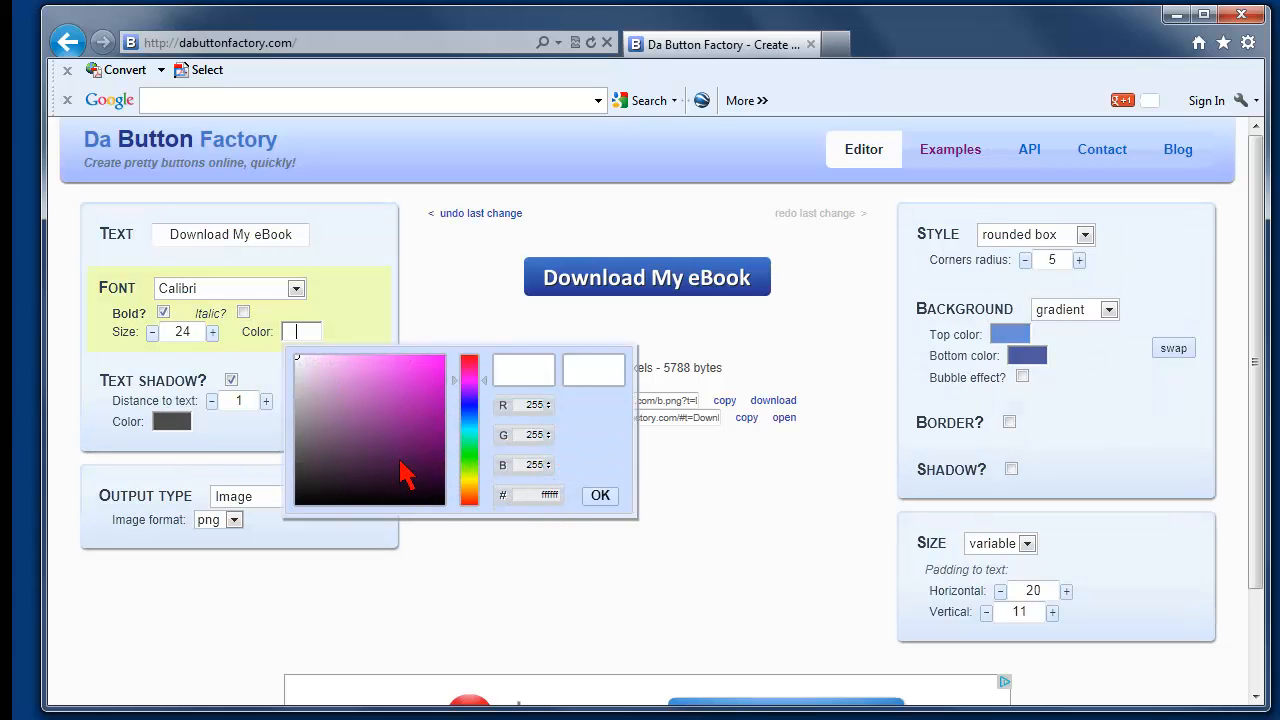
mouse_move(560, 423)
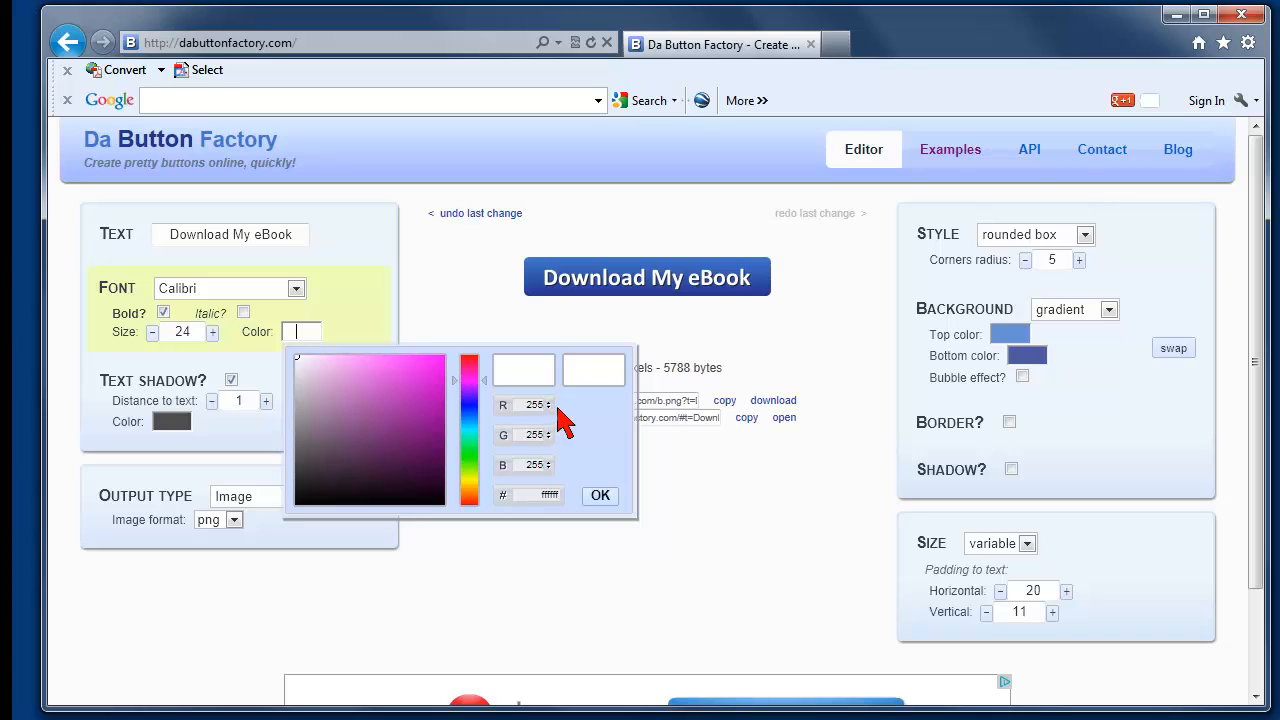
mouse_move(577, 450)
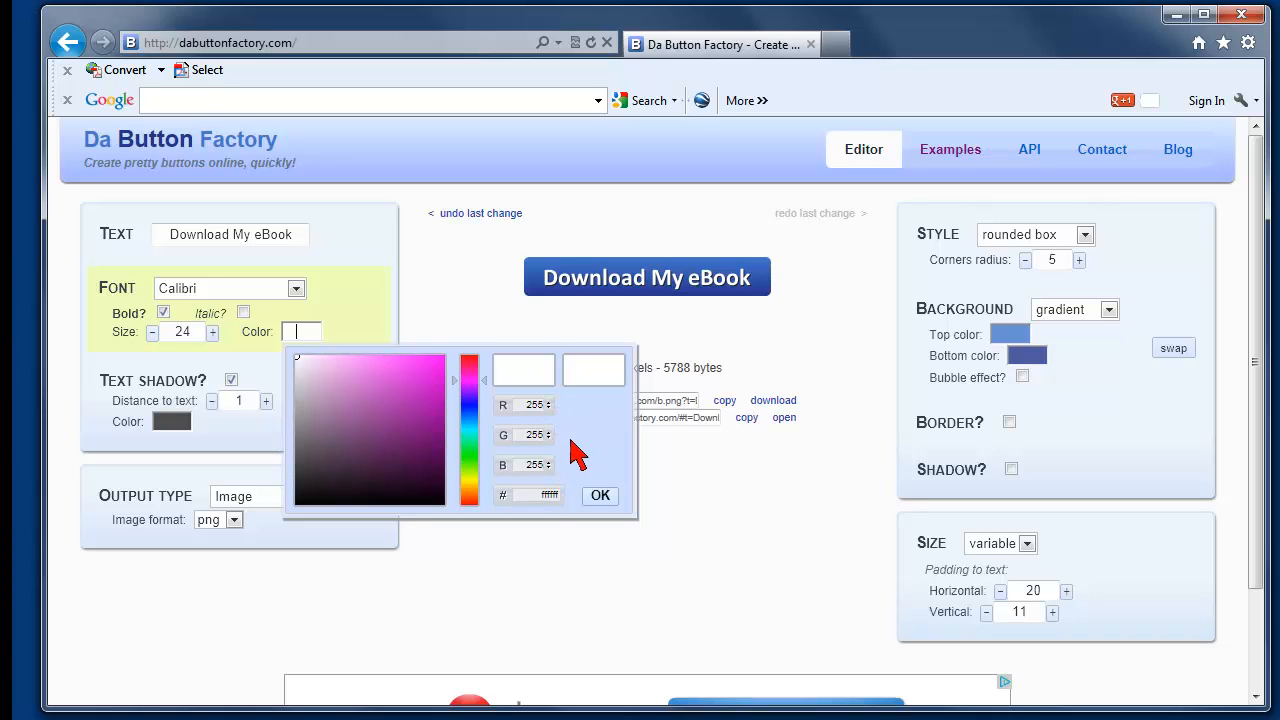
mouse_move(522, 520)
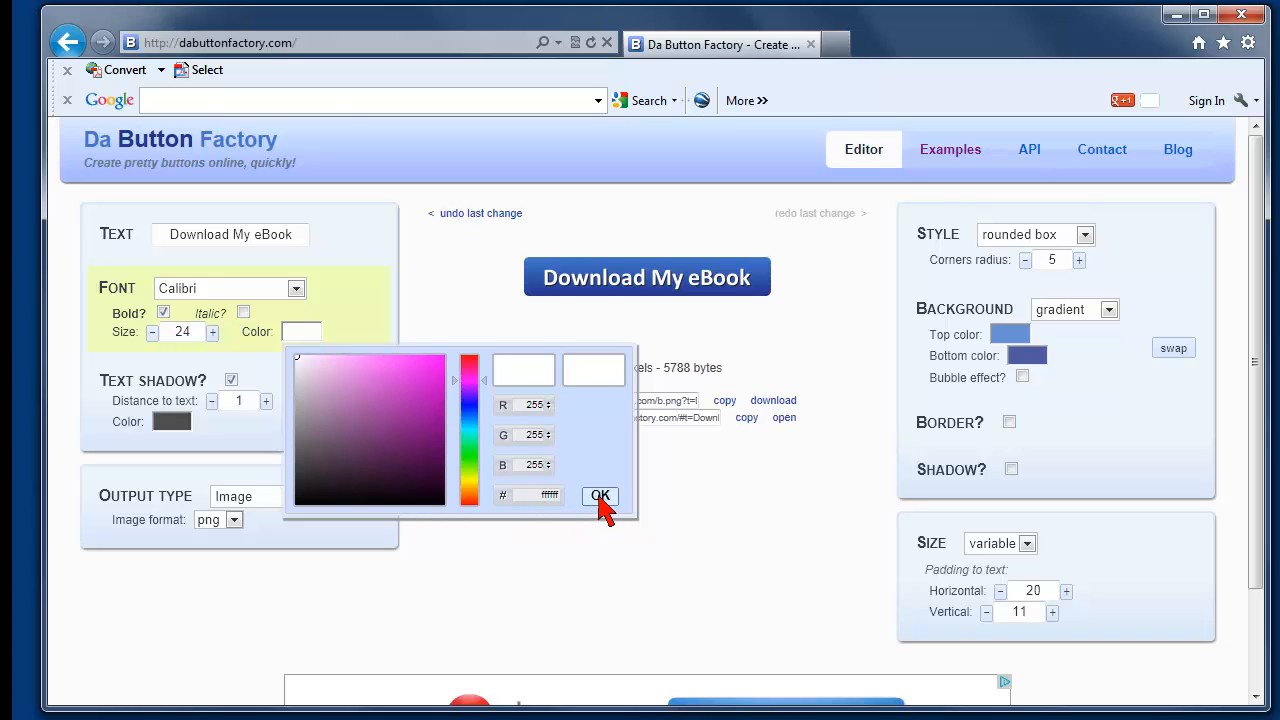
left_click(599, 496)
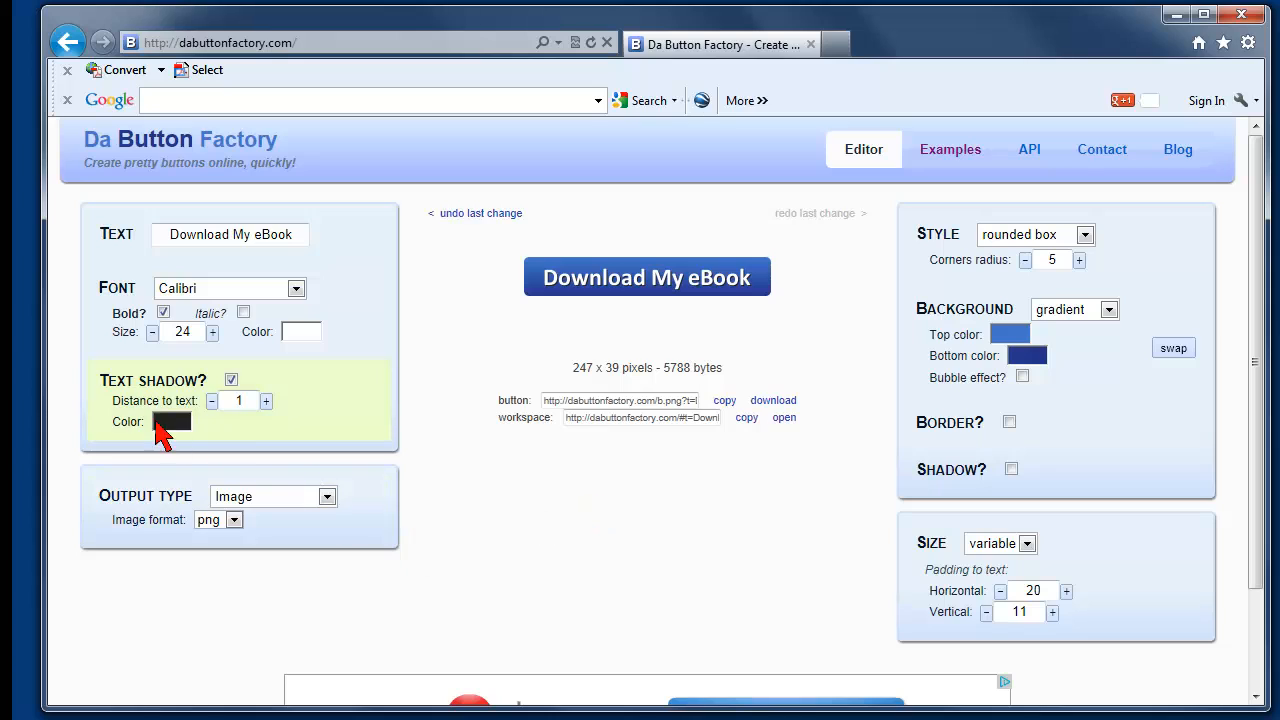
mouse_move(278, 395)
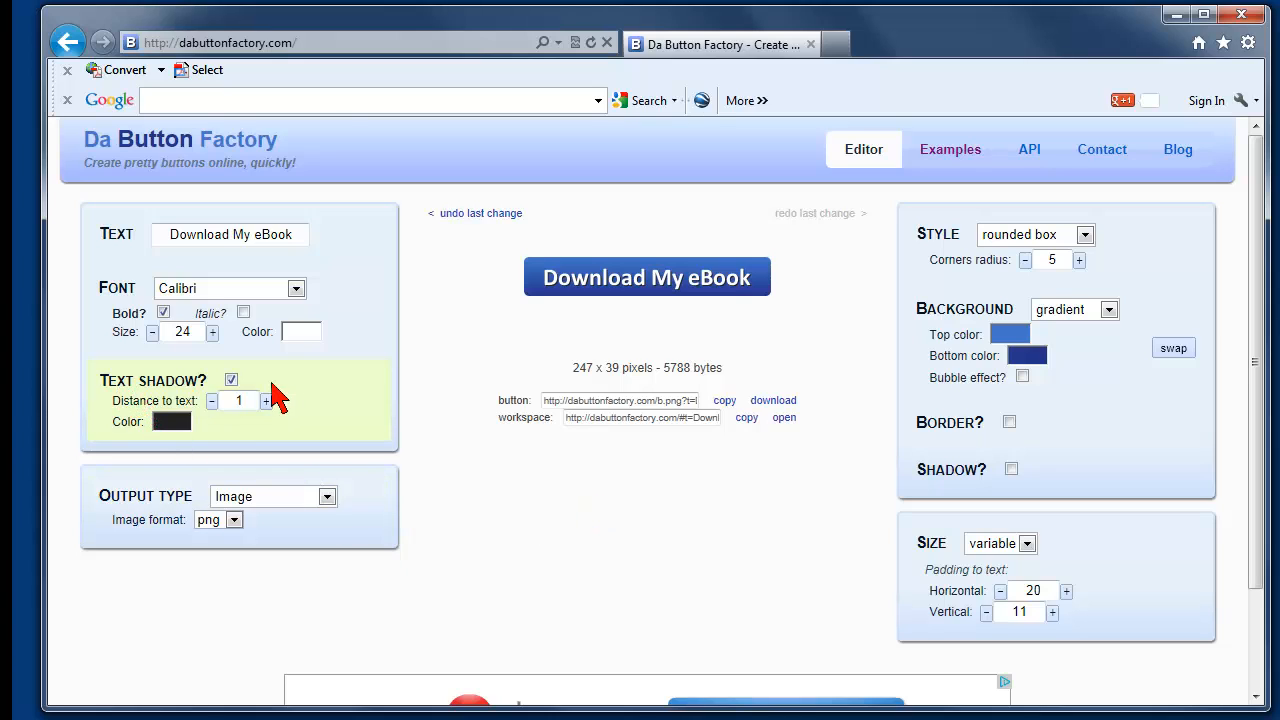
- Enable the text shadow, try distances up to 3, then settle on distance 1
left_click(230, 380)
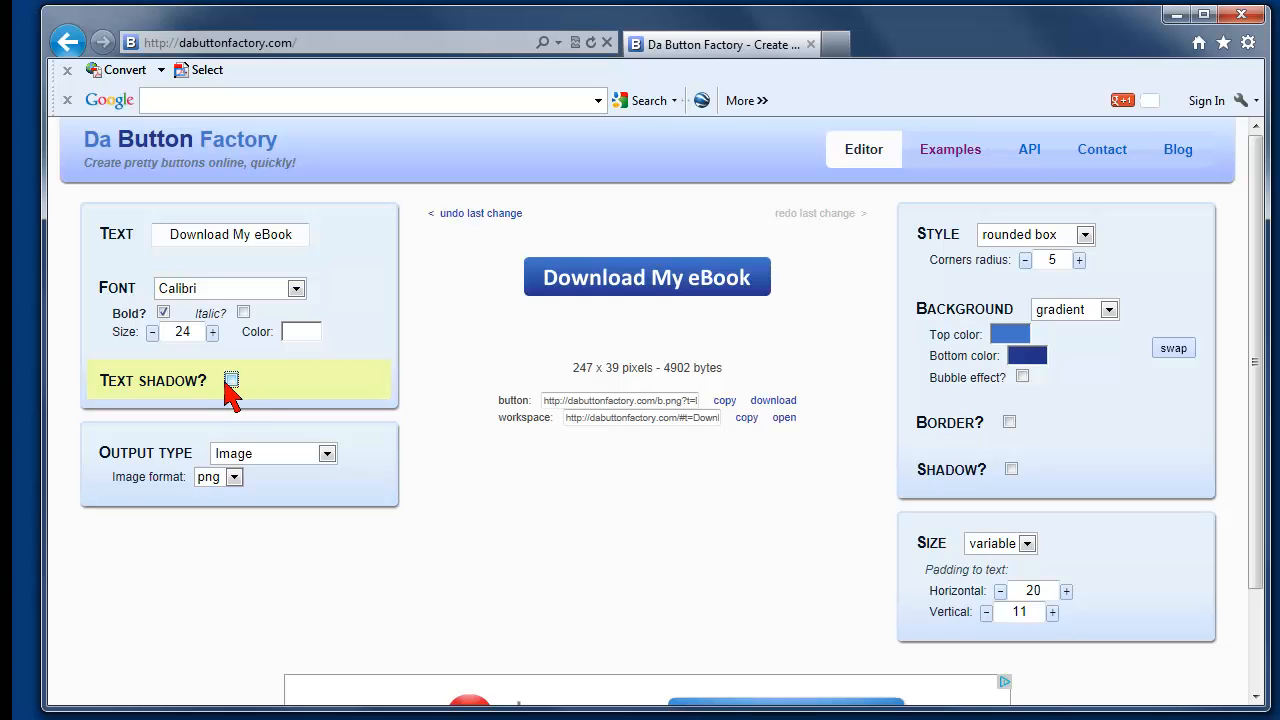
left_click(231, 381)
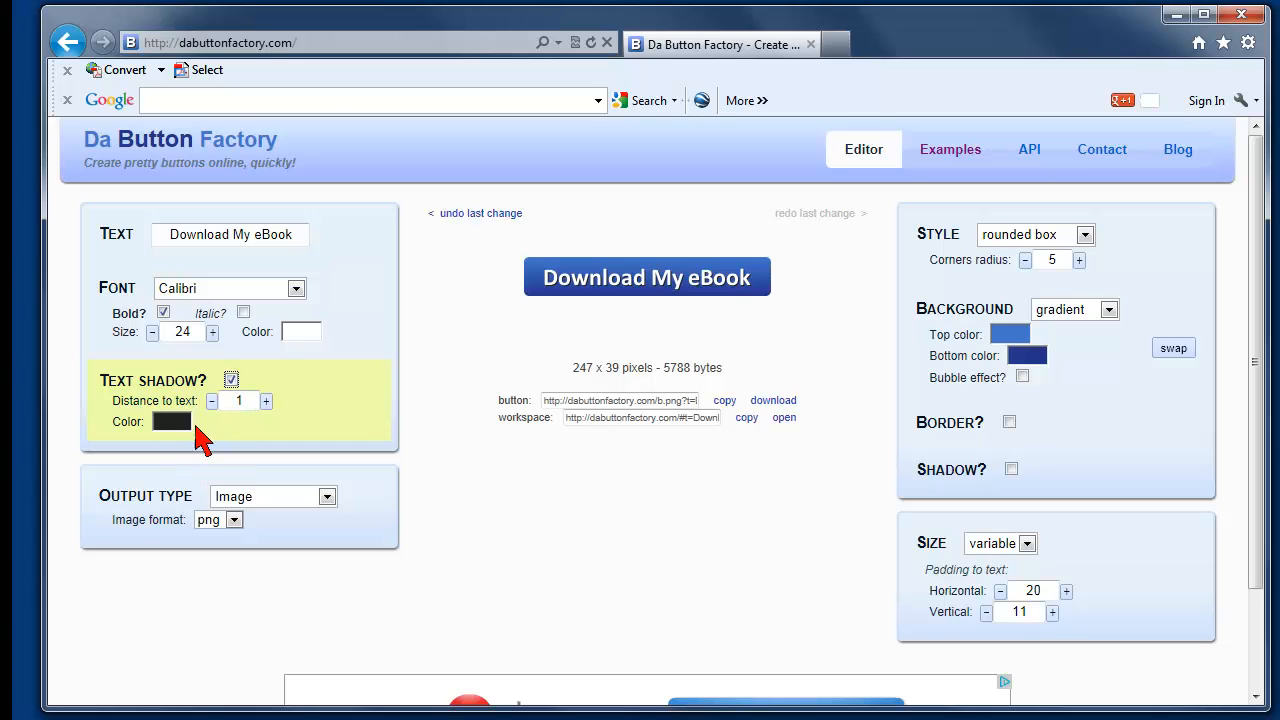
mouse_move(107, 416)
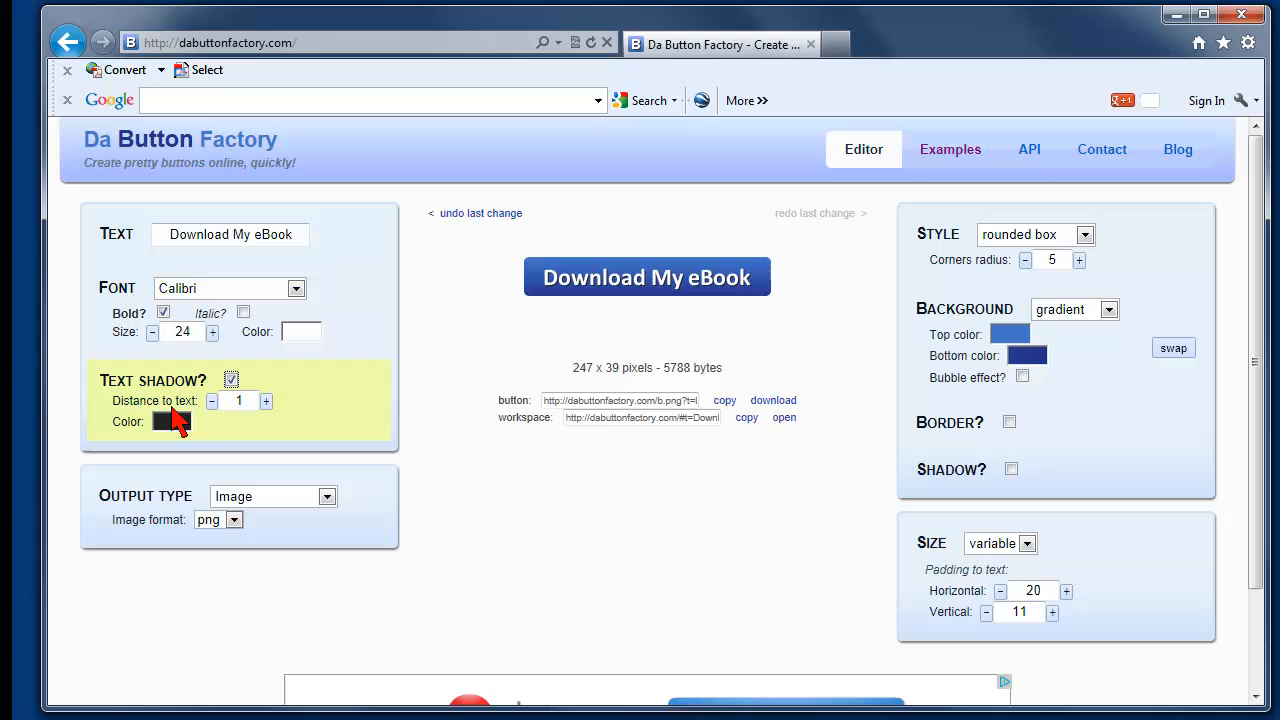
mouse_move(180, 405)
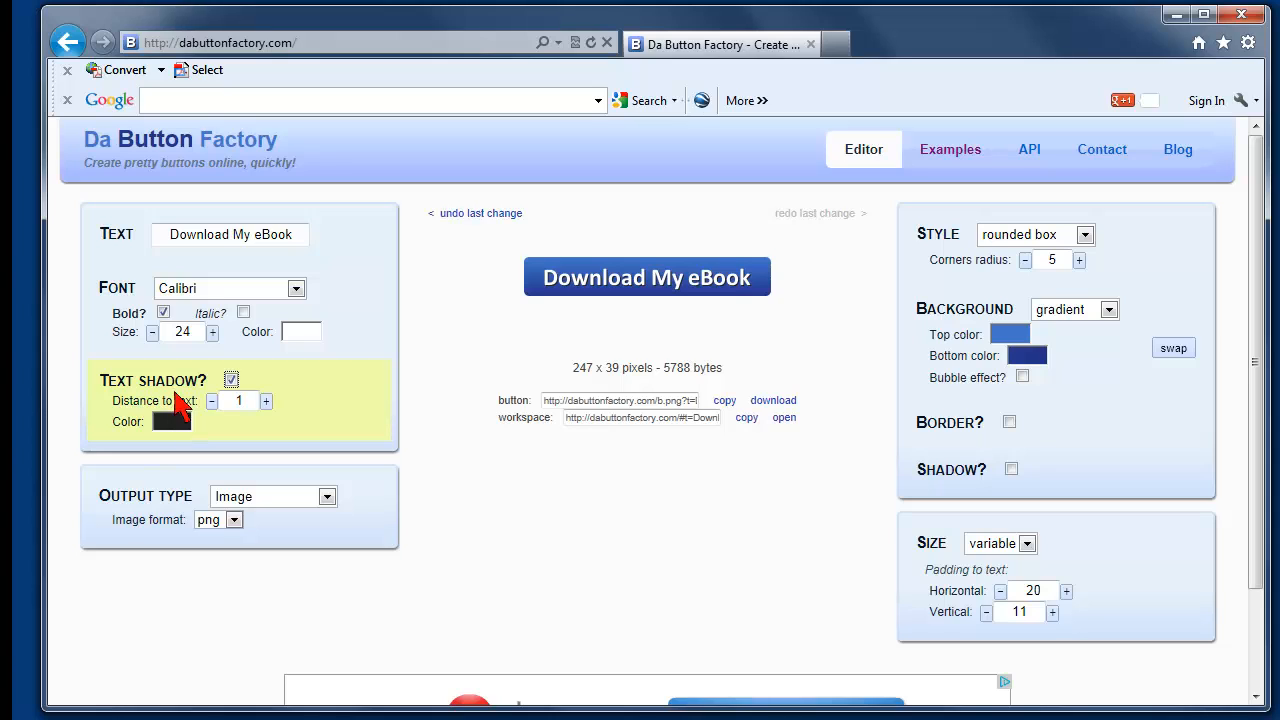
left_click(266, 401)
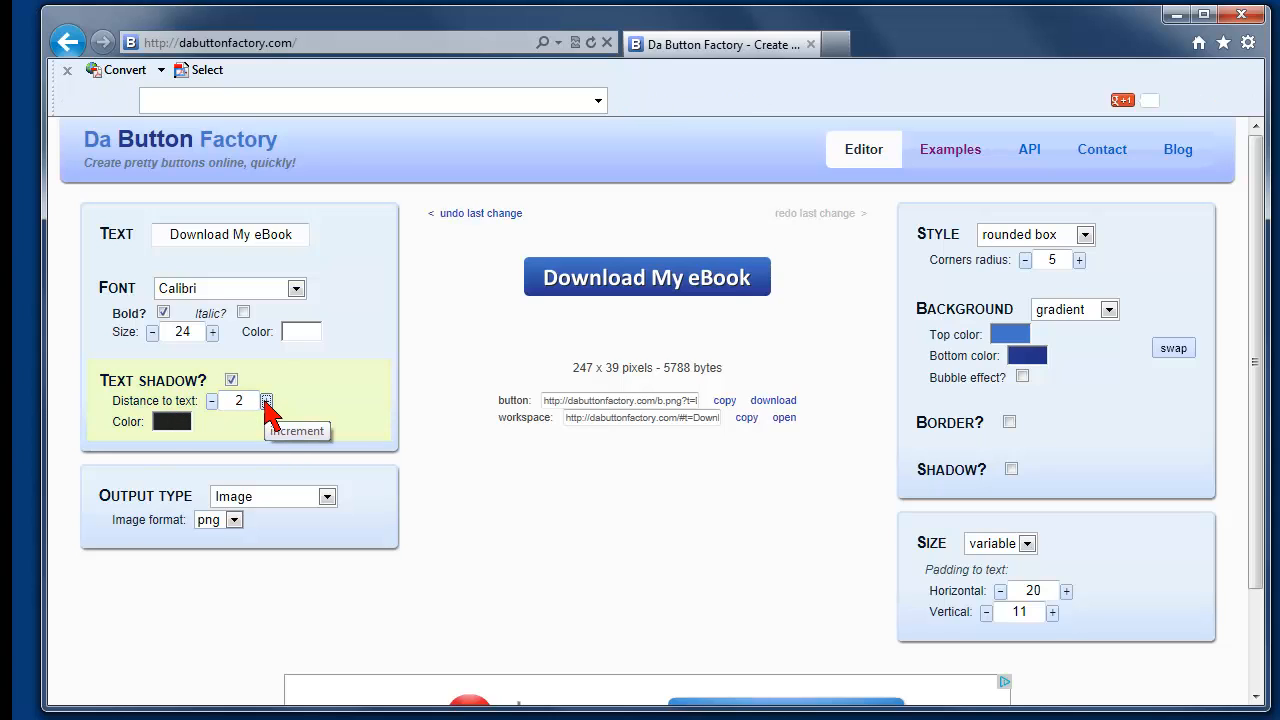
left_click(266, 401)
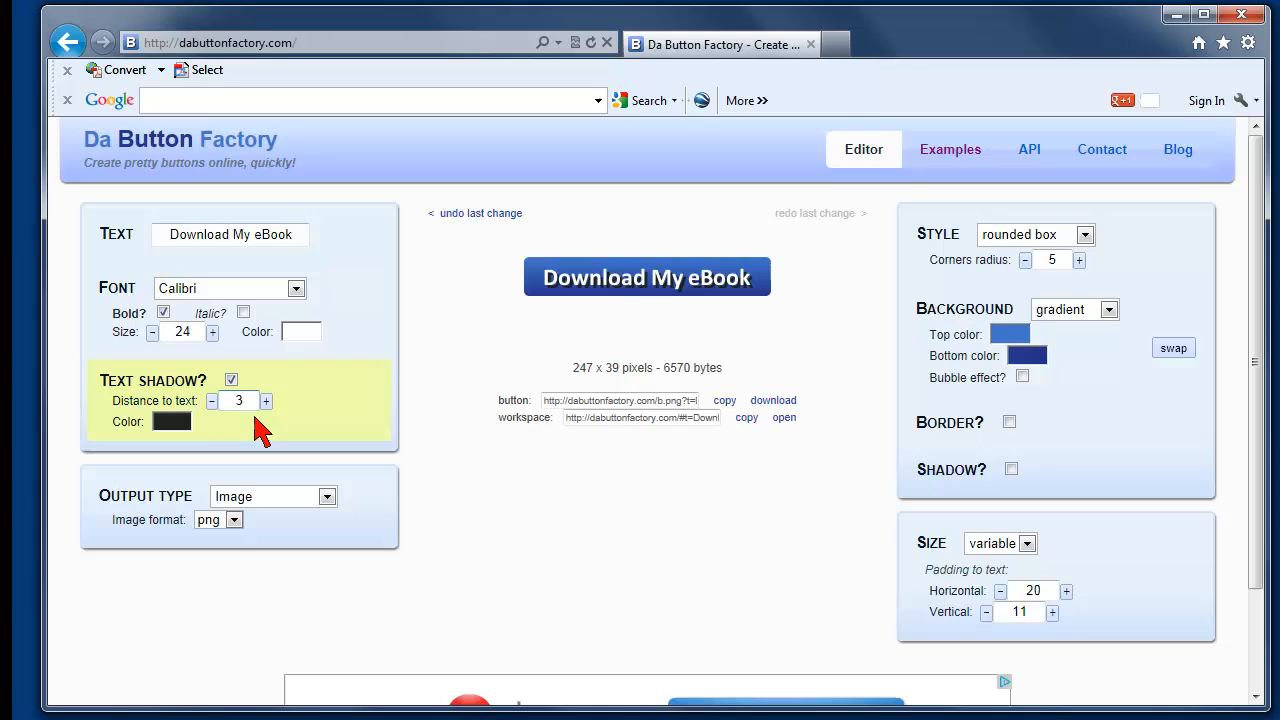
mouse_move(212, 402)
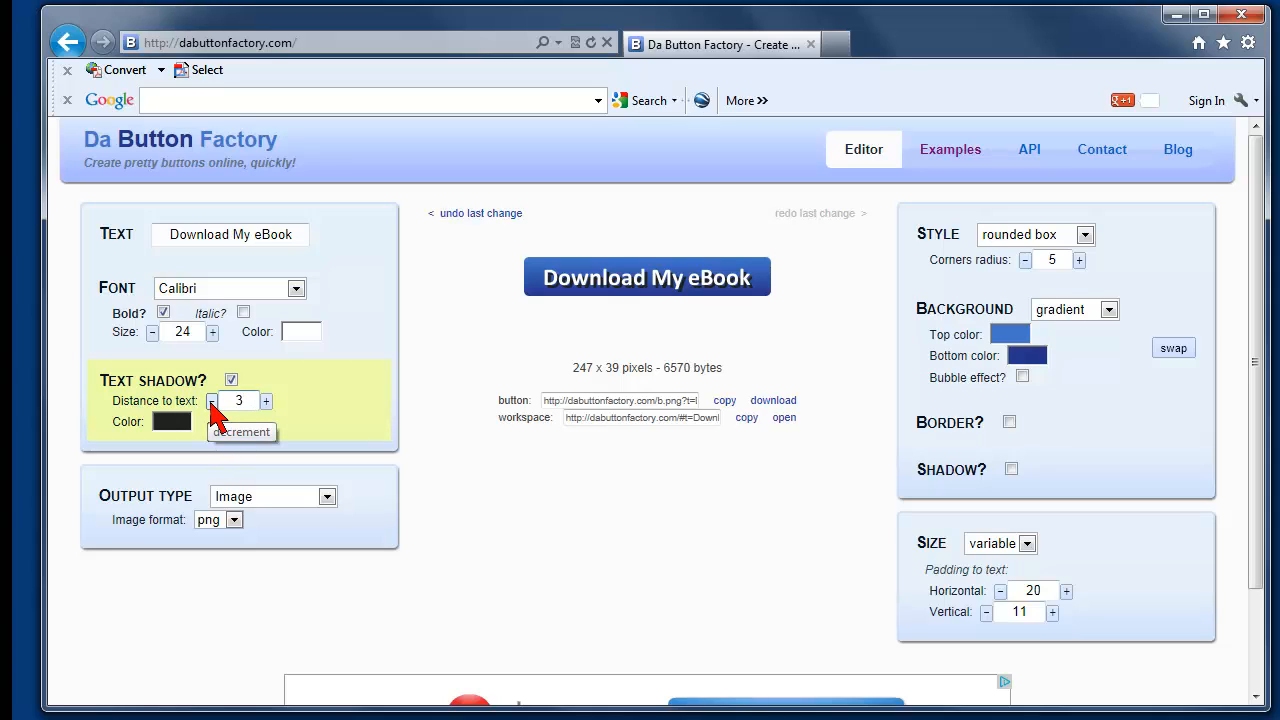
left_click(212, 401)
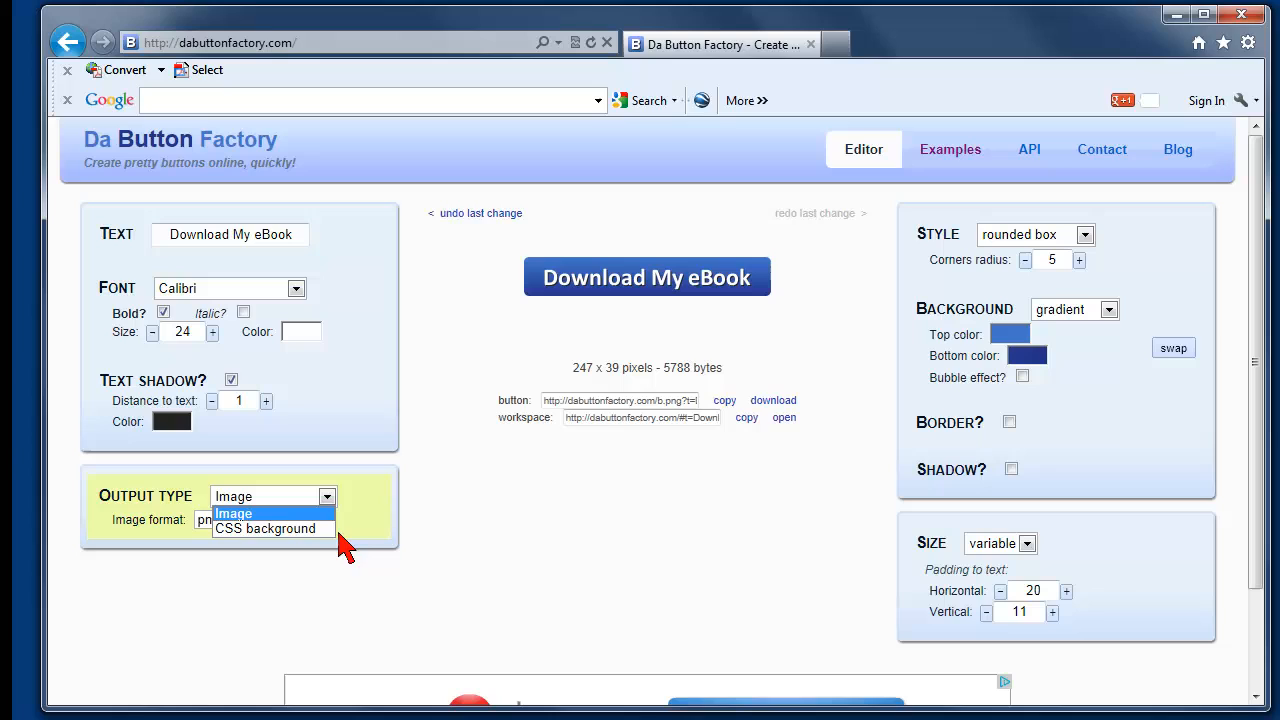
left_click(233, 513)
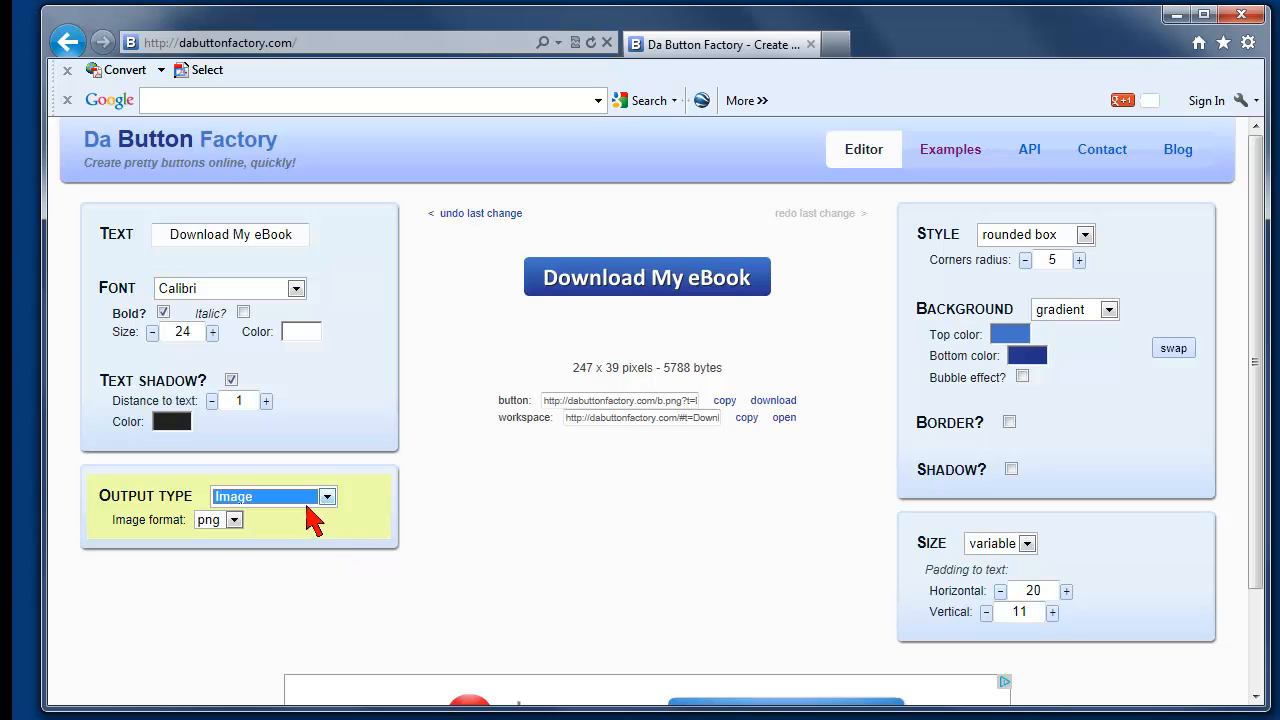
mouse_move(150, 540)
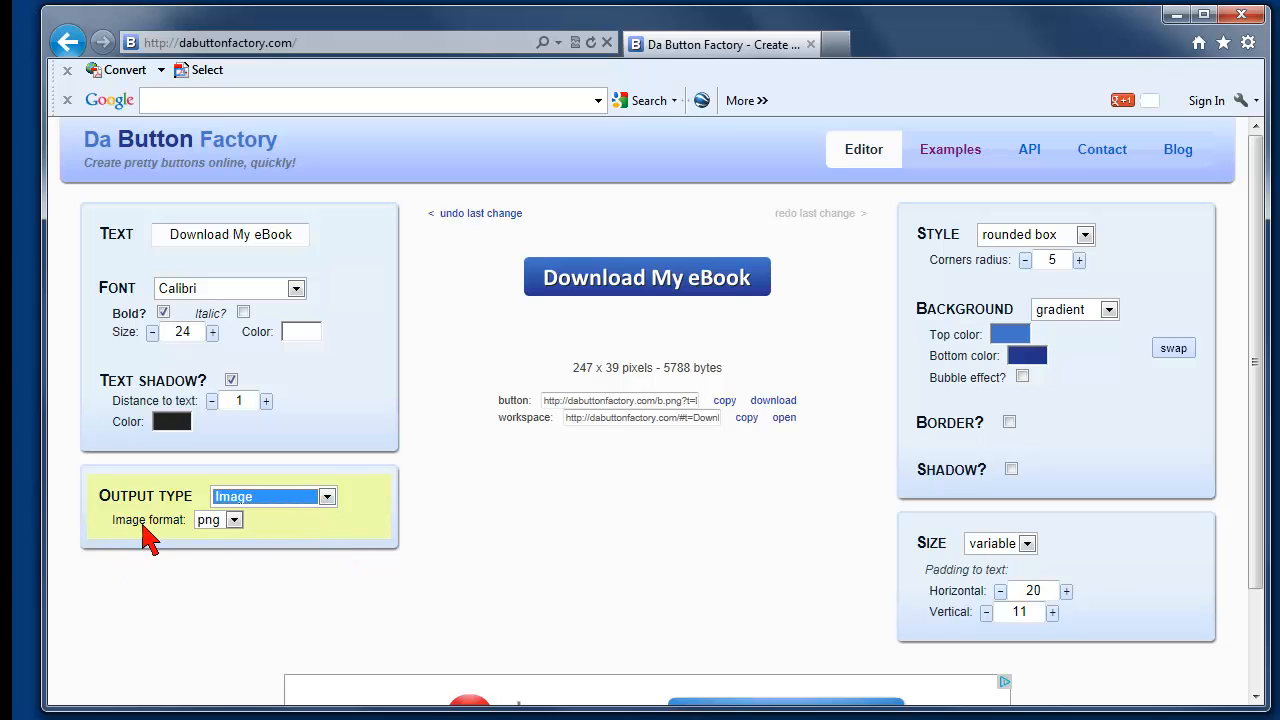
left_click(234, 520)
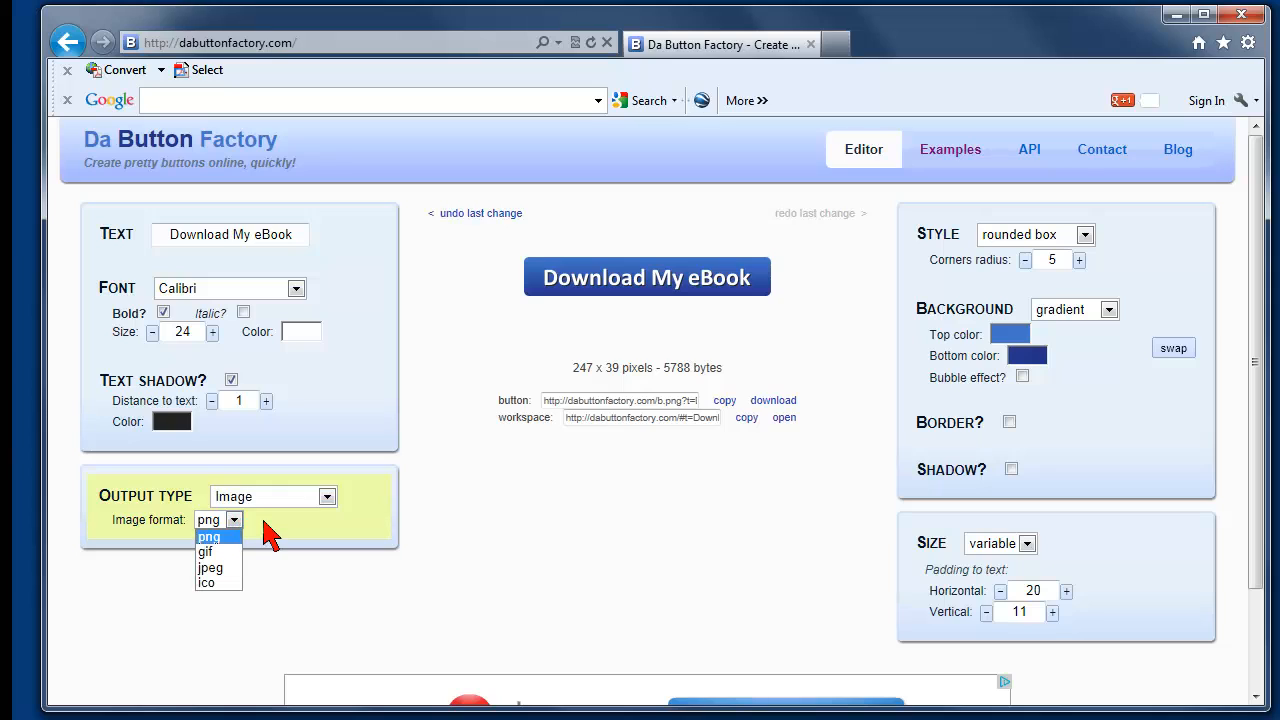
mouse_move(236, 530)
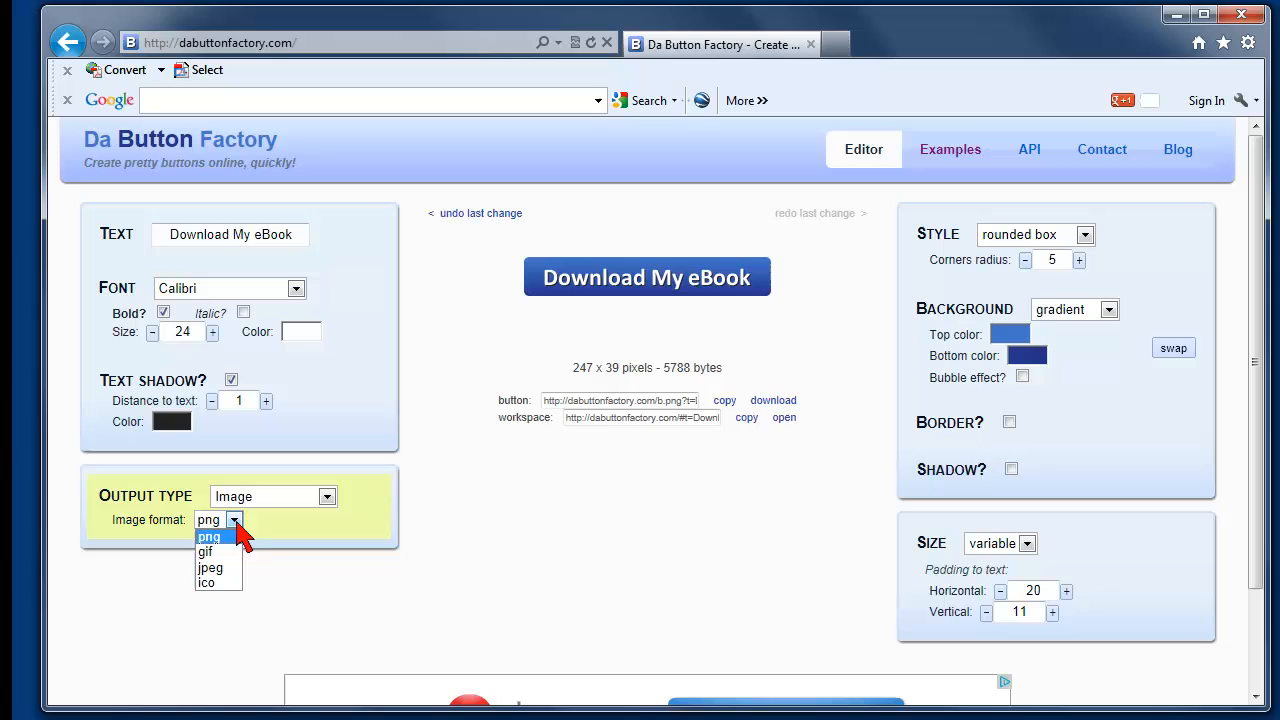
mouse_move(207, 551)
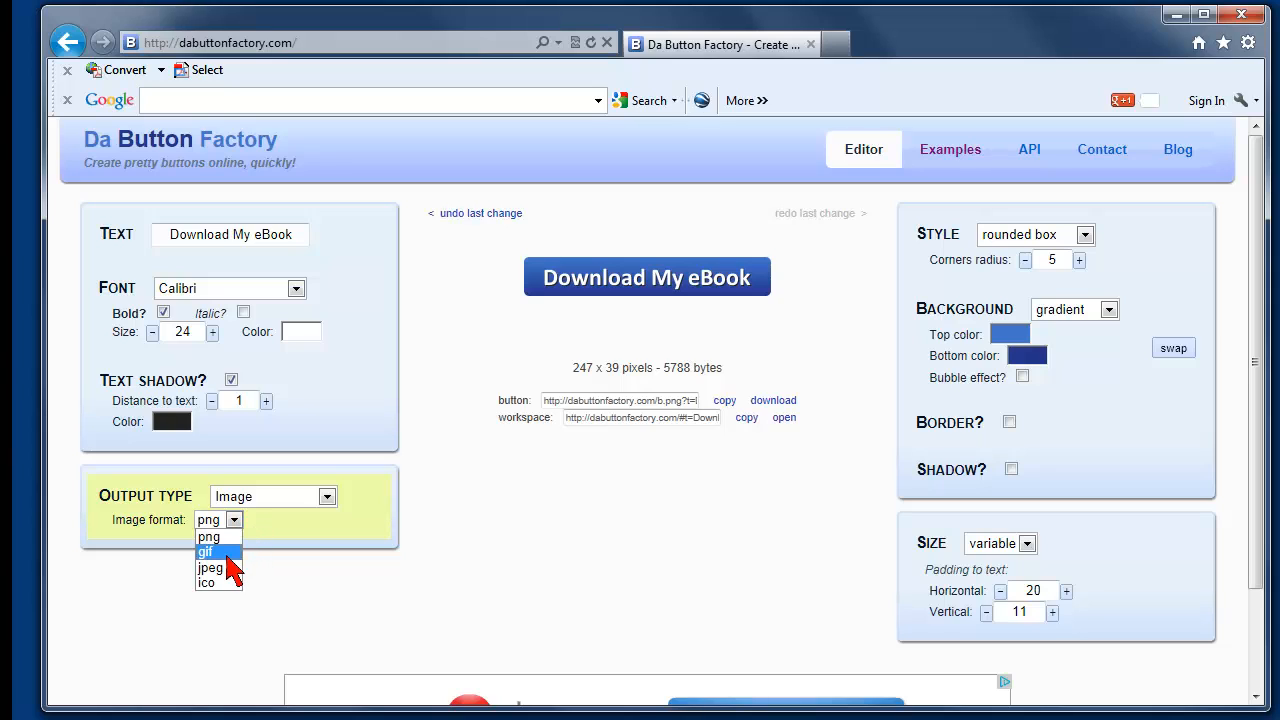
mouse_move(208, 583)
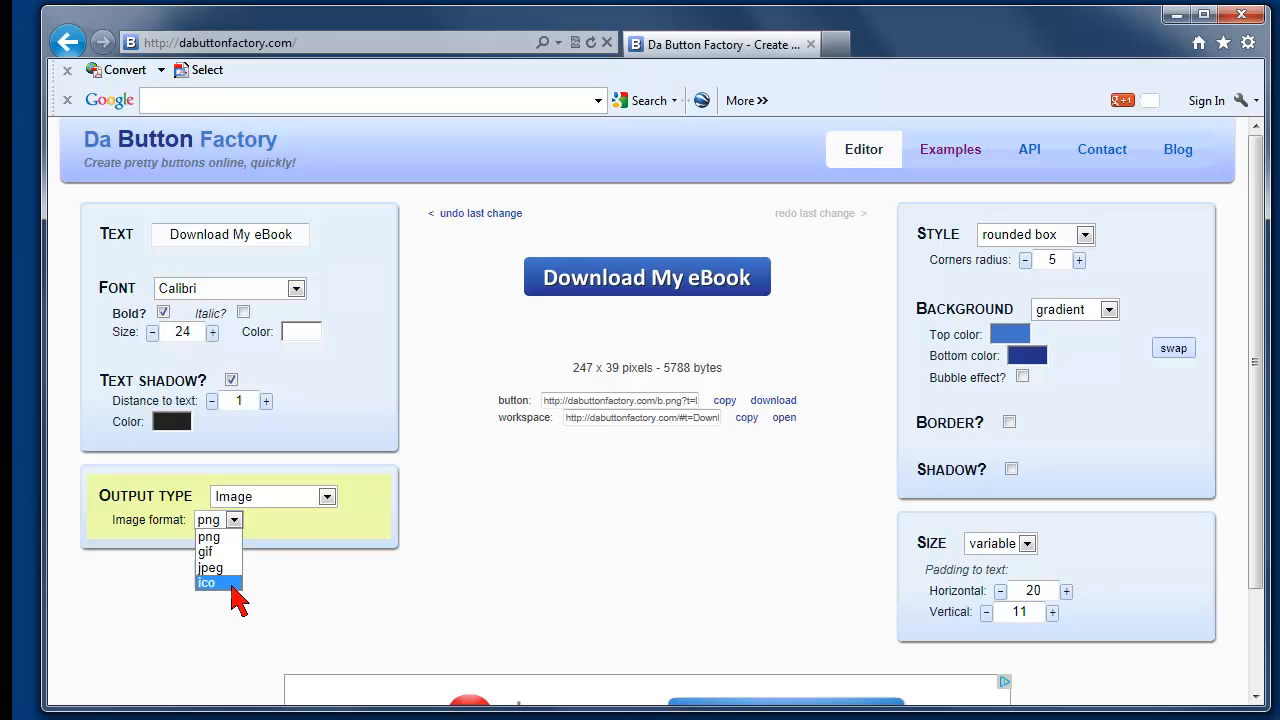
left_click(210, 520)
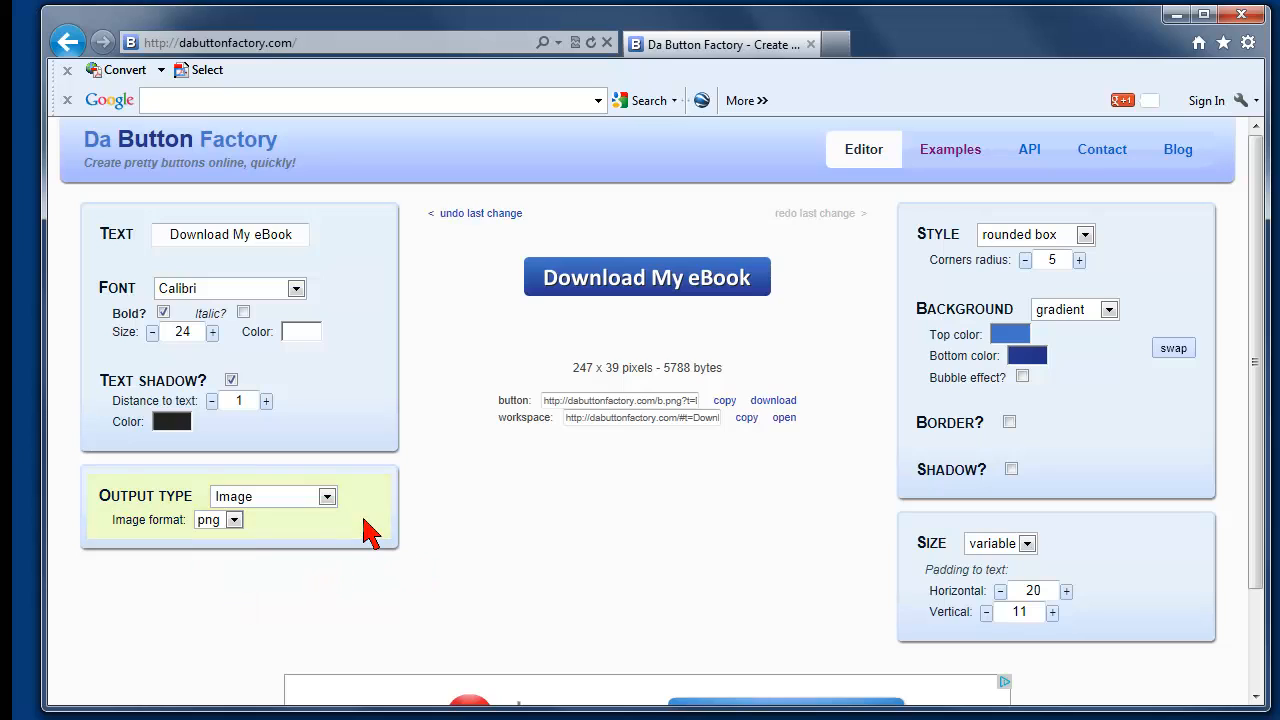
mouse_move(603, 537)
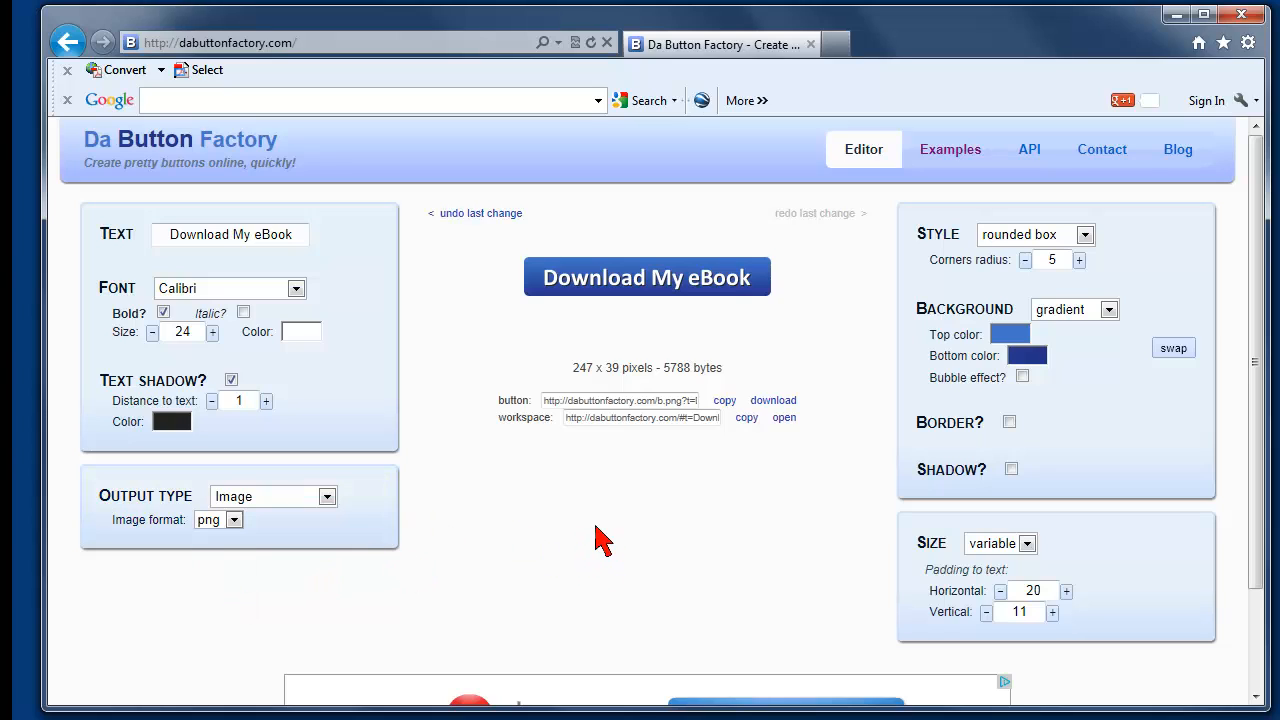
mouse_move(590, 390)
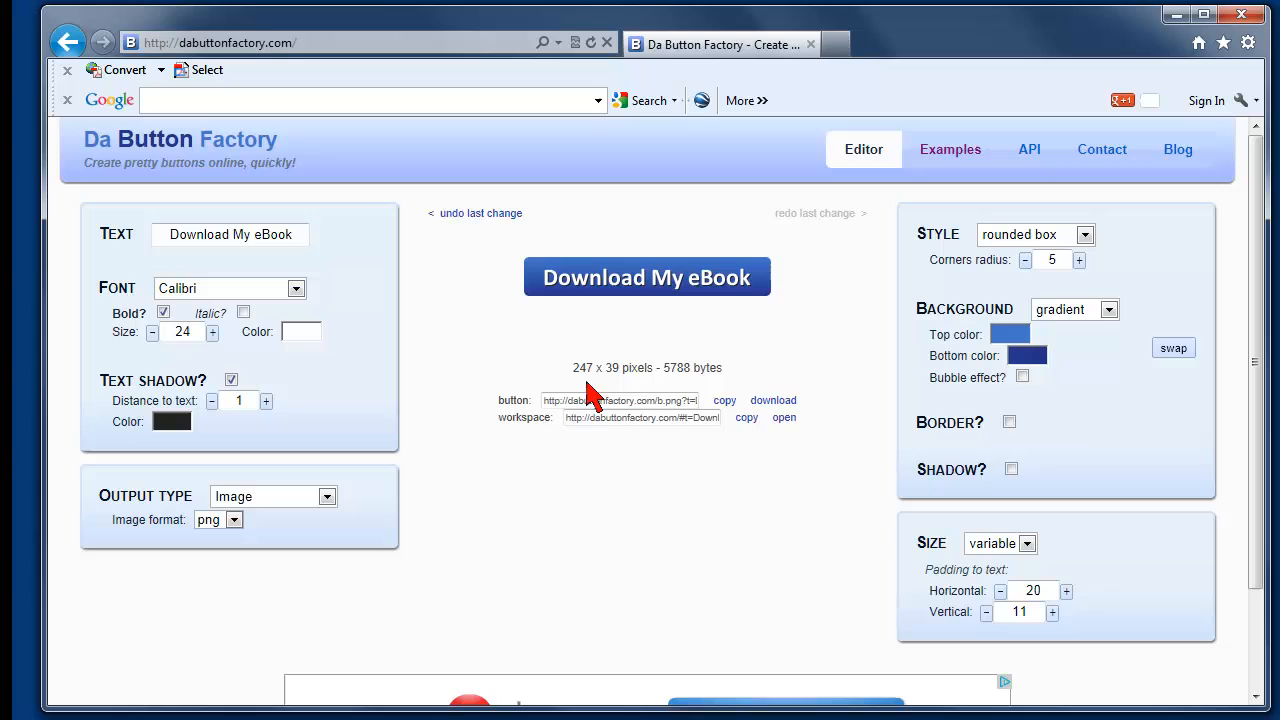
mouse_move(672, 383)
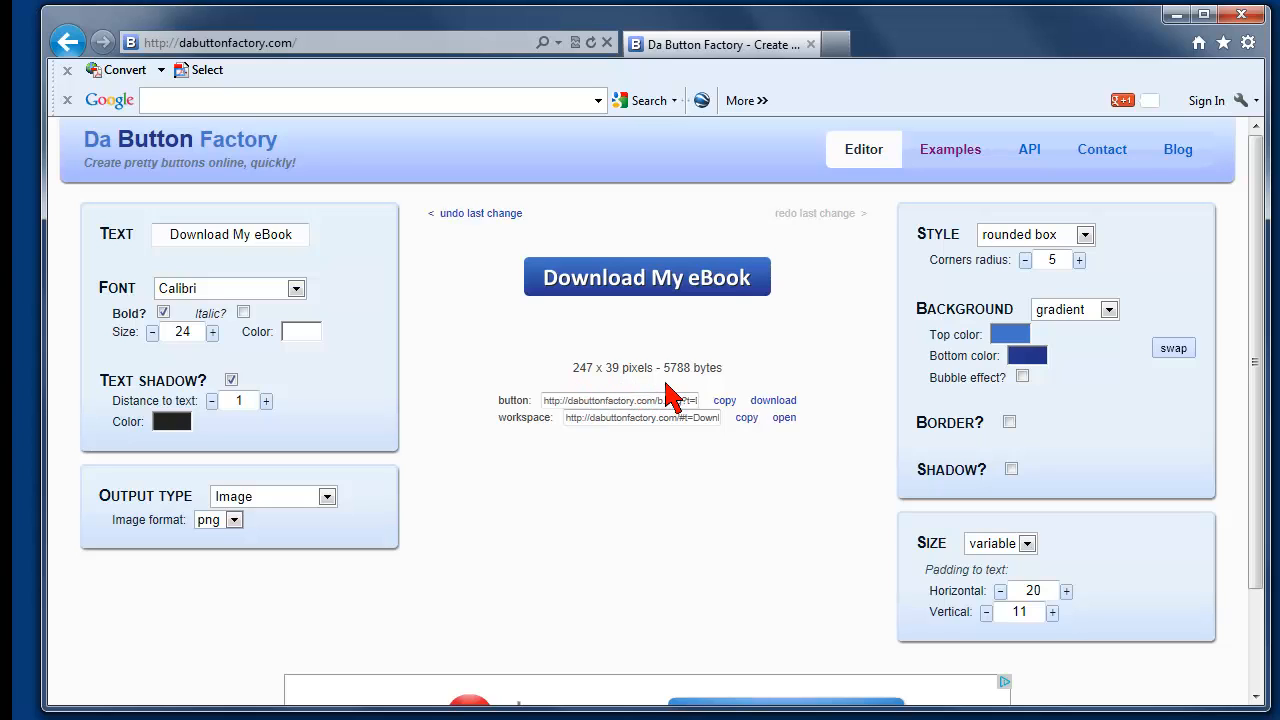
mouse_move(727, 392)
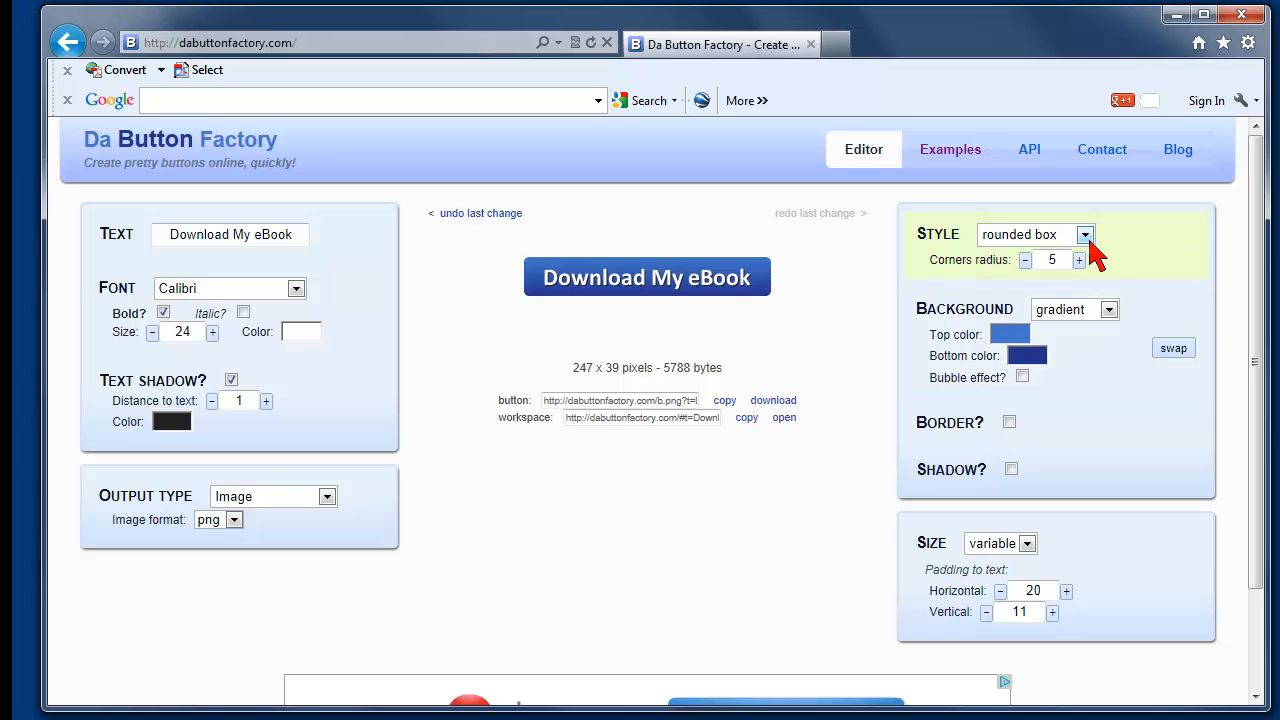
left_click(1084, 234)
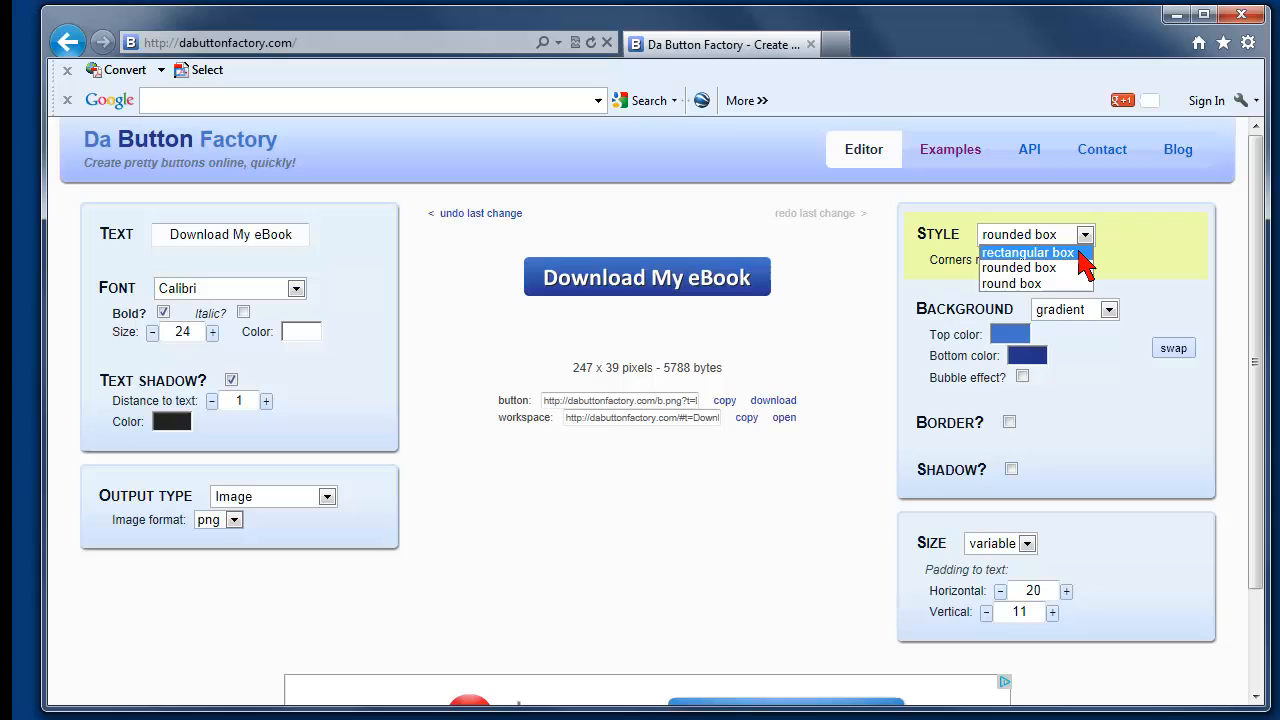
left_click(1027, 252)
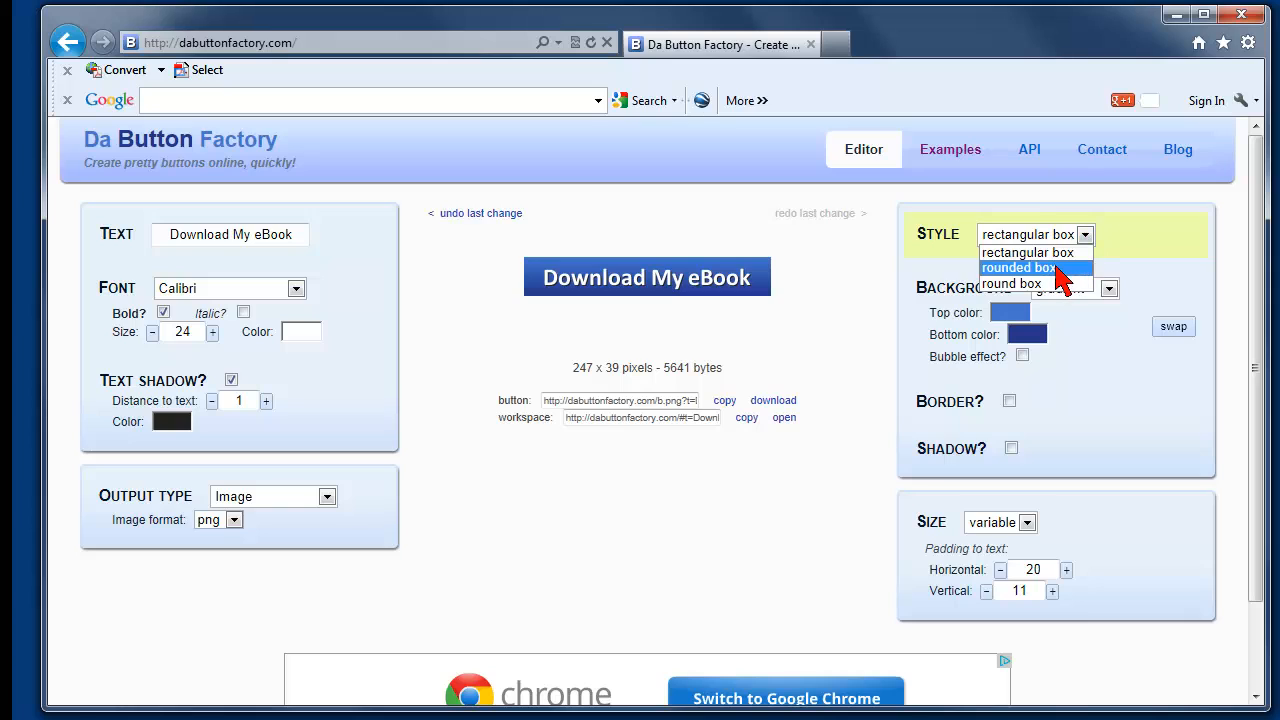
left_click(1025, 267)
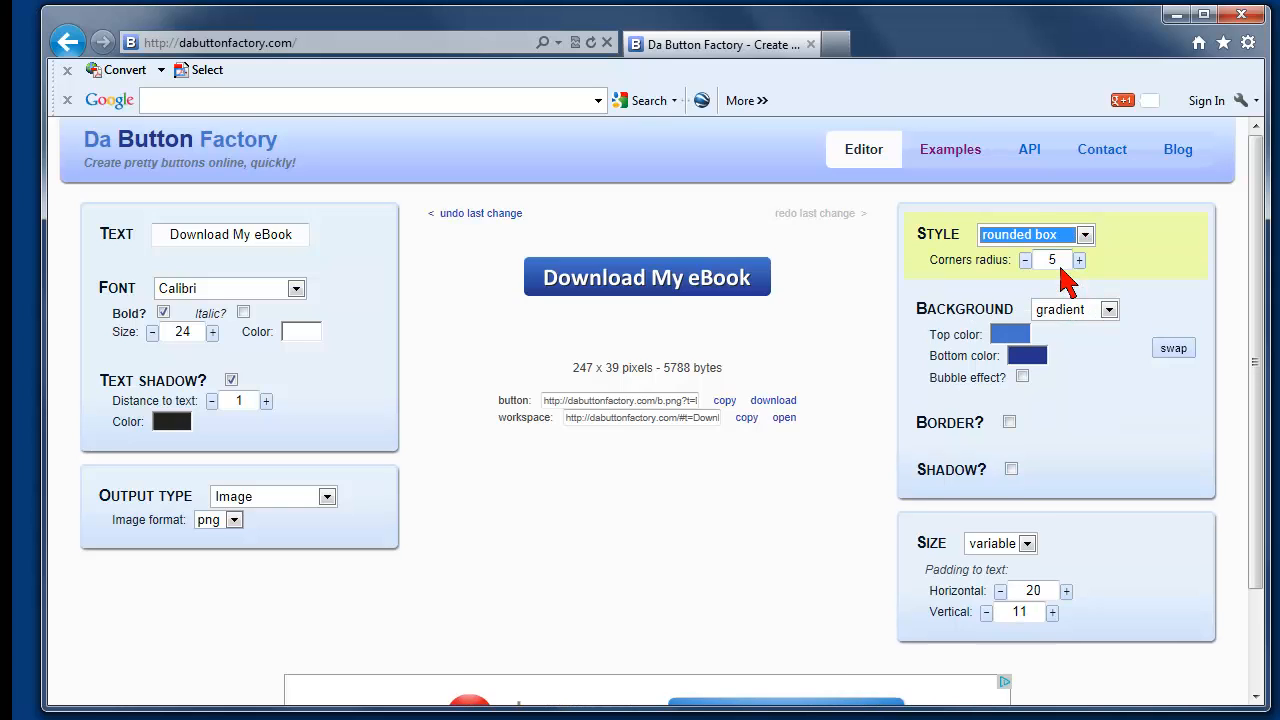
left_click(1083, 234)
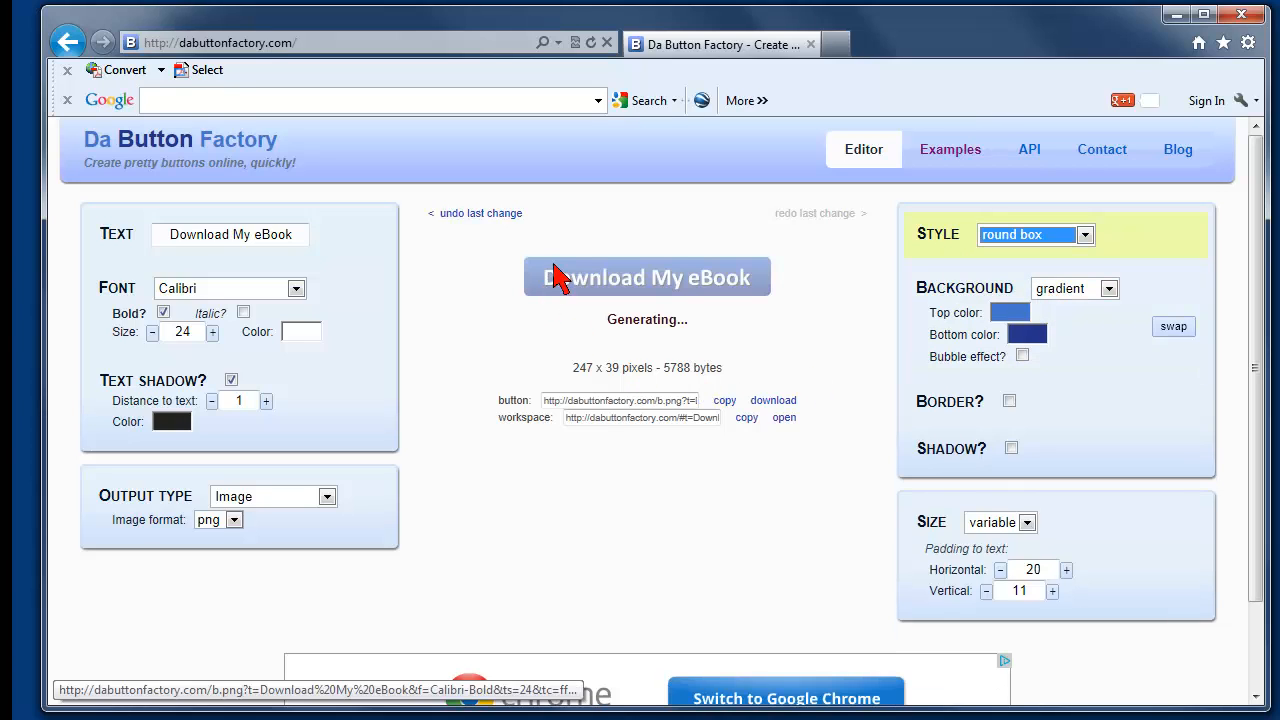
mouse_move(868, 343)
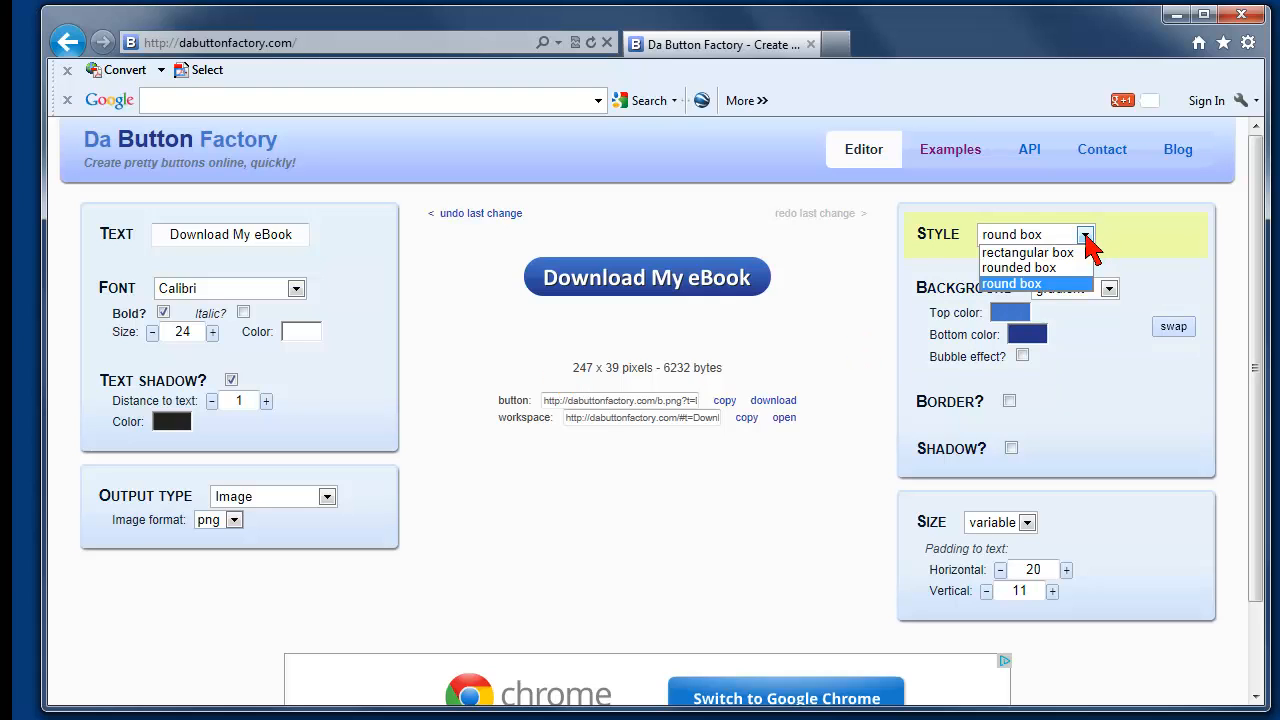
left_click(1027, 268)
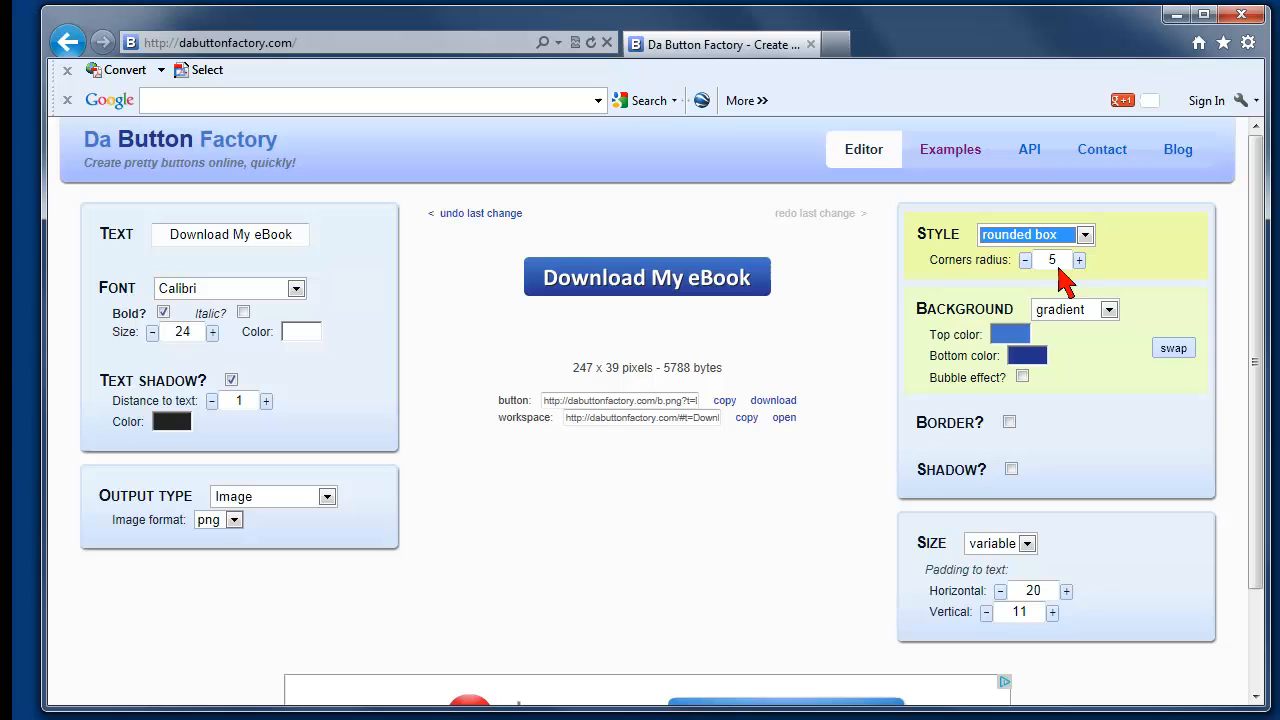
mouse_move(1027, 289)
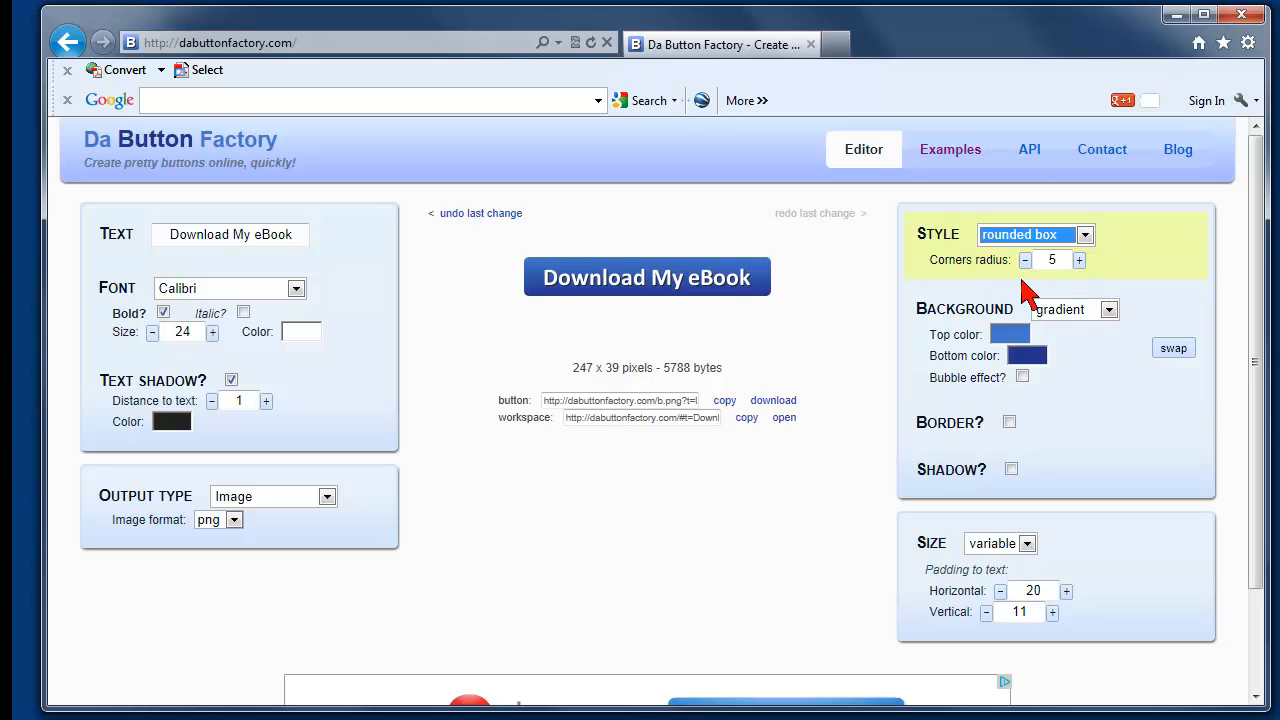
mouse_move(1080, 262)
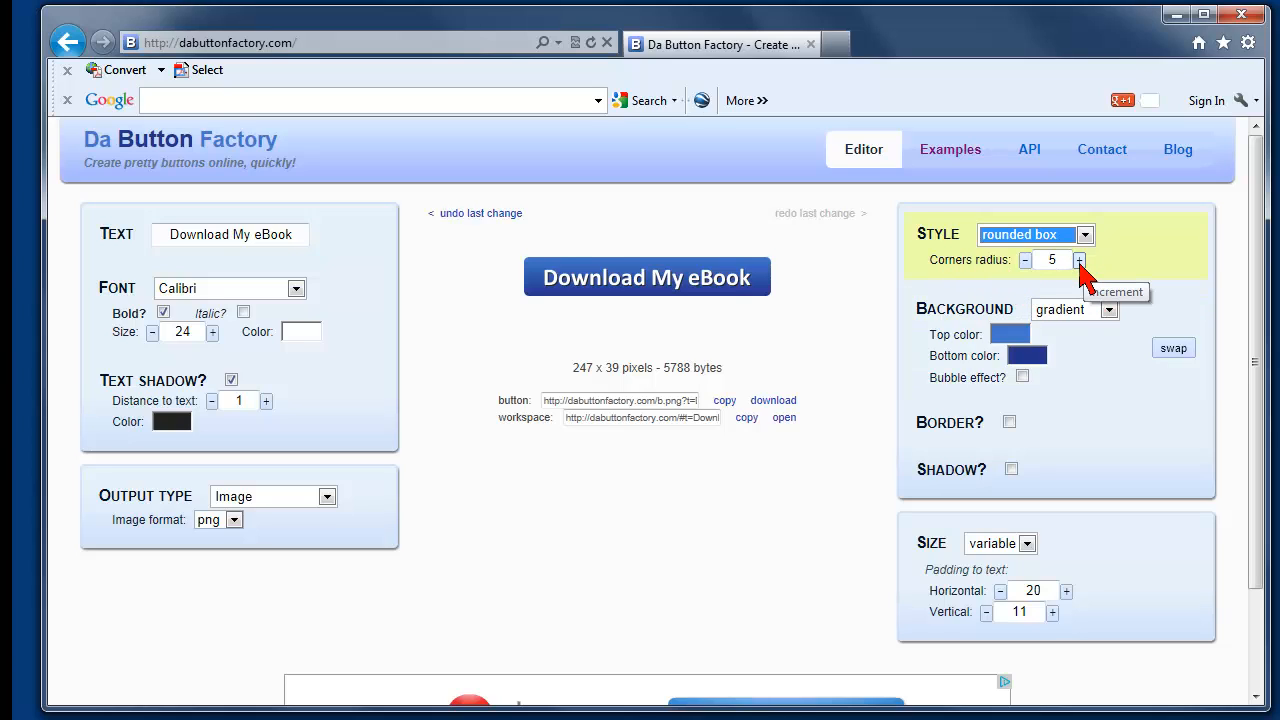
left_click(1079, 260)
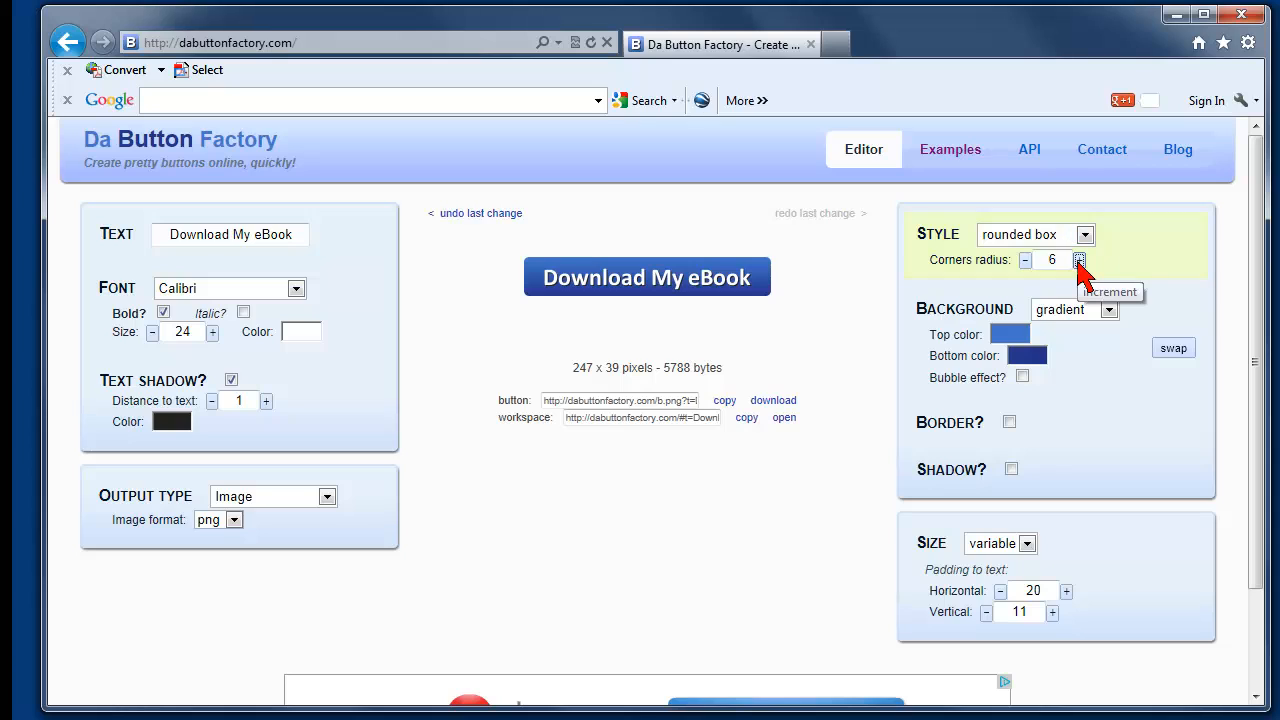
left_click(1079, 260)
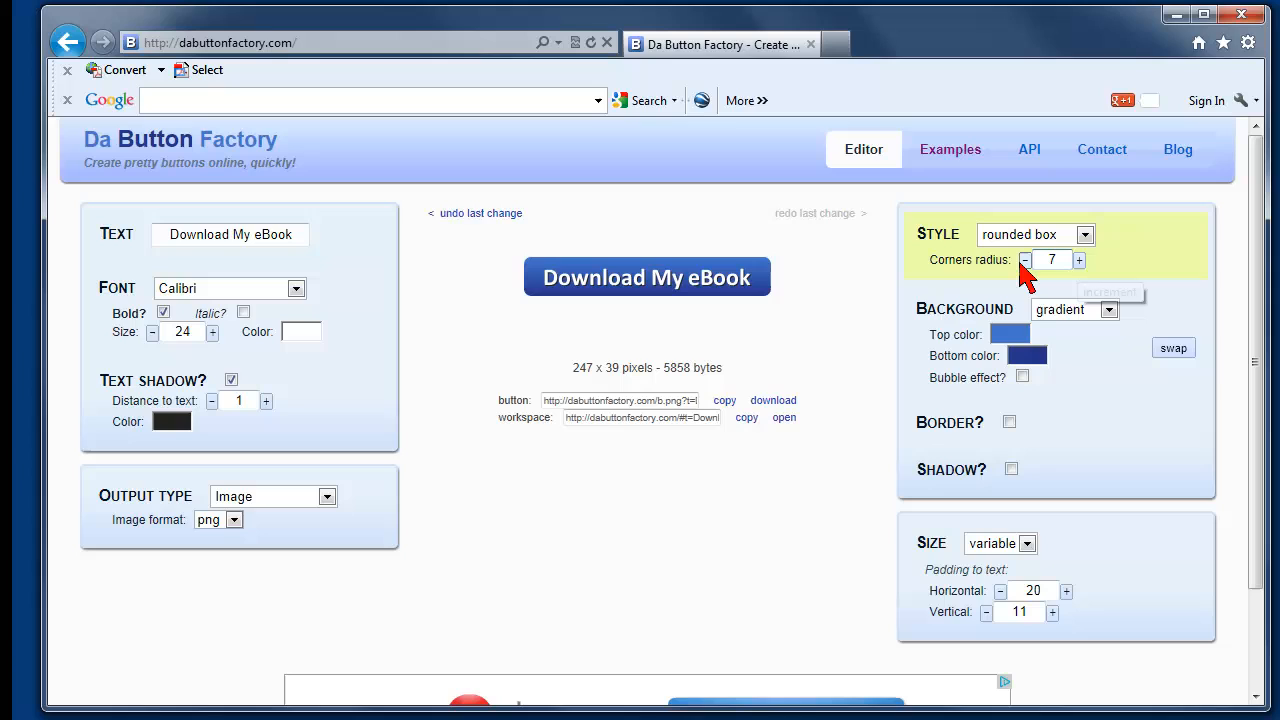
left_click(1025, 260)
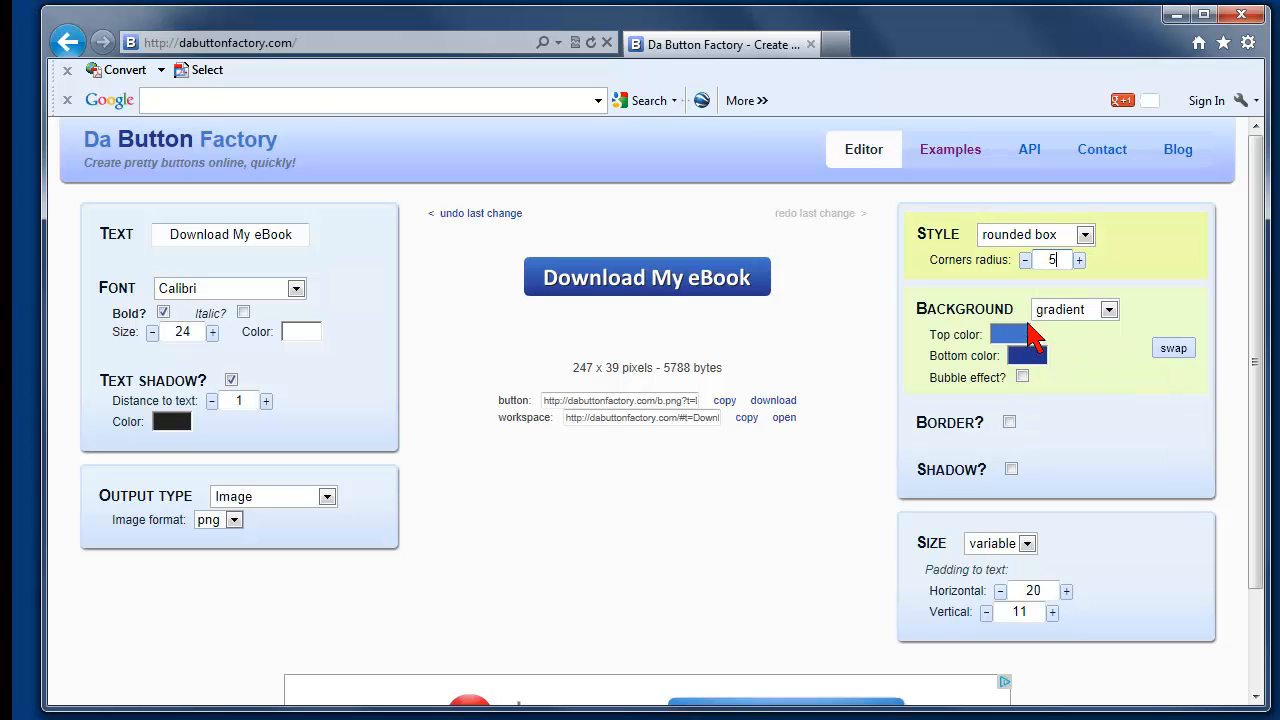
left_click(1108, 309)
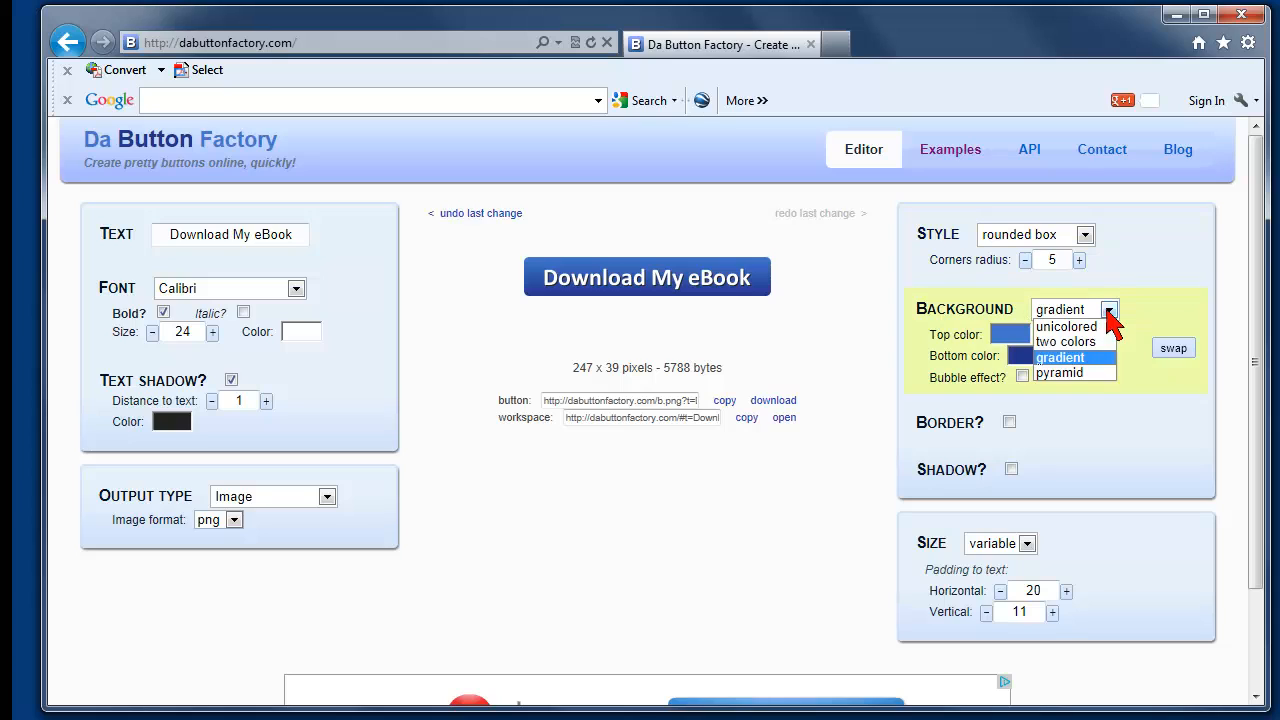
mouse_move(1100, 332)
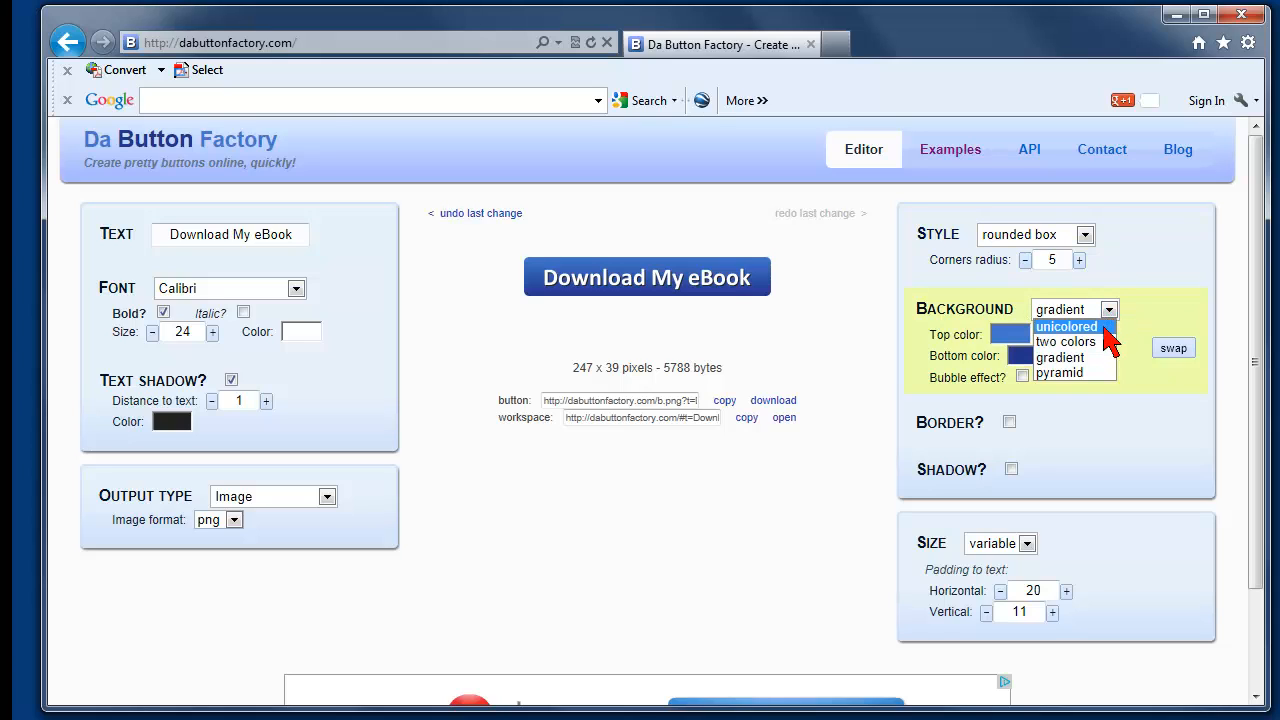
mouse_move(1080, 357)
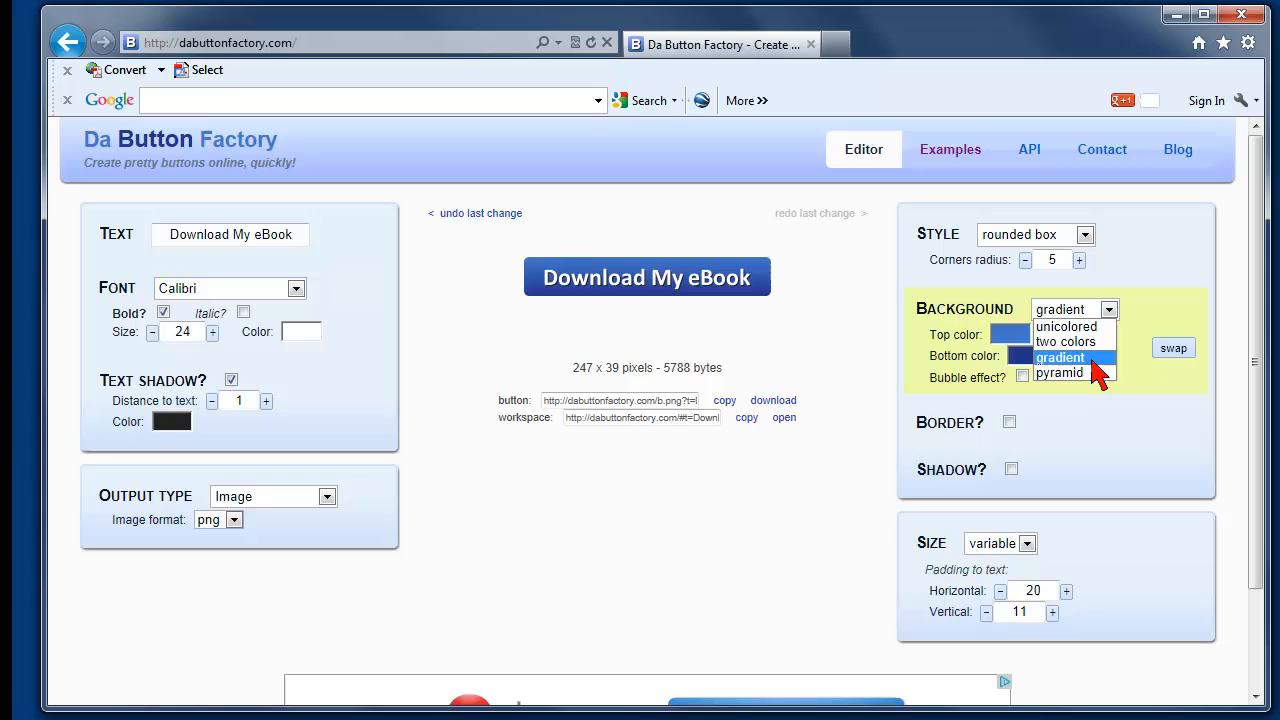
mouse_move(1065, 373)
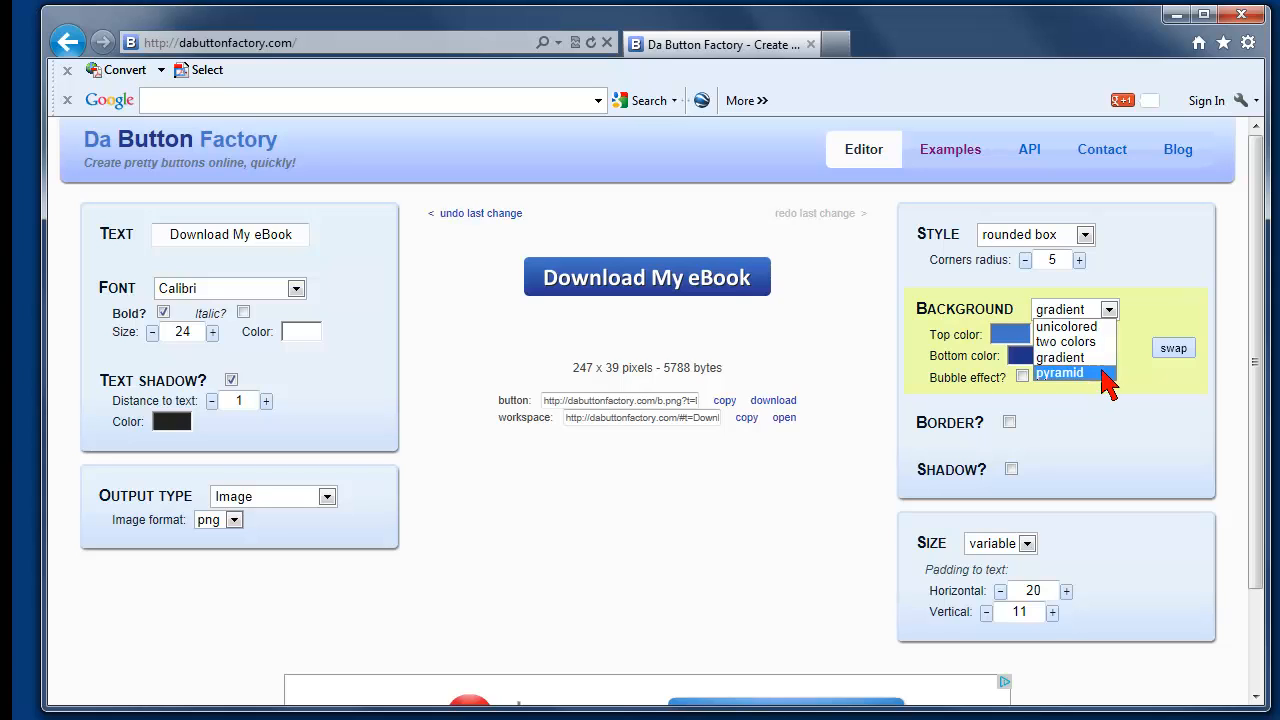
left_click(1060, 357)
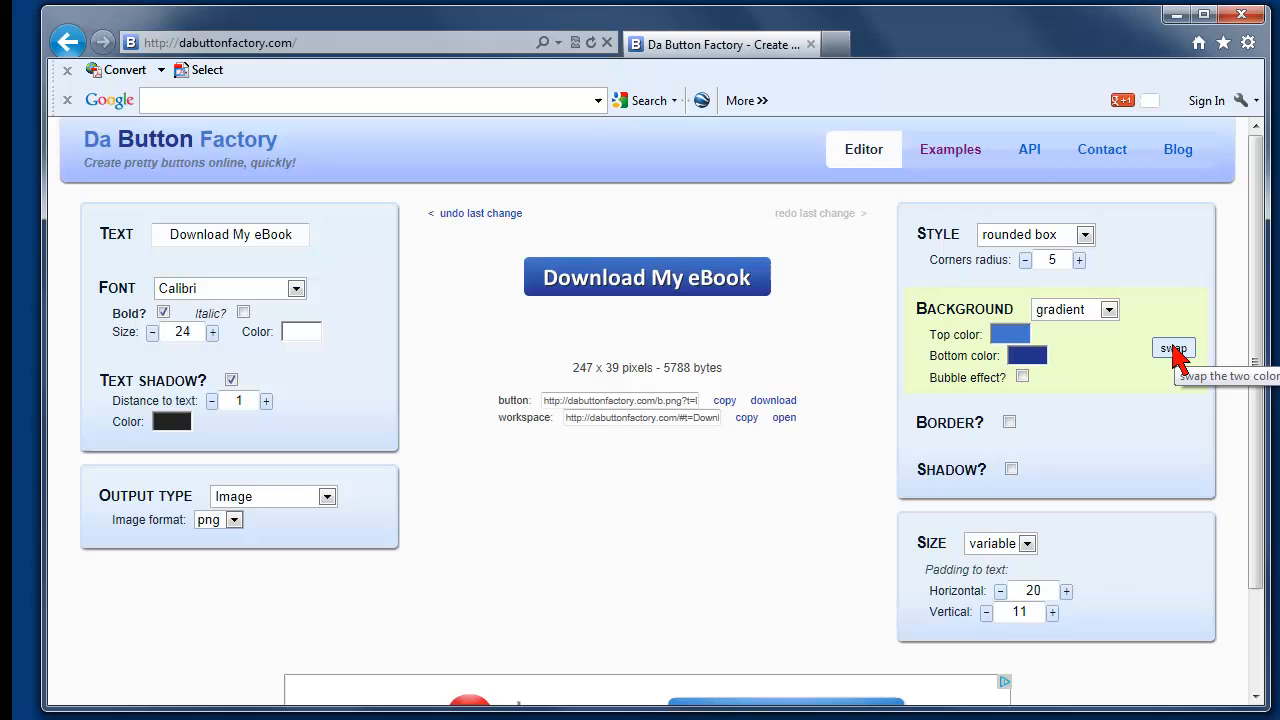
left_click(1173, 347)
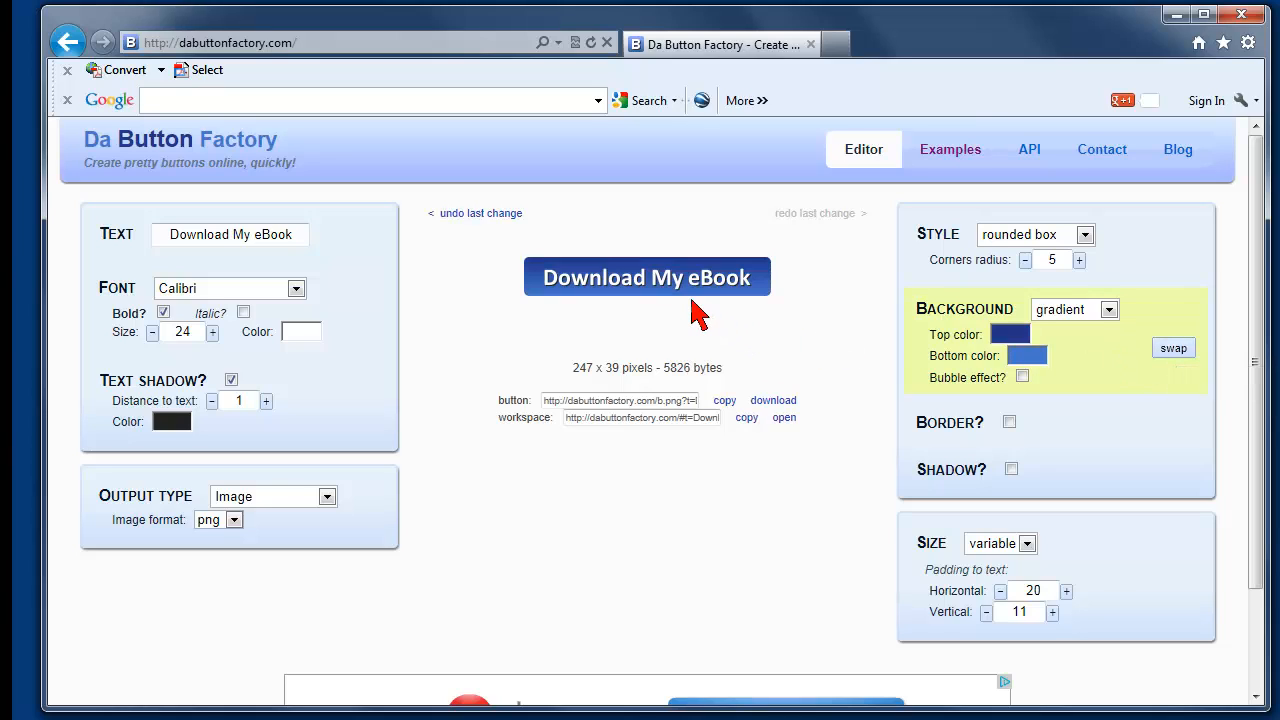
mouse_move(1077, 390)
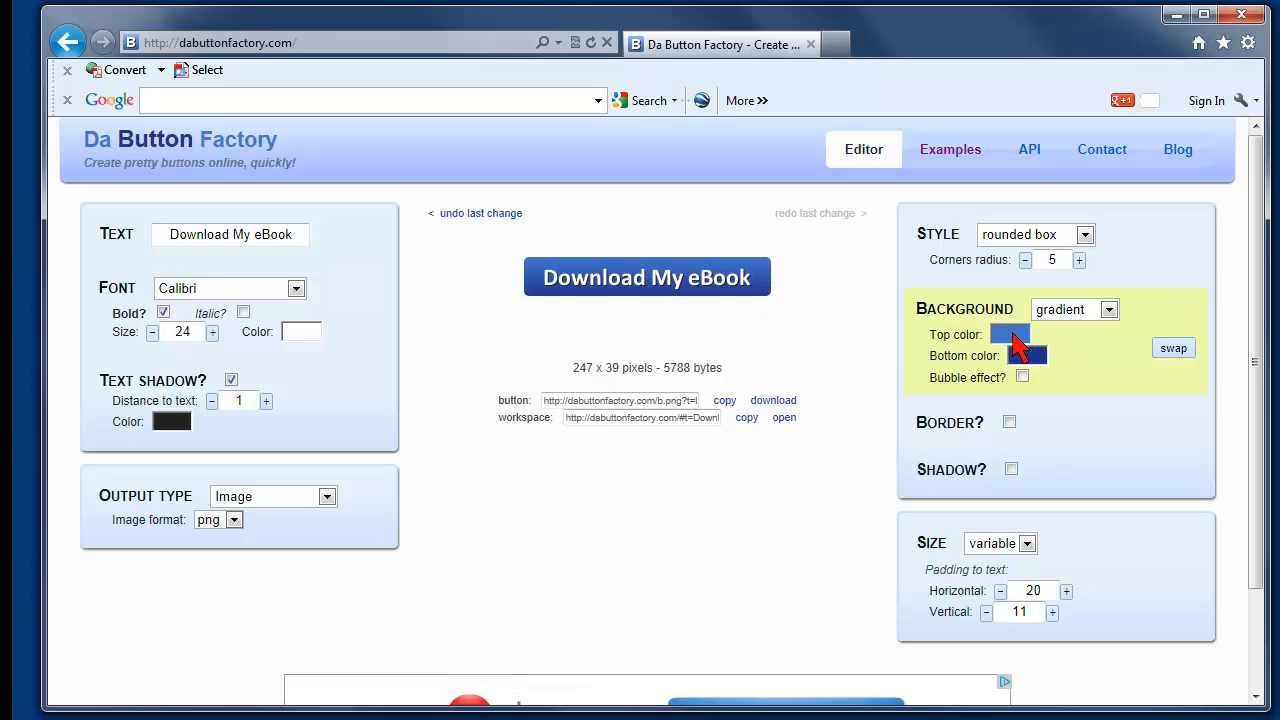
left_click(1009, 334)
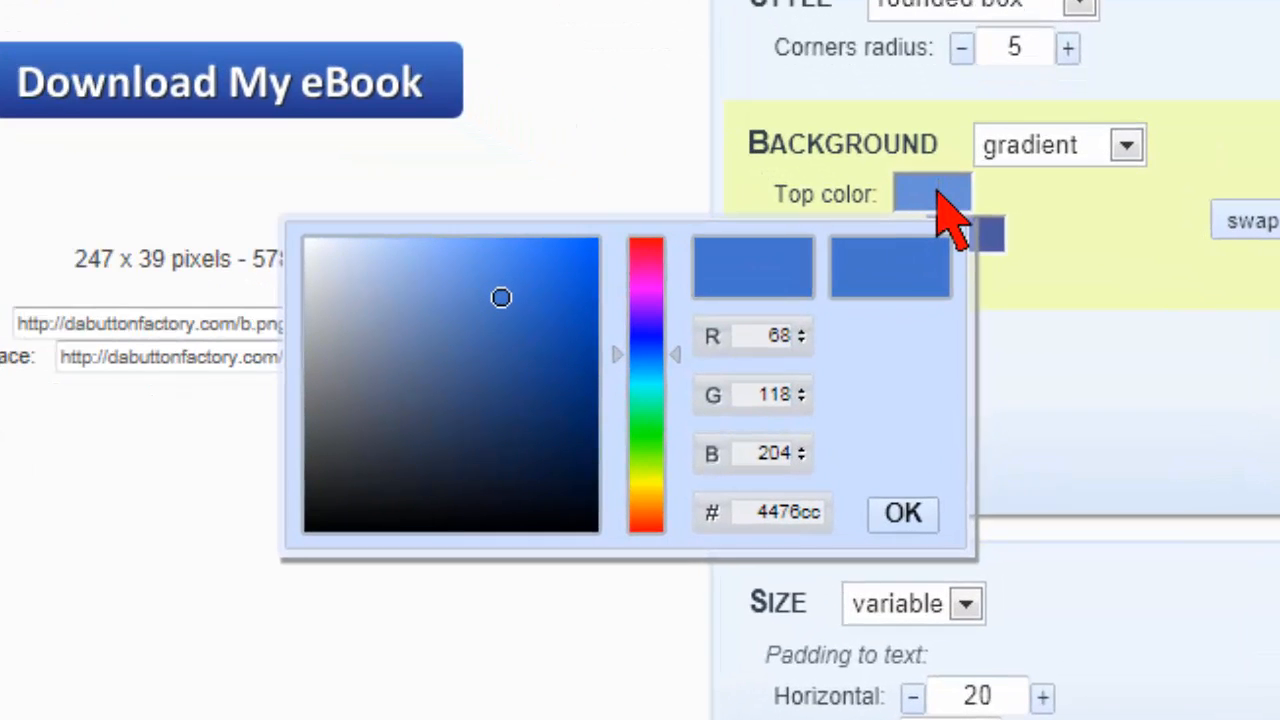
mouse_move(515, 455)
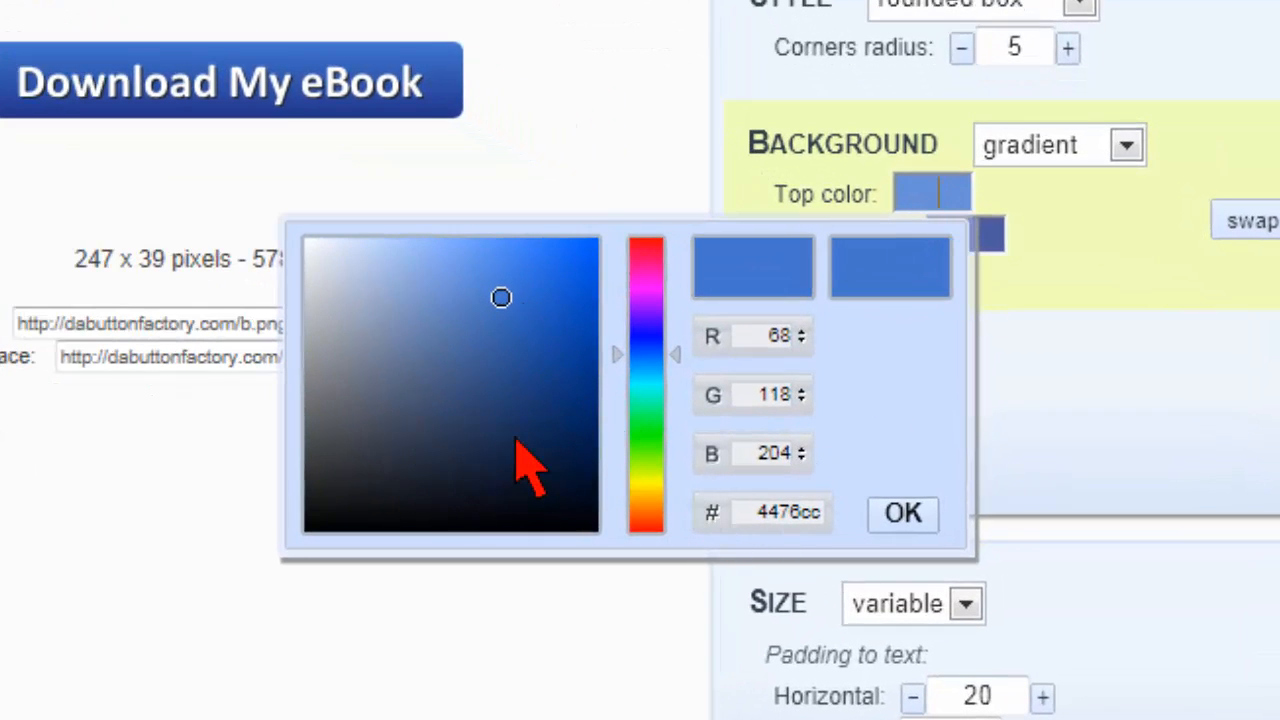
mouse_move(680, 620)
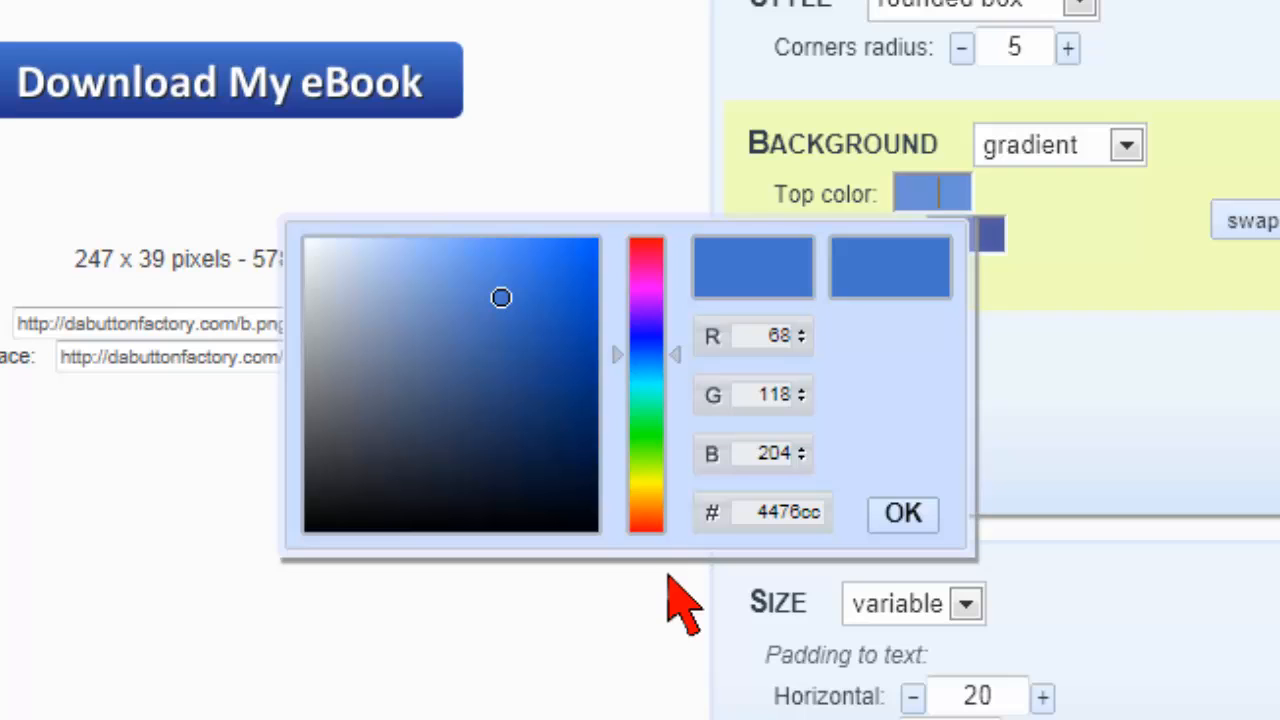
mouse_move(835, 345)
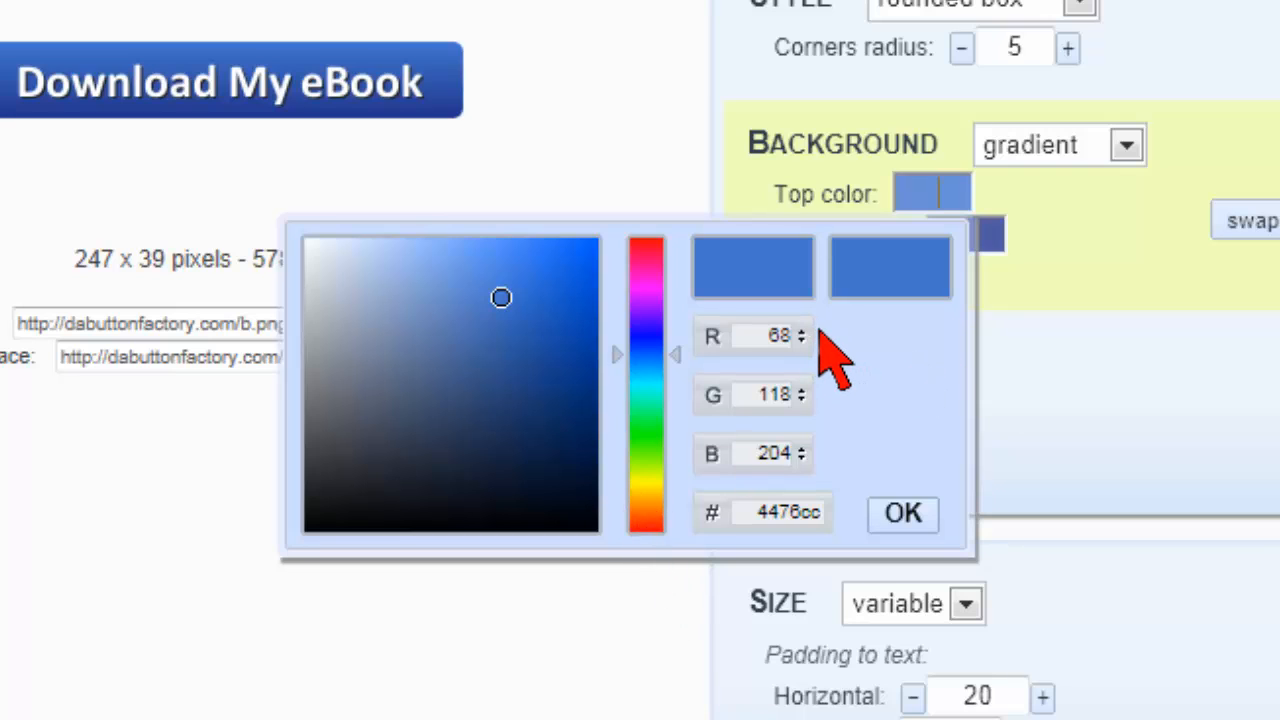
mouse_move(857, 418)
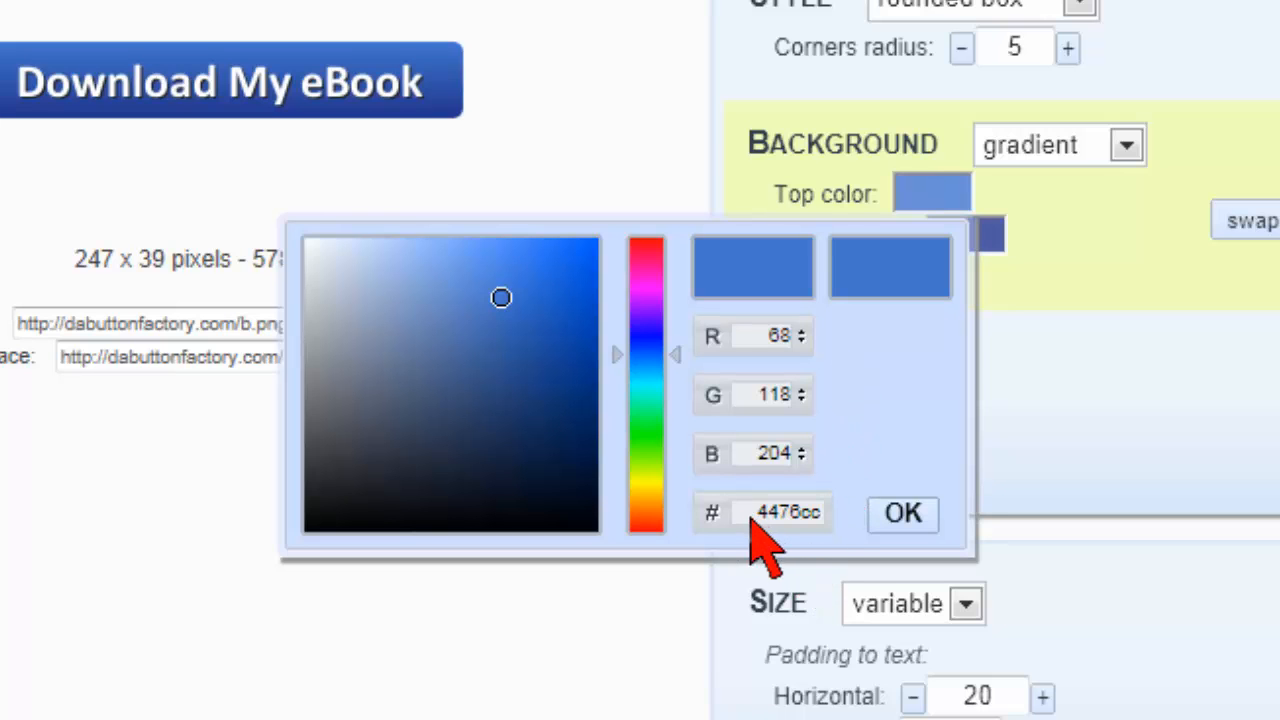
left_click(902, 514)
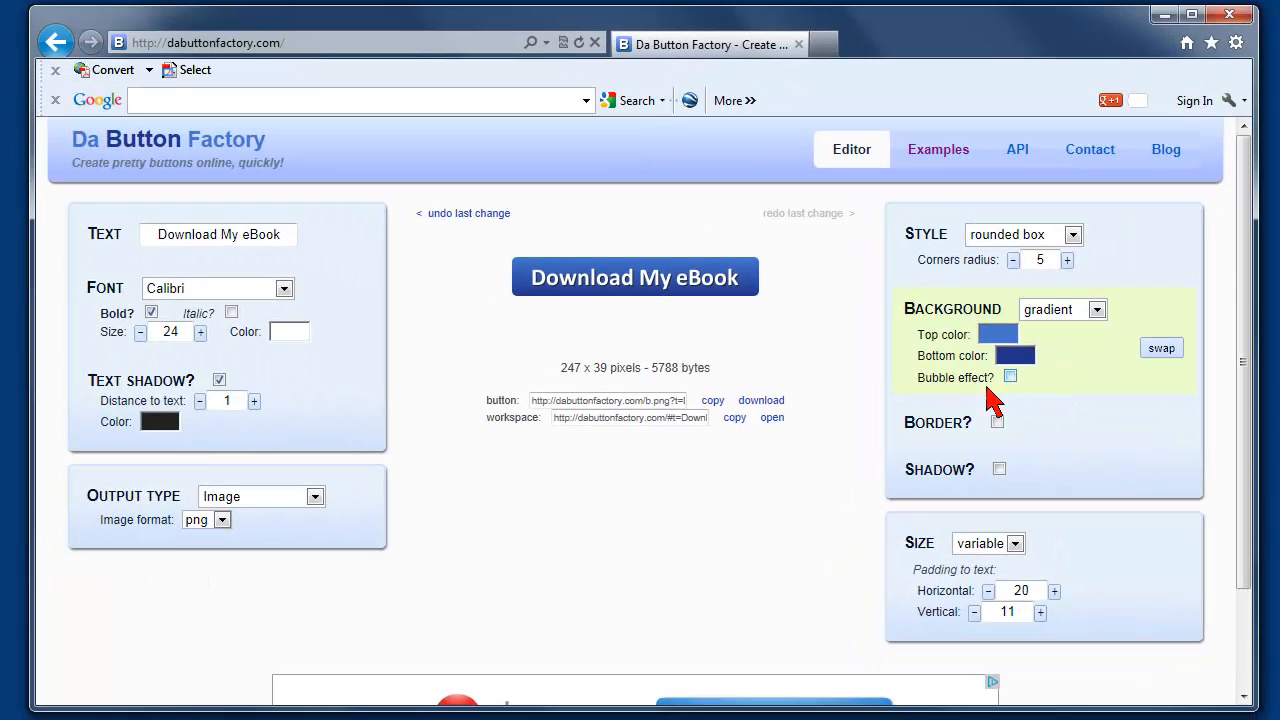
left_click(1010, 377)
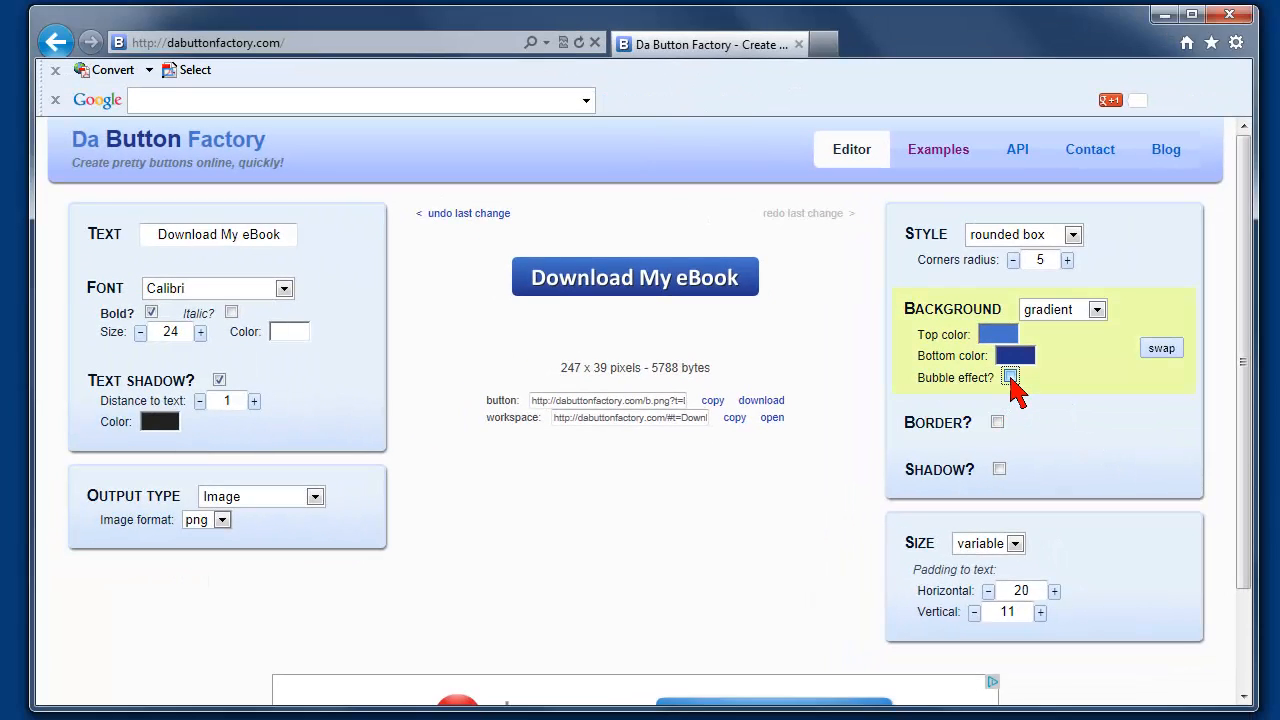
left_click(1008, 377)
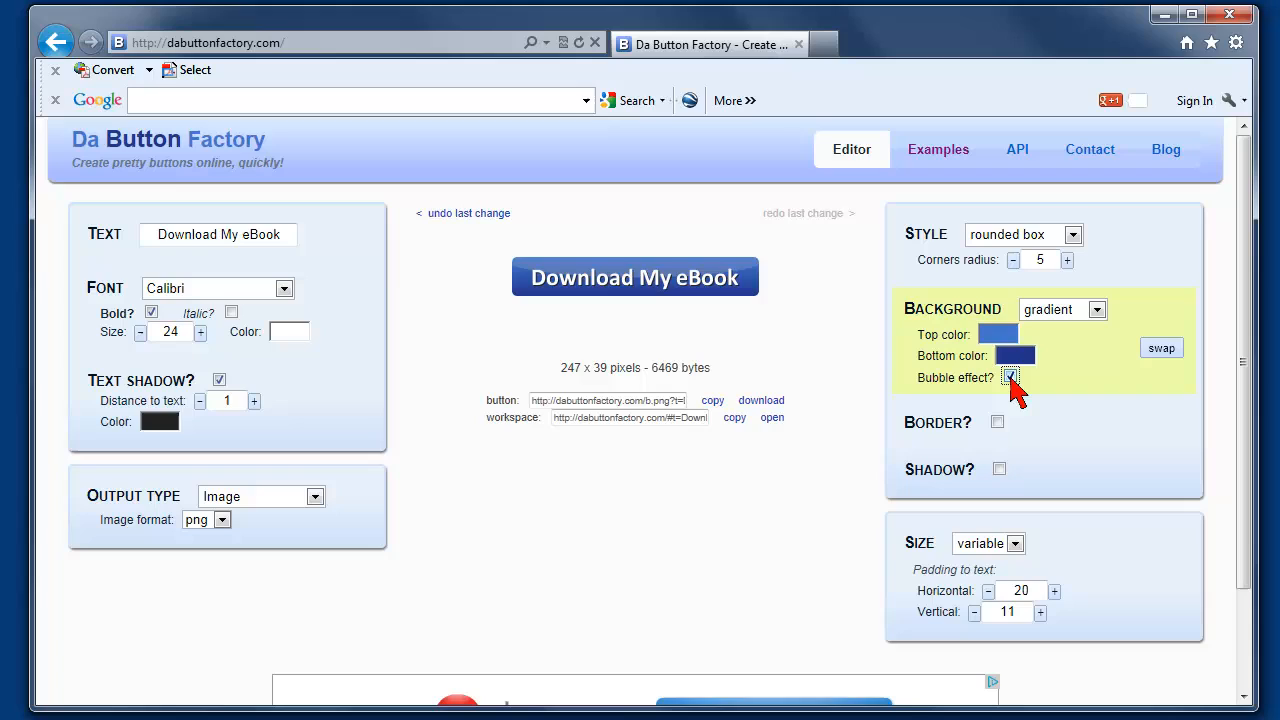
left_click(1010, 377)
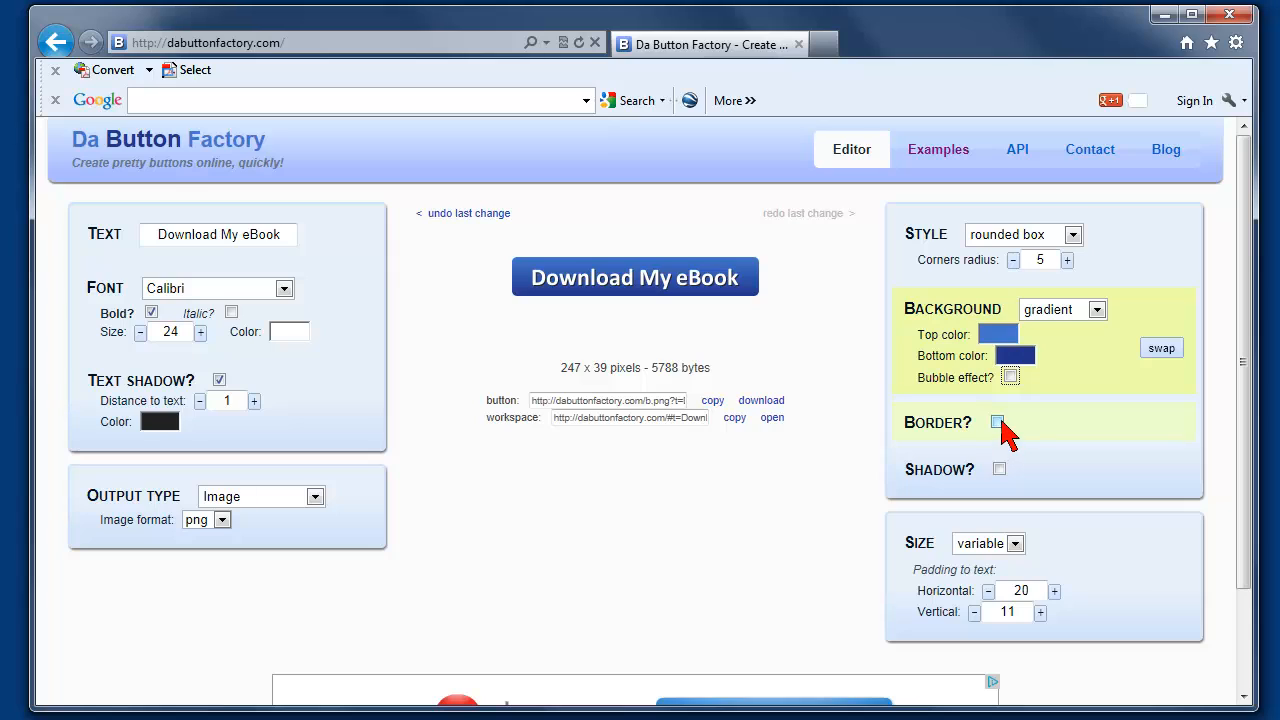
- Enable a 1 px button border and open its colour picker
left_click(998, 423)
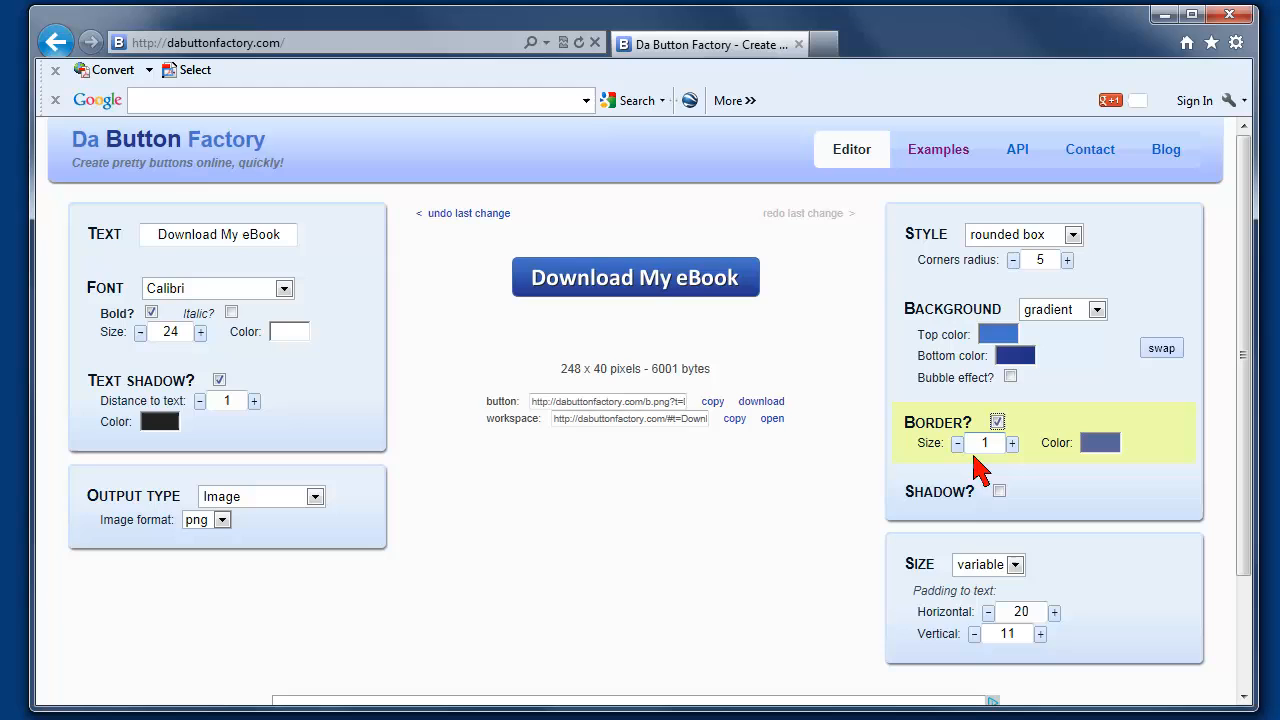
mouse_move(1102, 445)
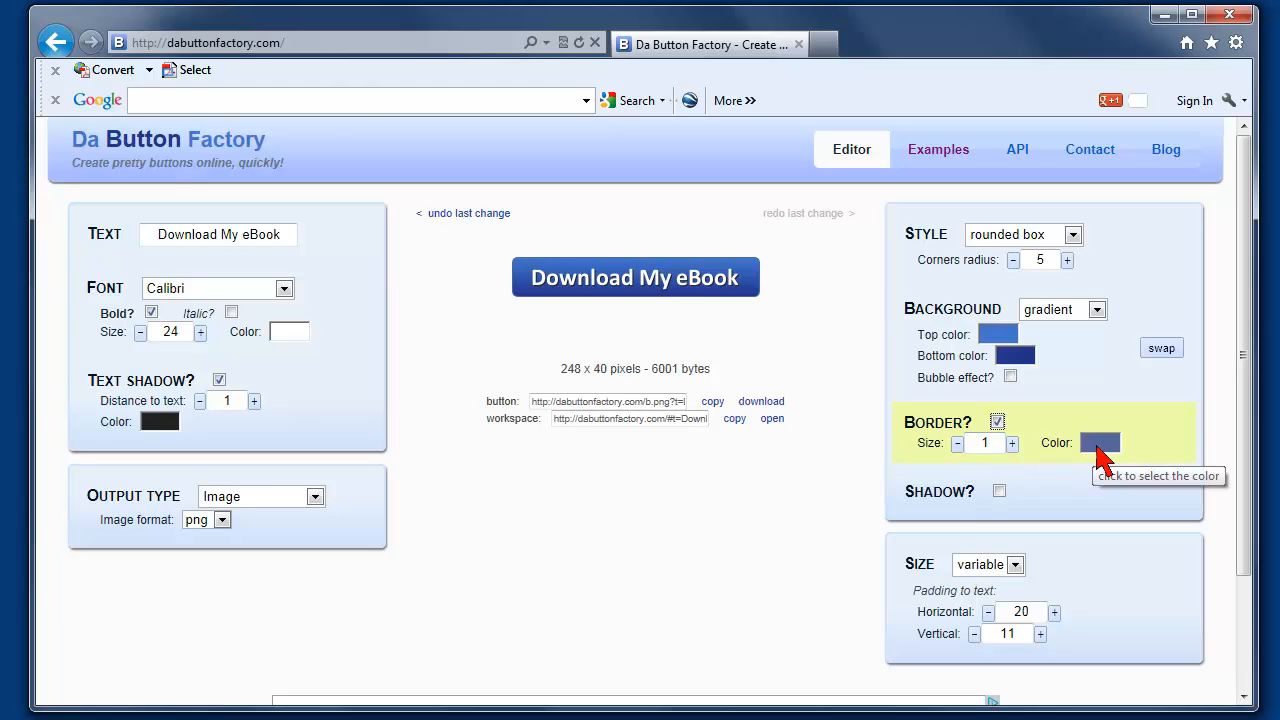
left_click(1098, 443)
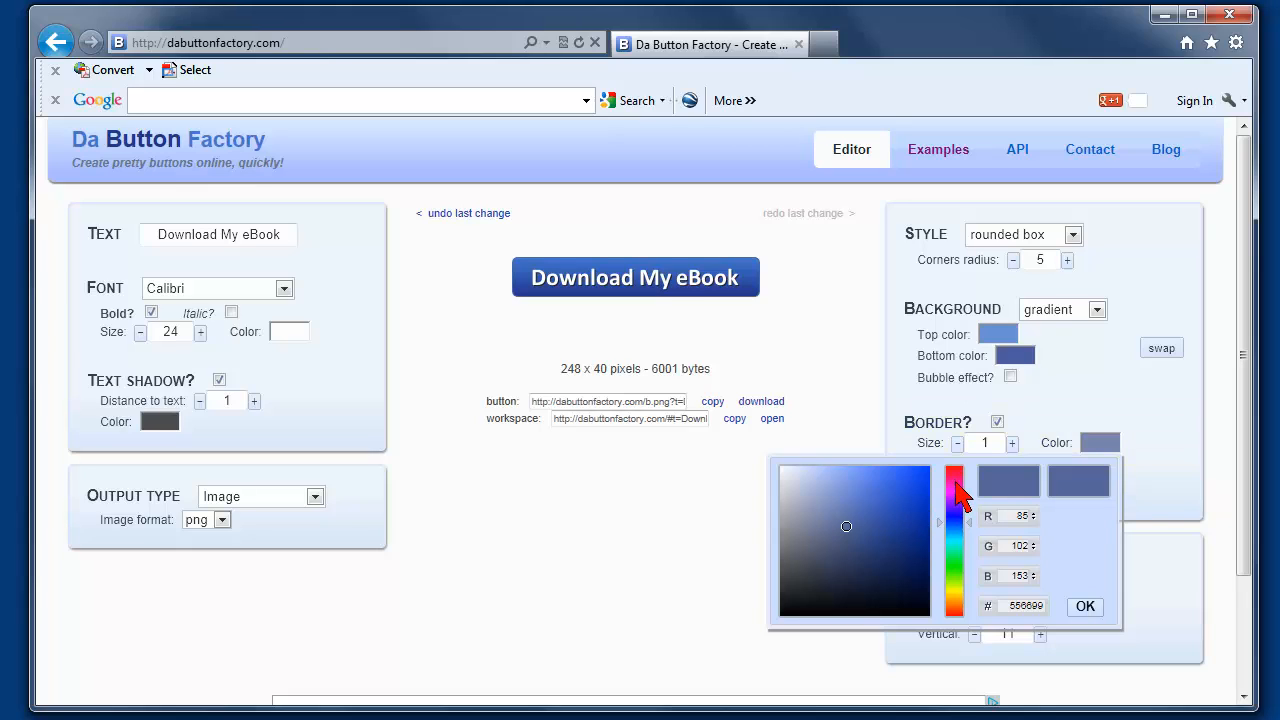
mouse_move(811, 595)
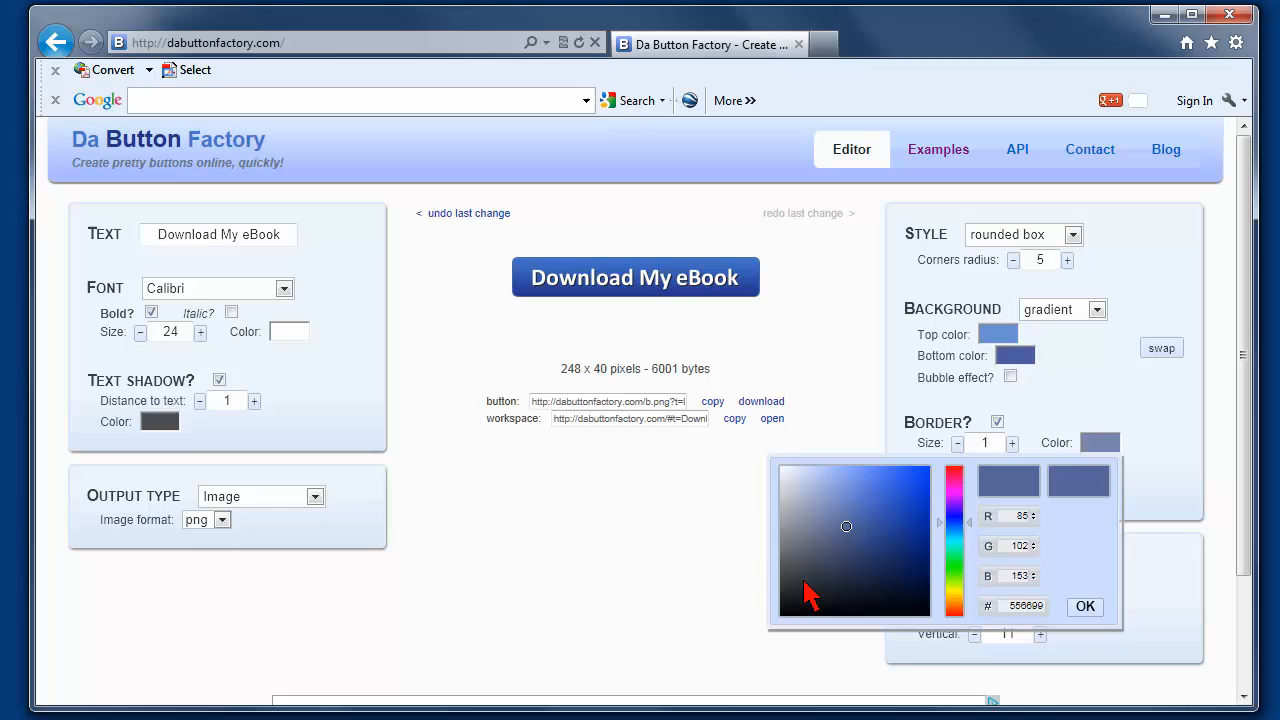
mouse_move(857, 542)
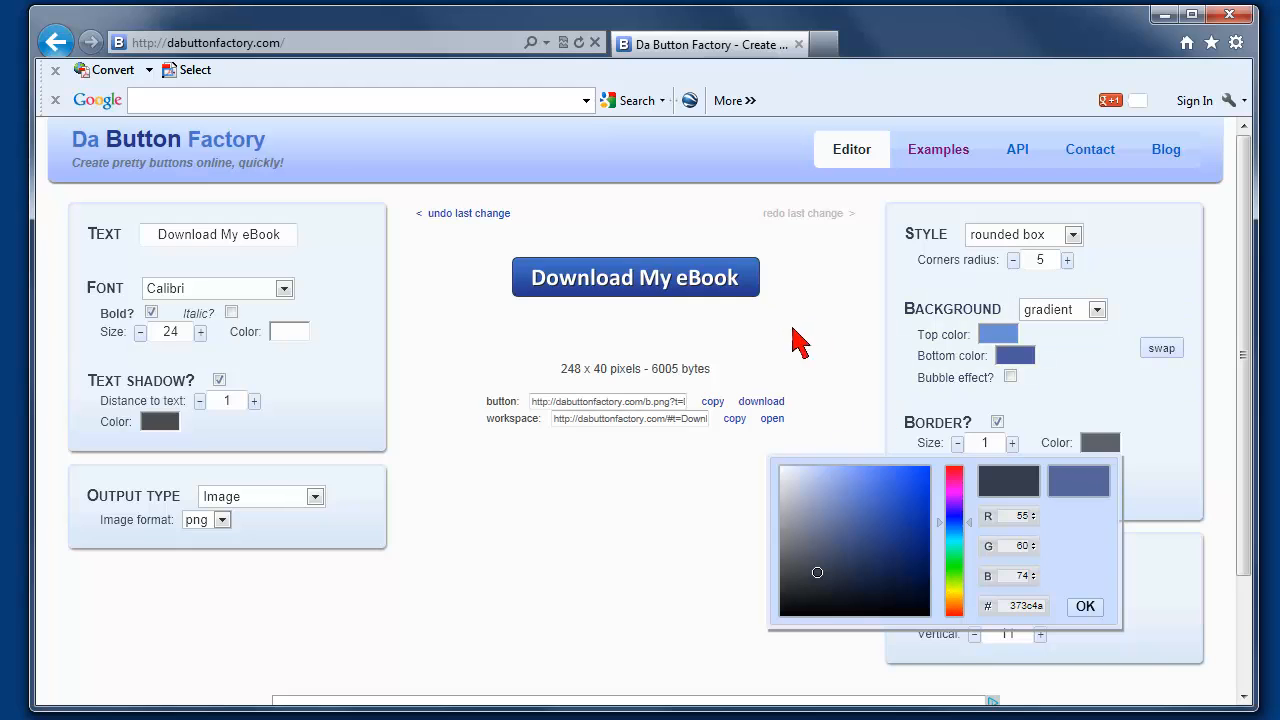
- Close the picker with the border colour set to dark grey #373c4a
left_click(1084, 607)
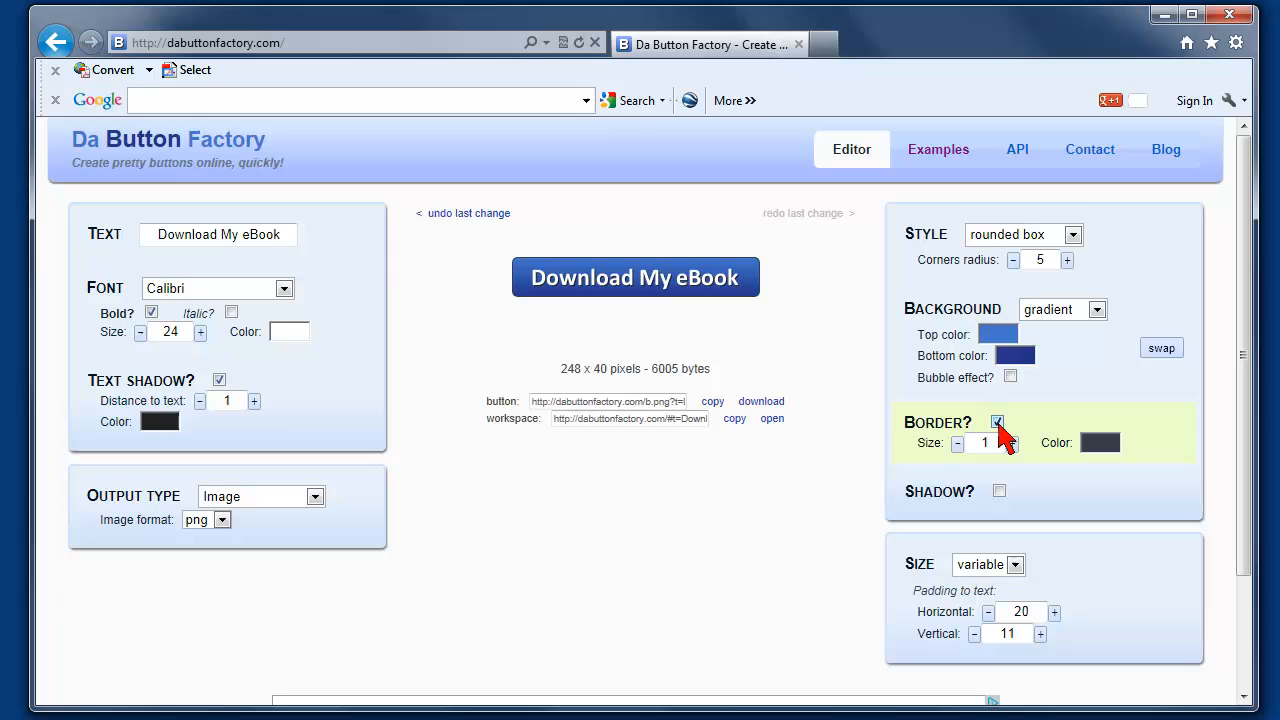
- Remove the border, then try a south-east drop shadow and switch it off
left_click(996, 421)
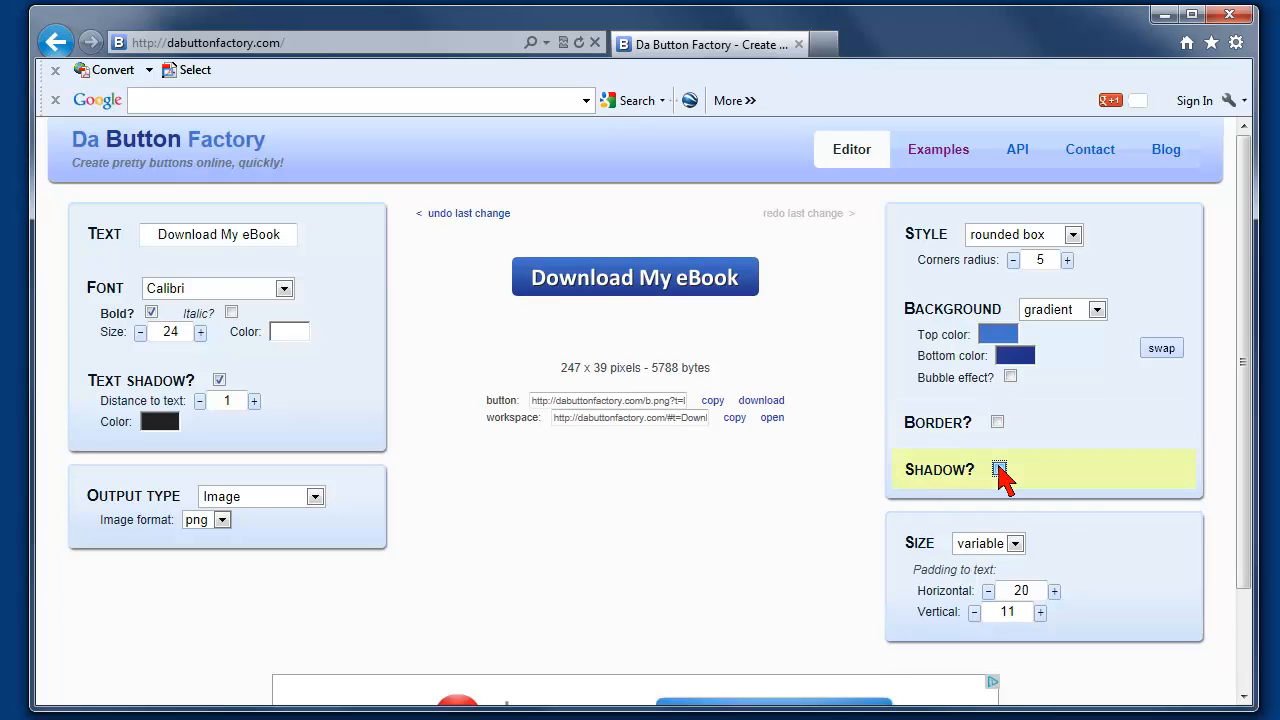
left_click(997, 468)
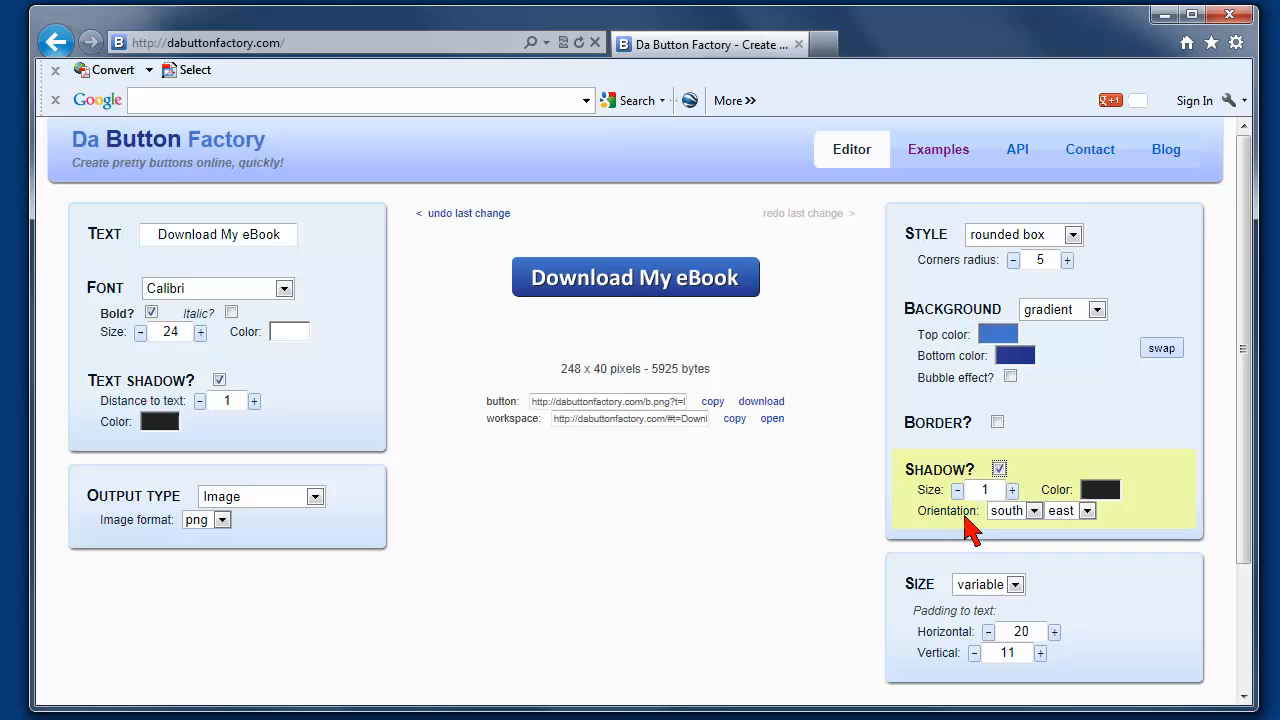
mouse_move(695, 290)
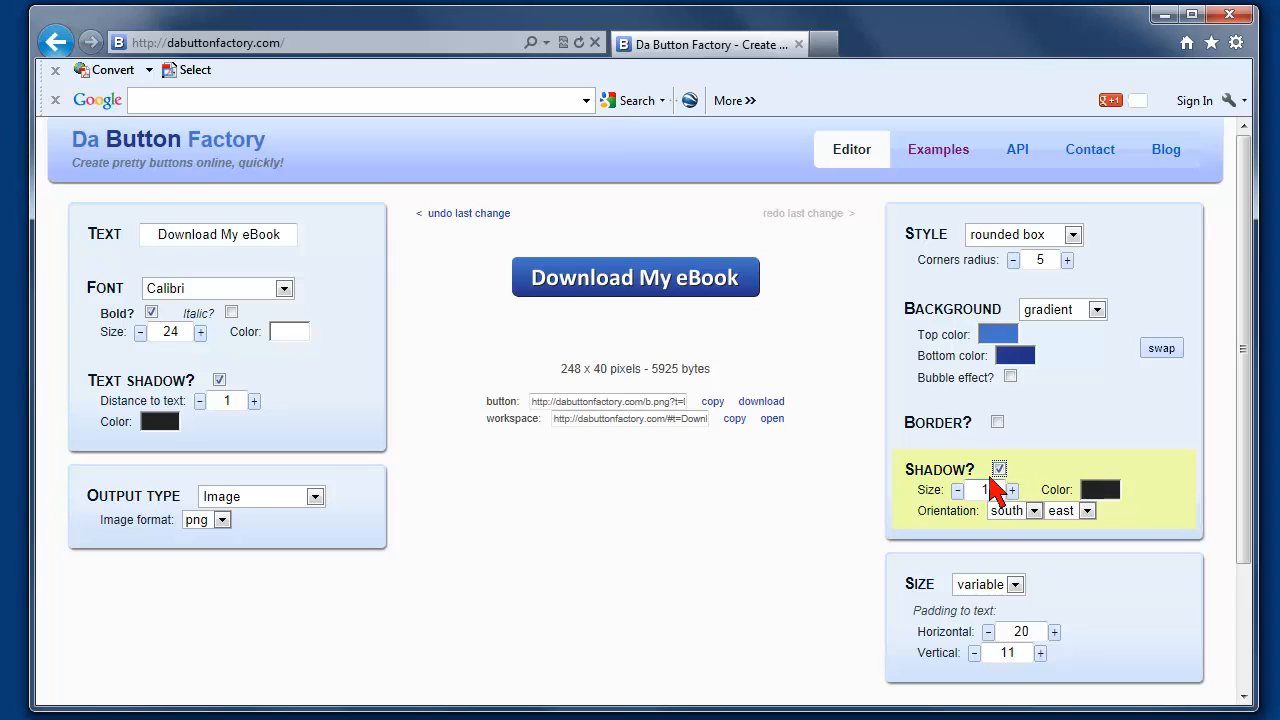
left_click(998, 469)
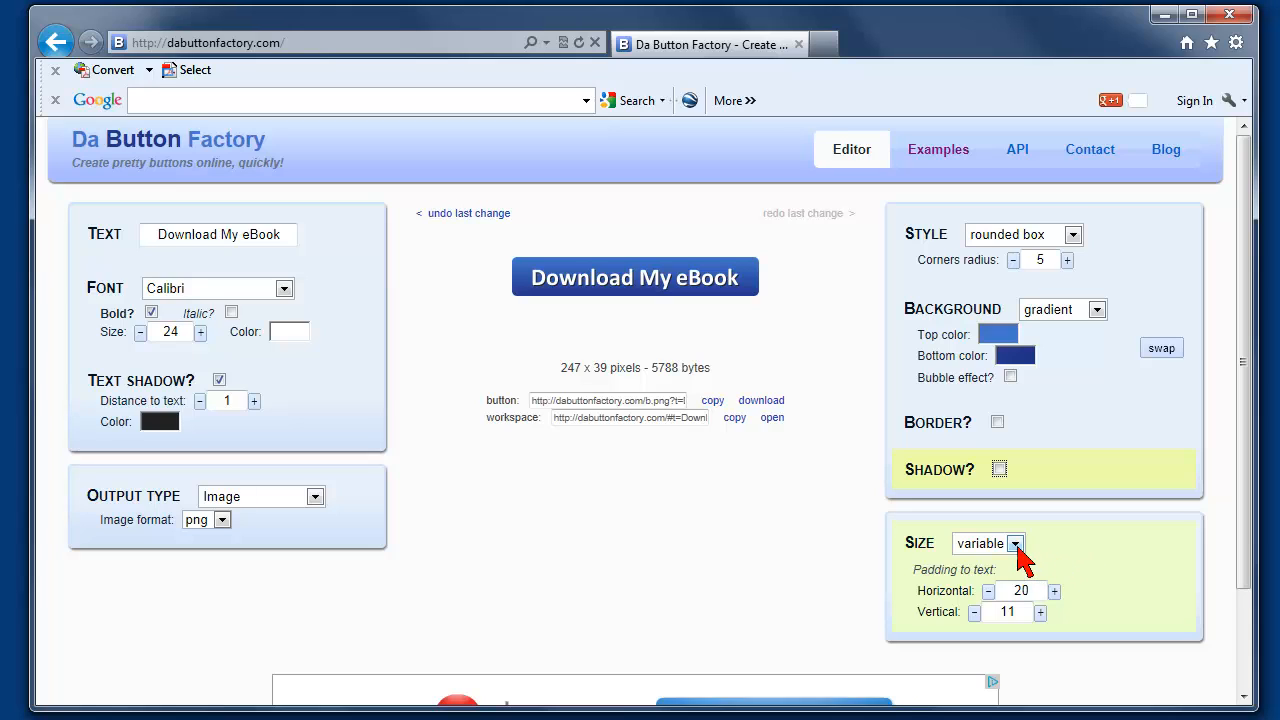
- Switch the button to fixed size and widen it to 212 by 50 pixels
left_click(1014, 543)
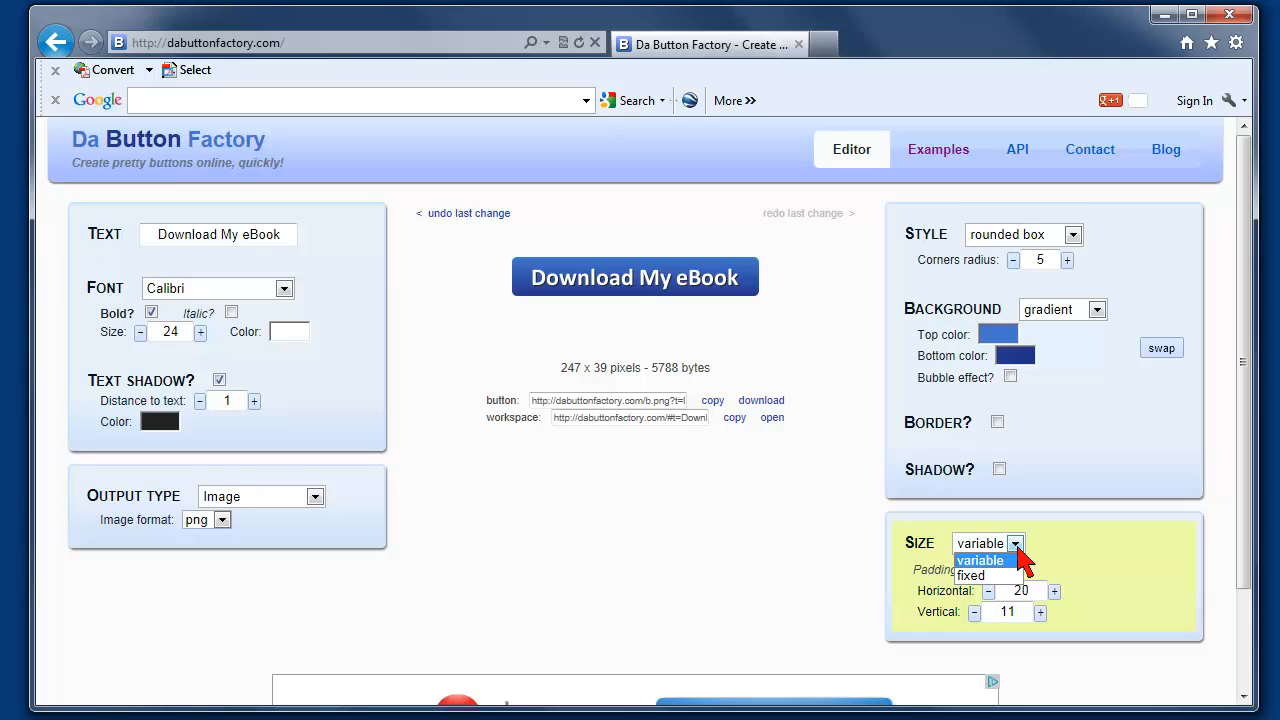
mouse_move(1005, 585)
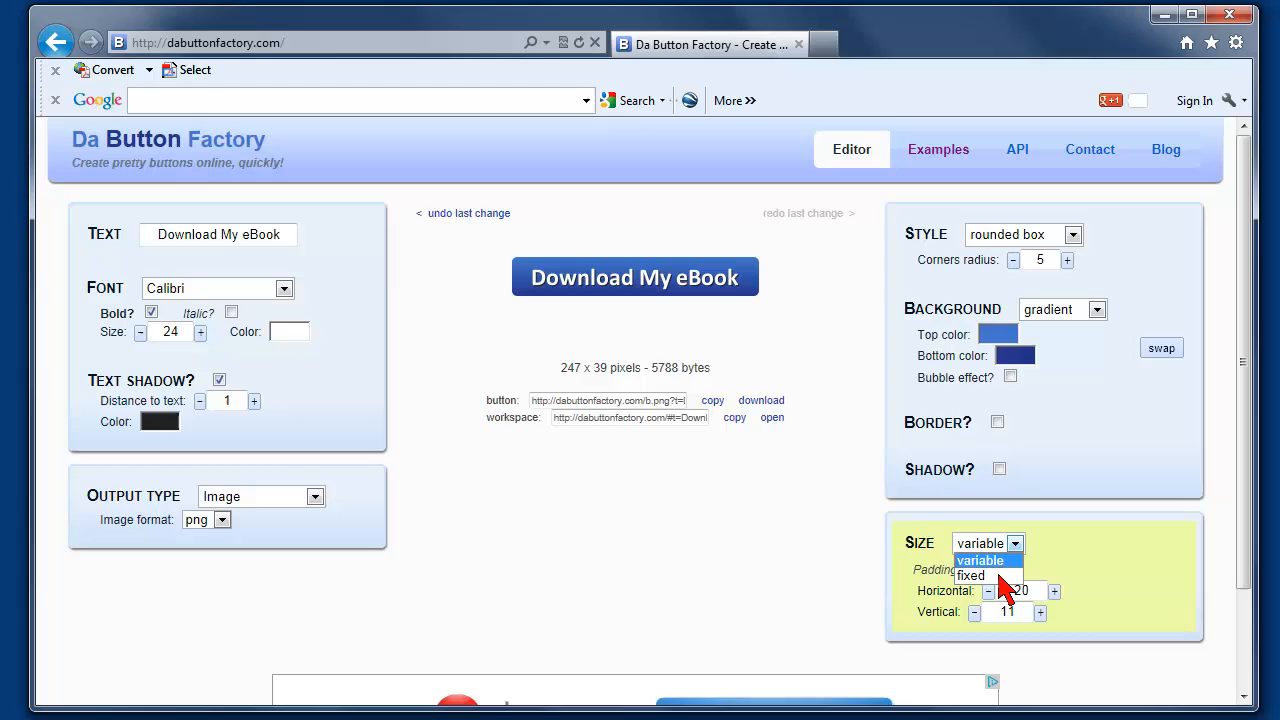
left_click(972, 575)
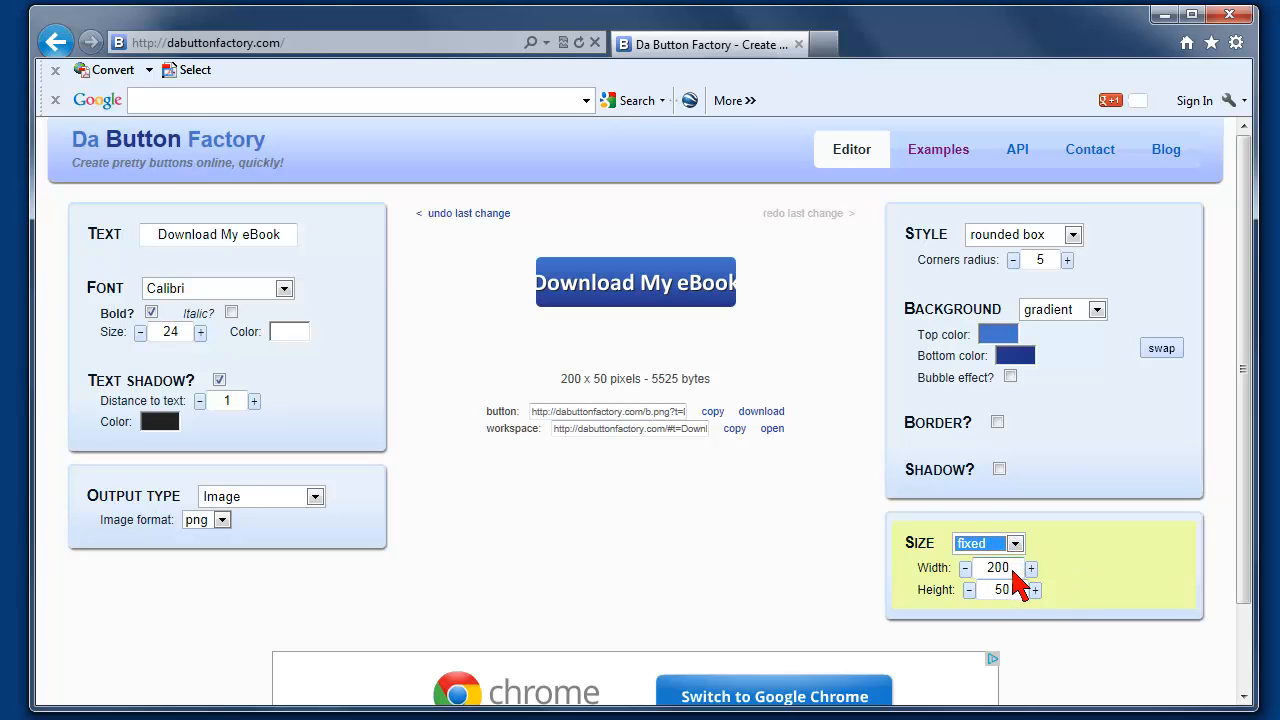
mouse_move(588, 318)
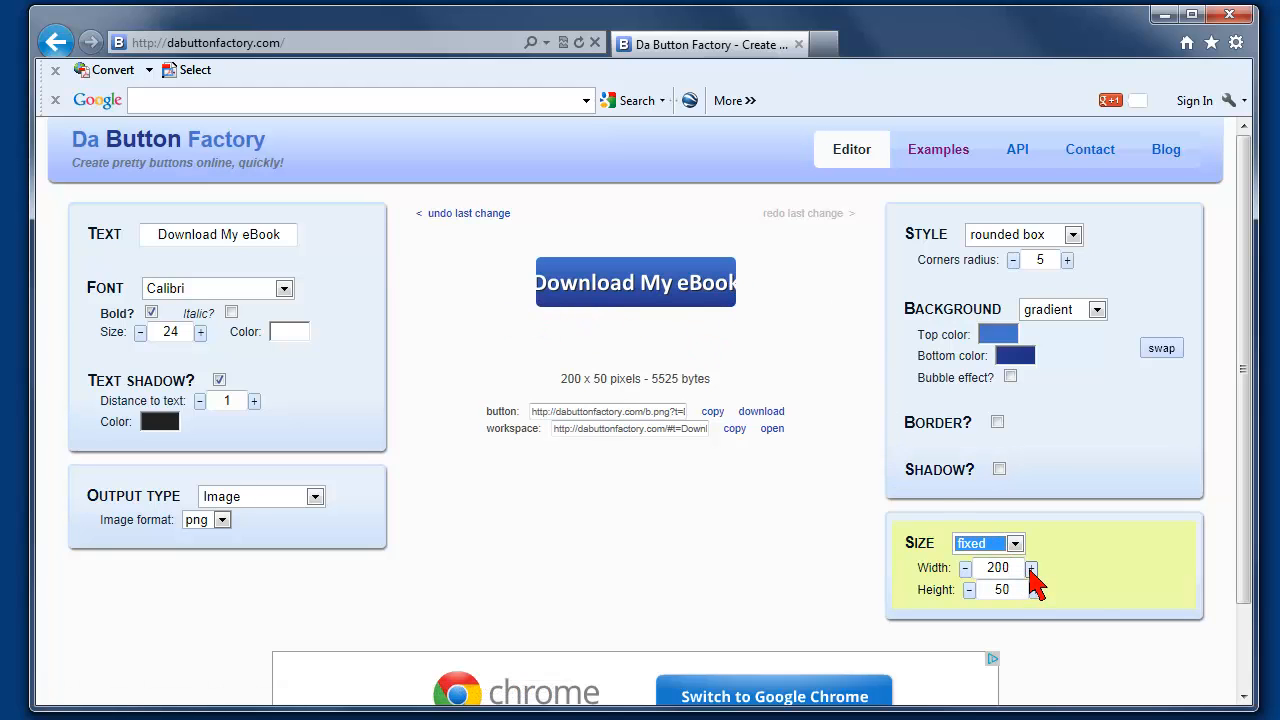
left_click(1031, 568)
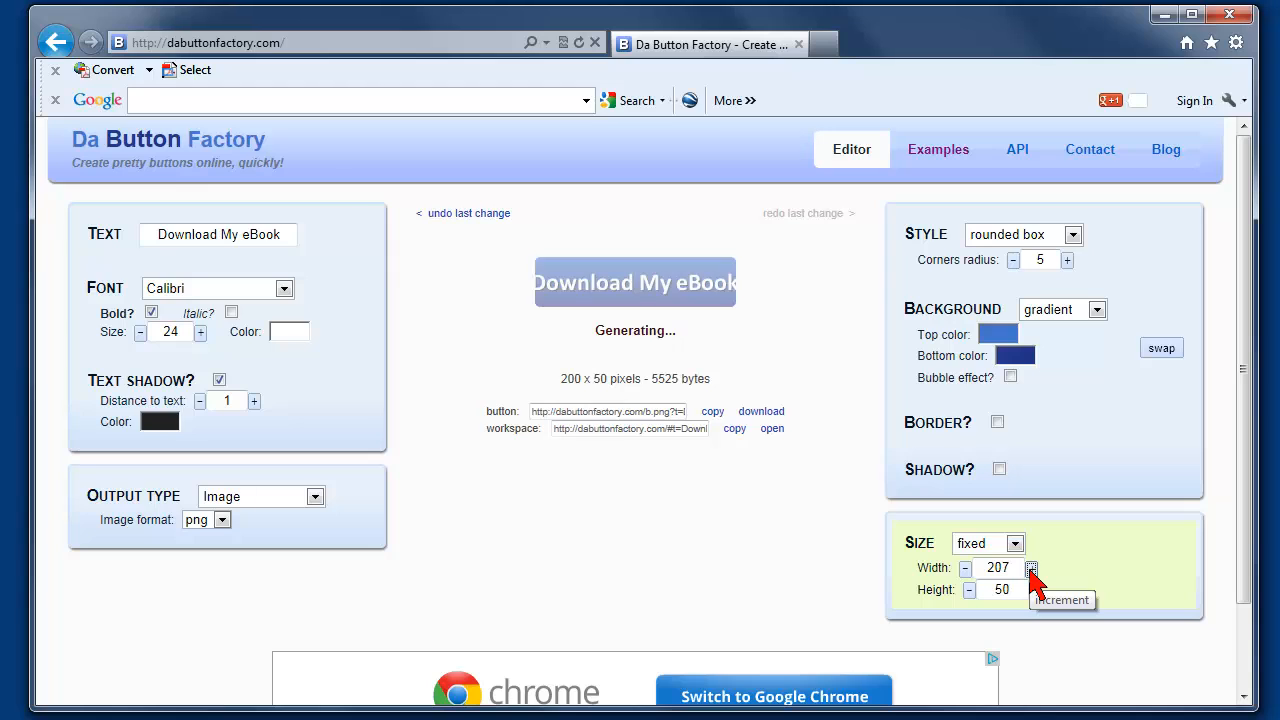
left_click(1025, 568)
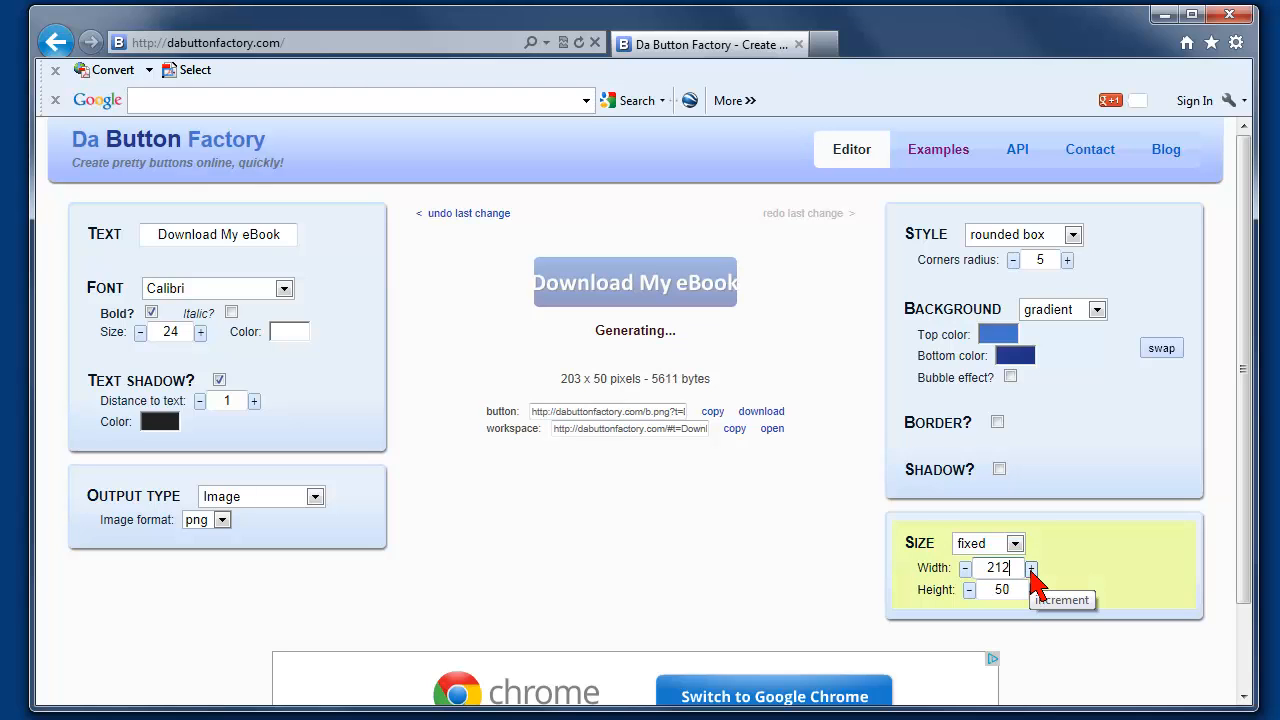
left_click(1035, 568)
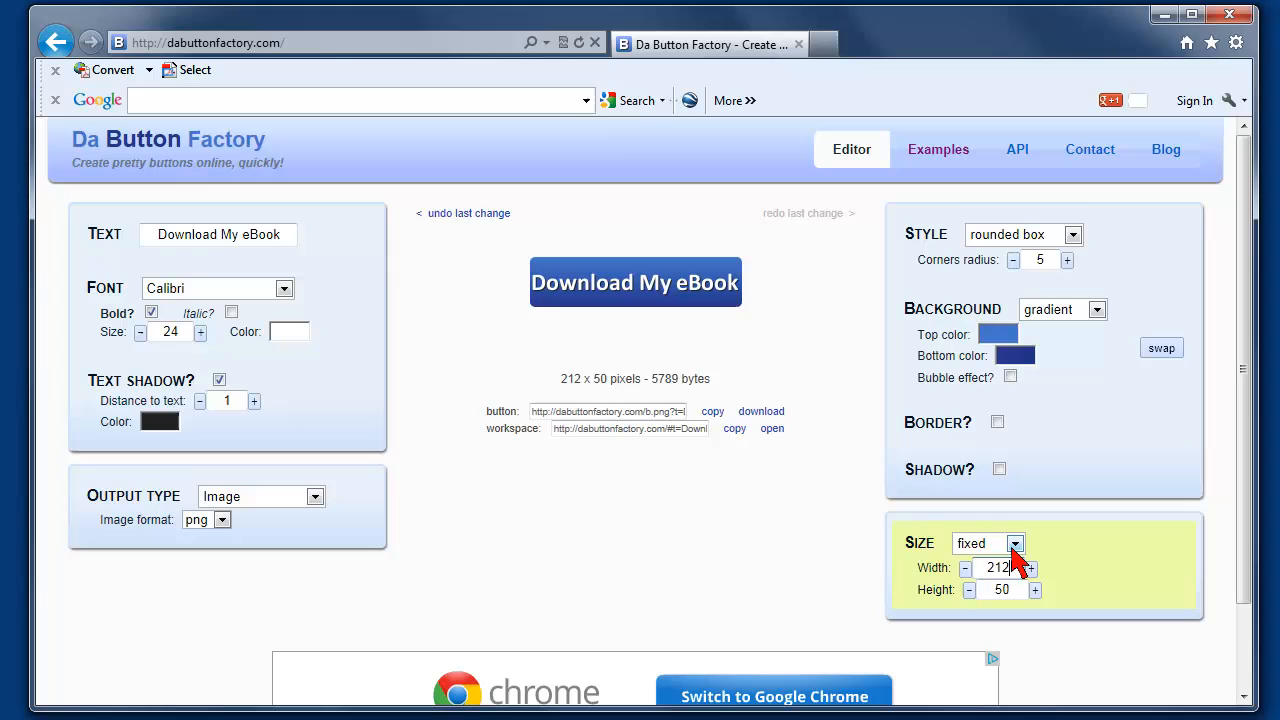
mouse_move(1135, 528)
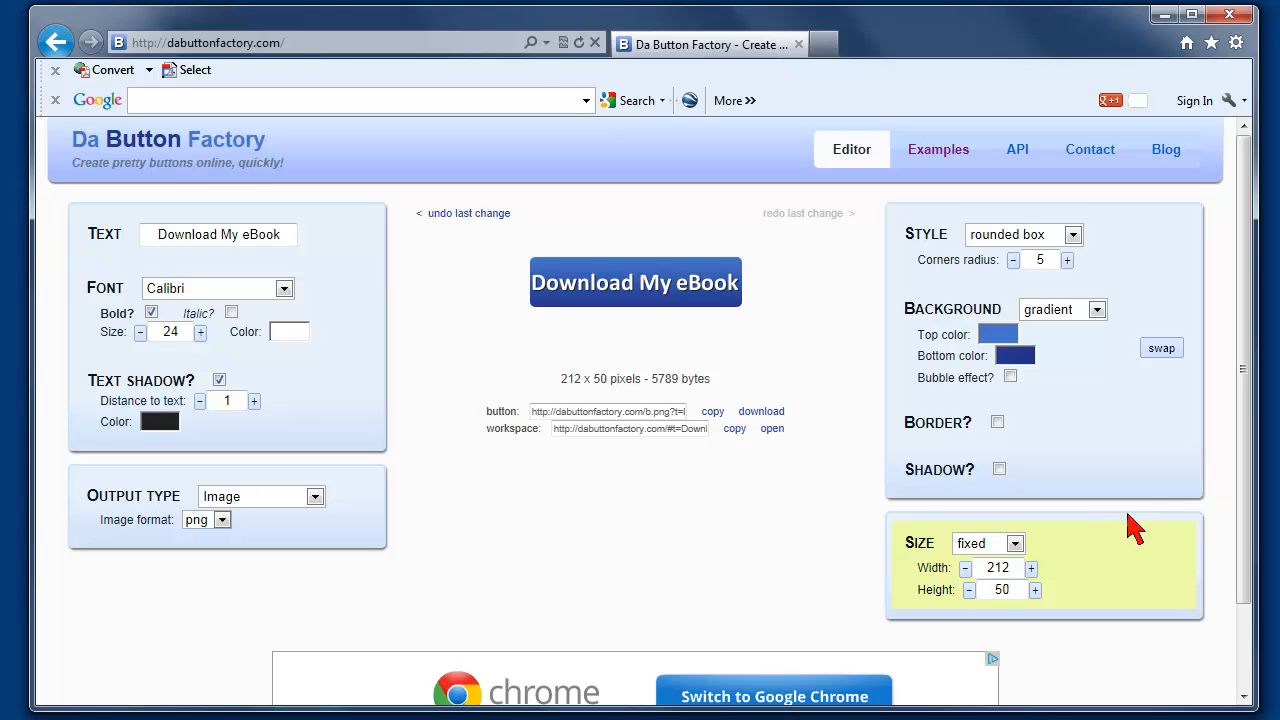
- Return to variable sizing with 20 by 11 padding, giving a 247 by 39 button
left_click(1016, 543)
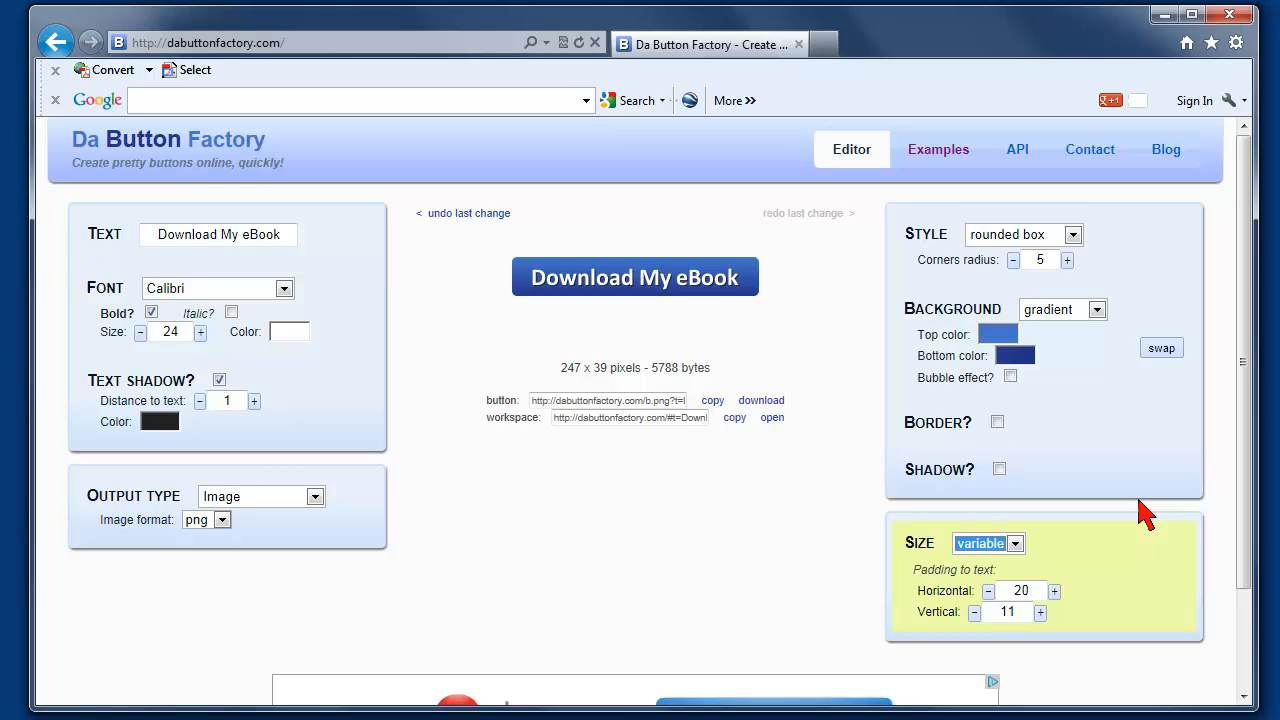
mouse_move(1232, 630)
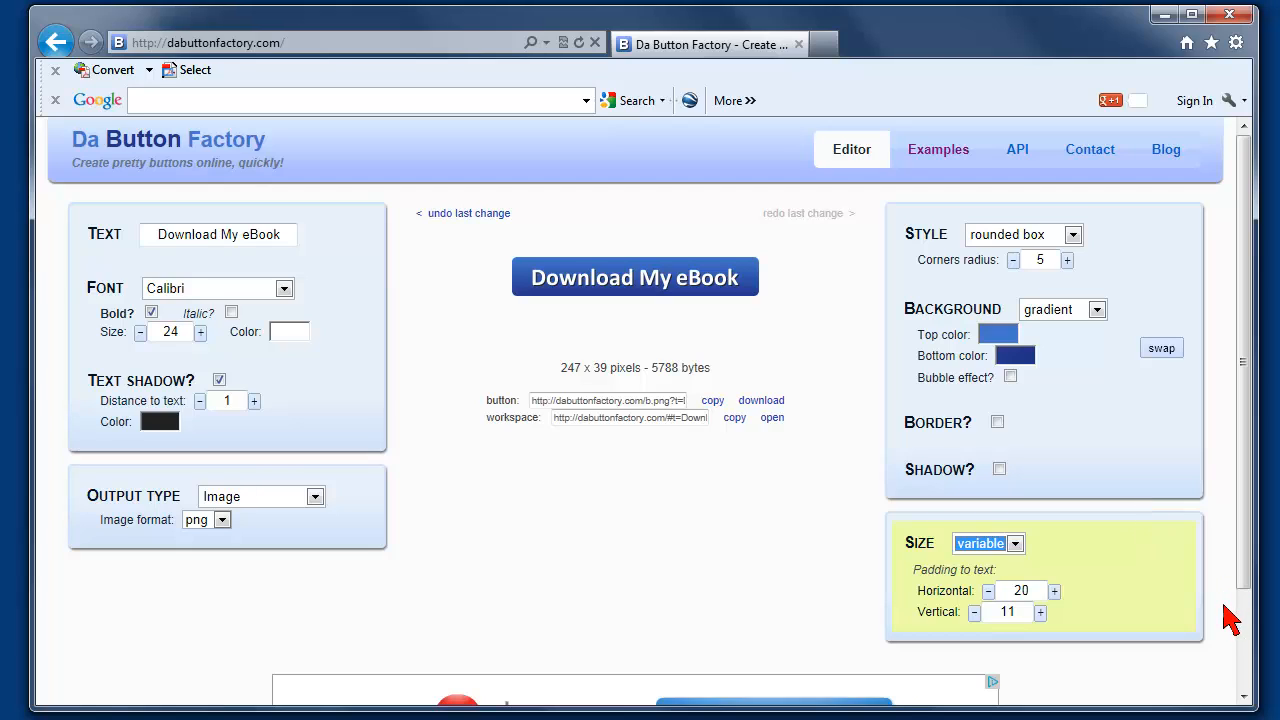
mouse_move(940, 595)
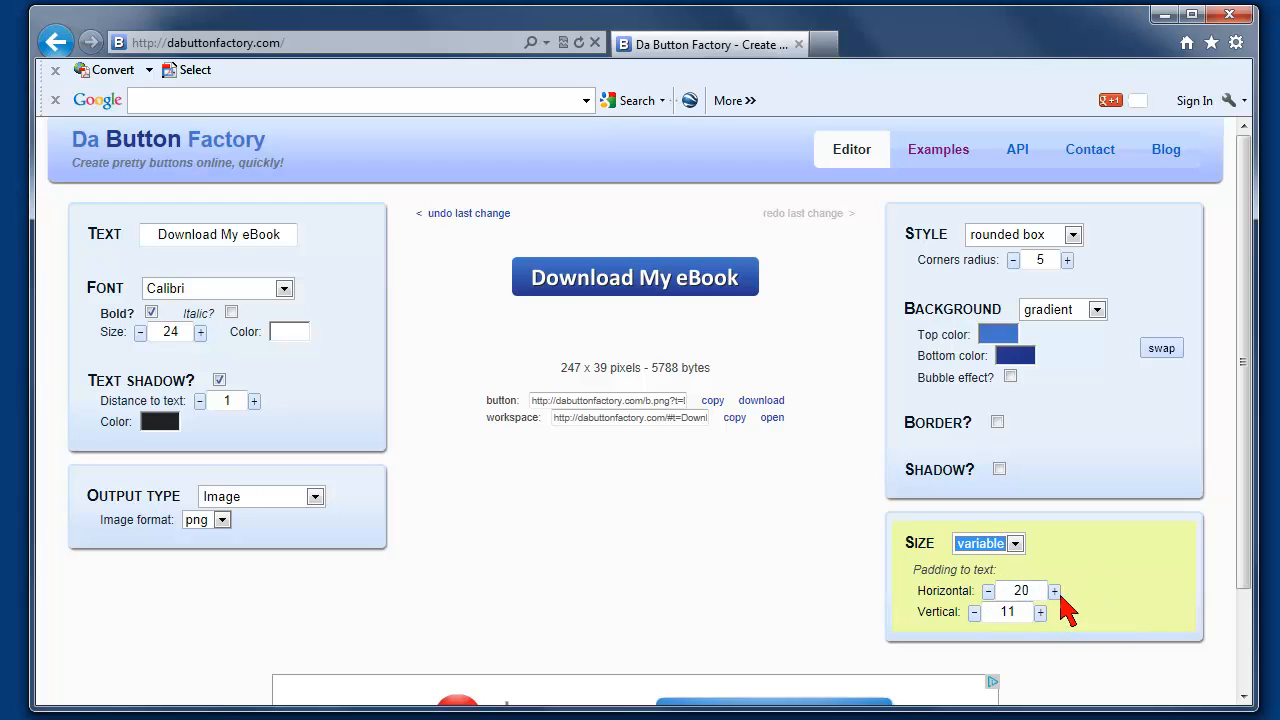
mouse_move(1055, 591)
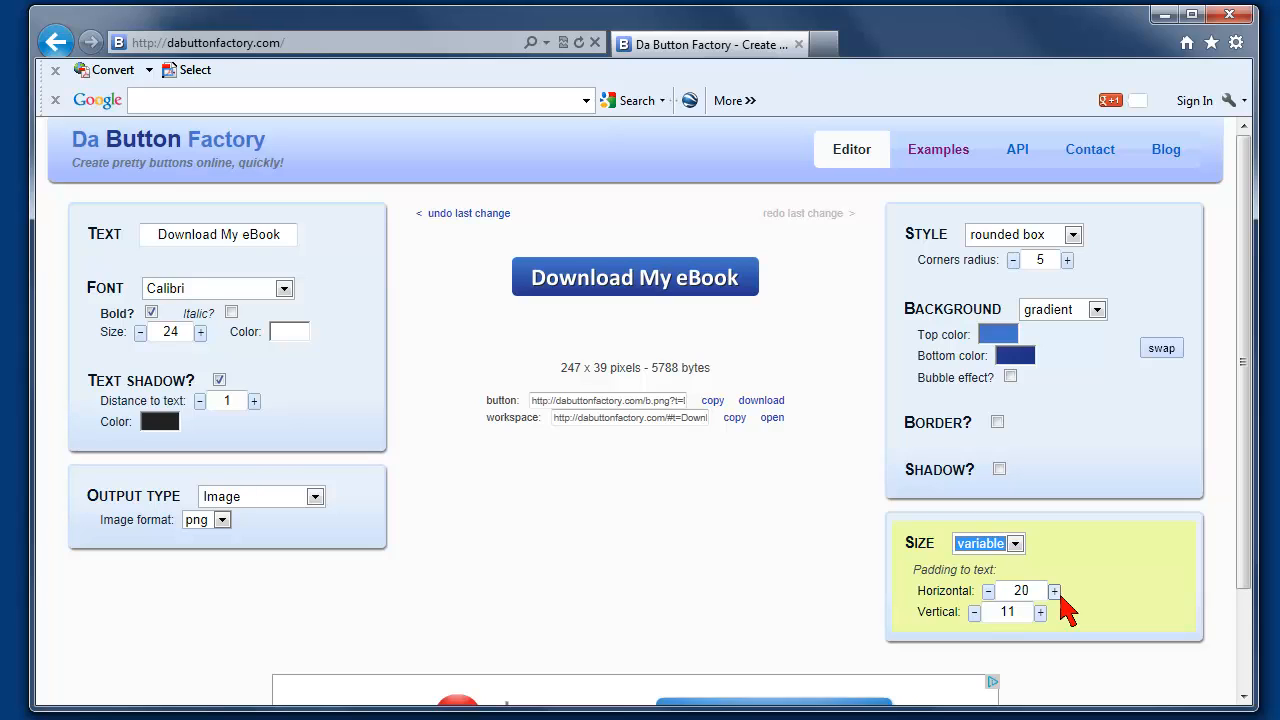
mouse_move(560, 544)
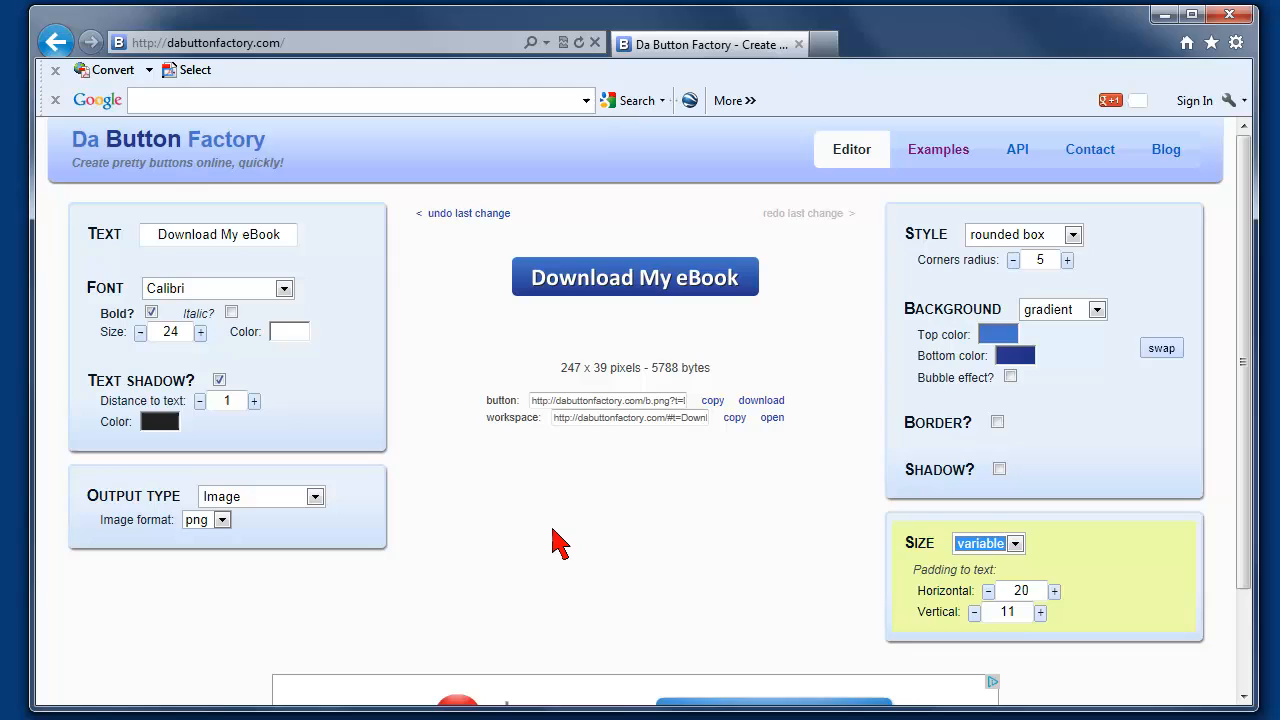
mouse_move(761, 400)
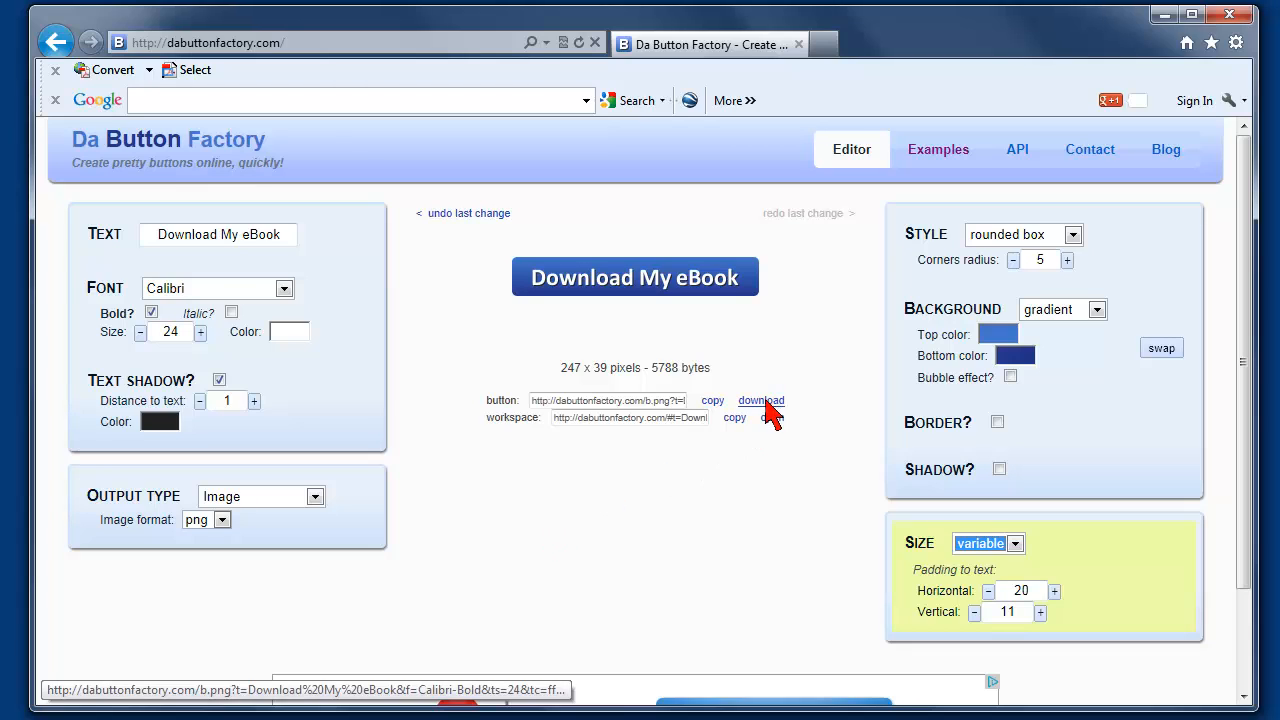
mouse_move(761, 400)
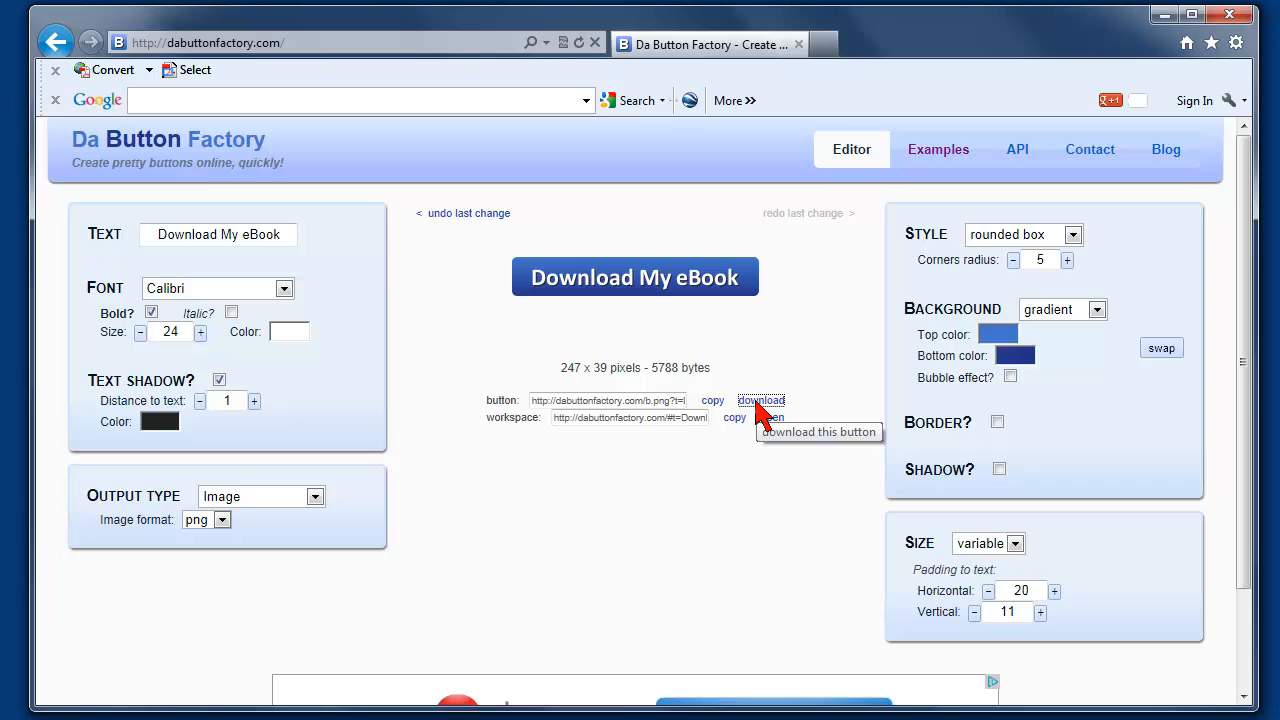
- Download the button image and save it as button.png
left_click(761, 400)
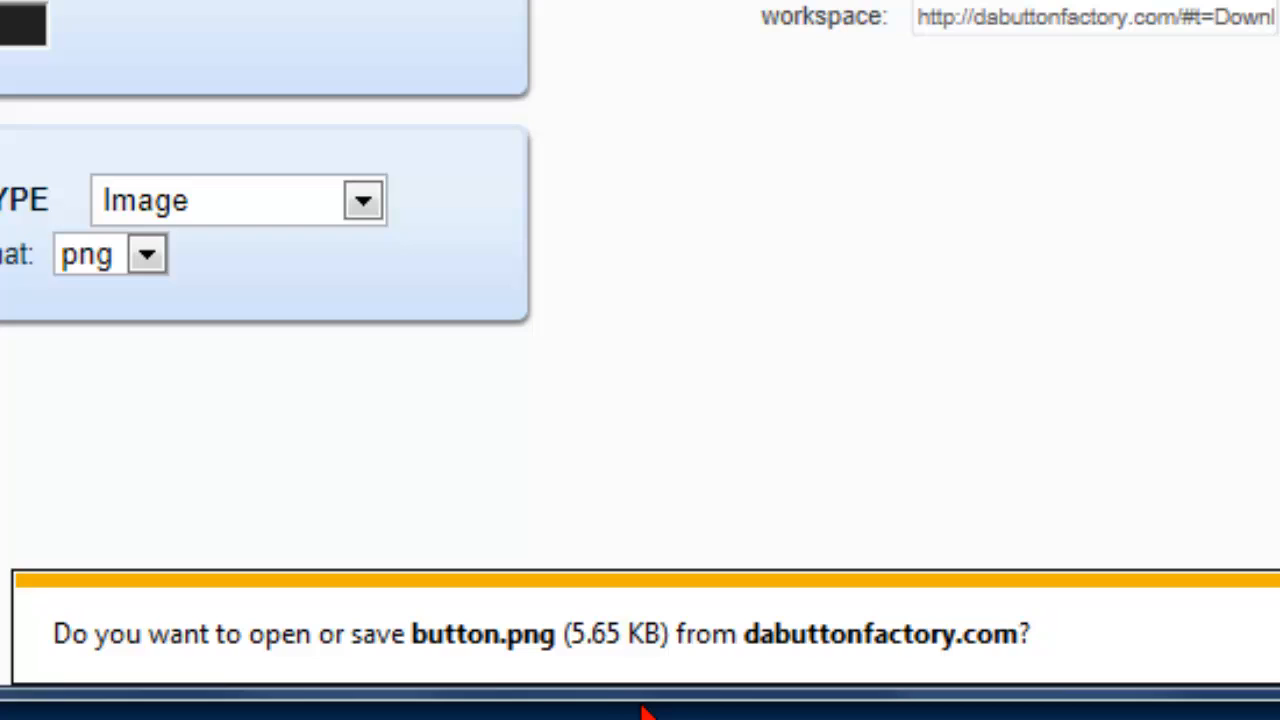
mouse_move(610, 680)
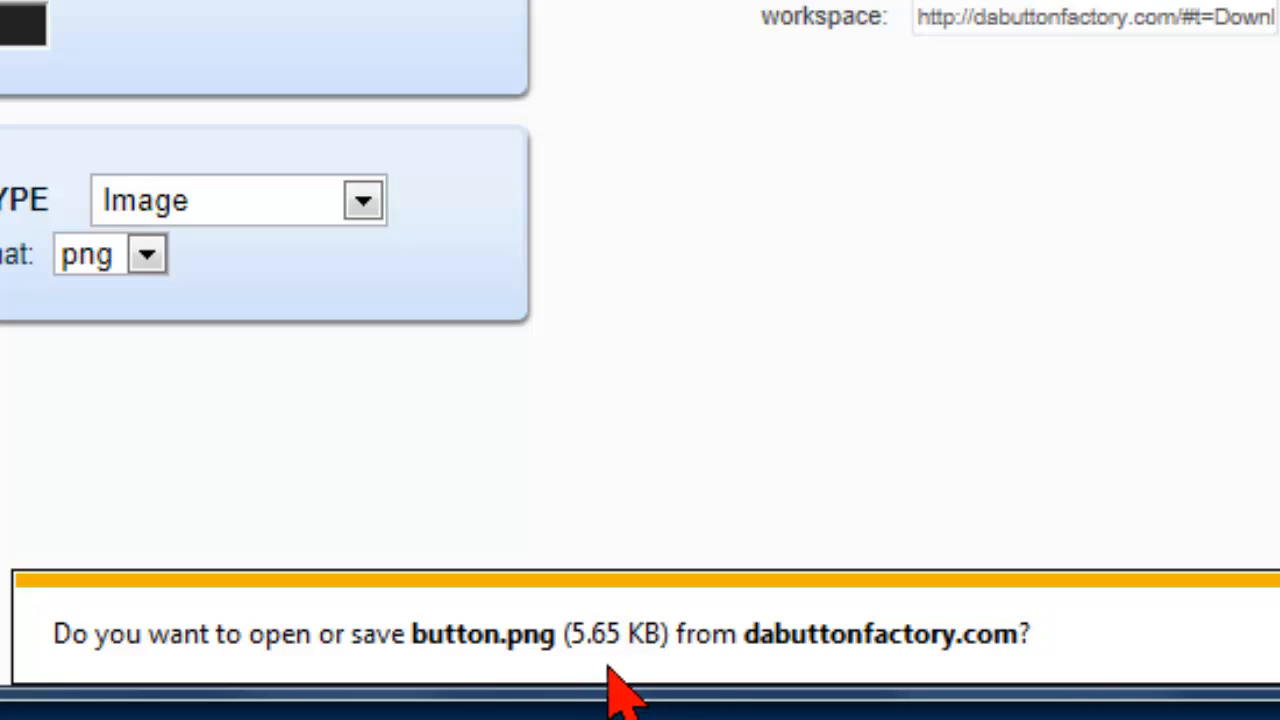
mouse_move(600, 695)
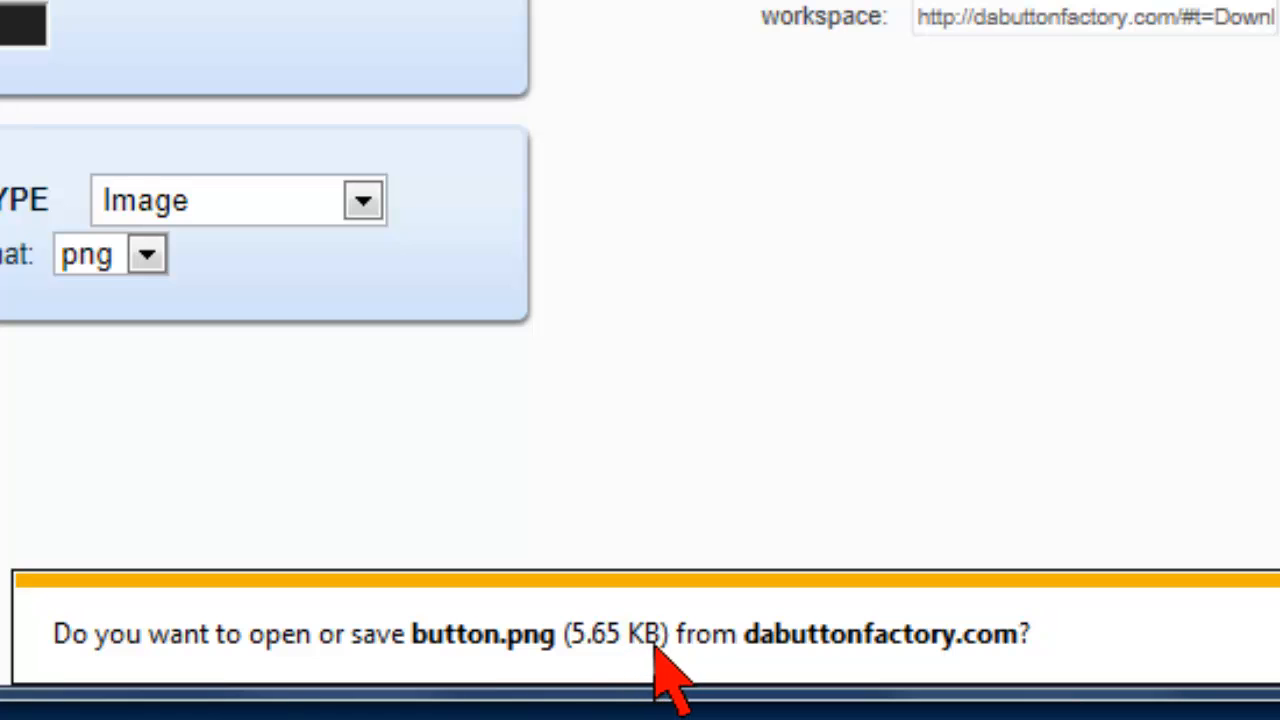
mouse_move(670, 680)
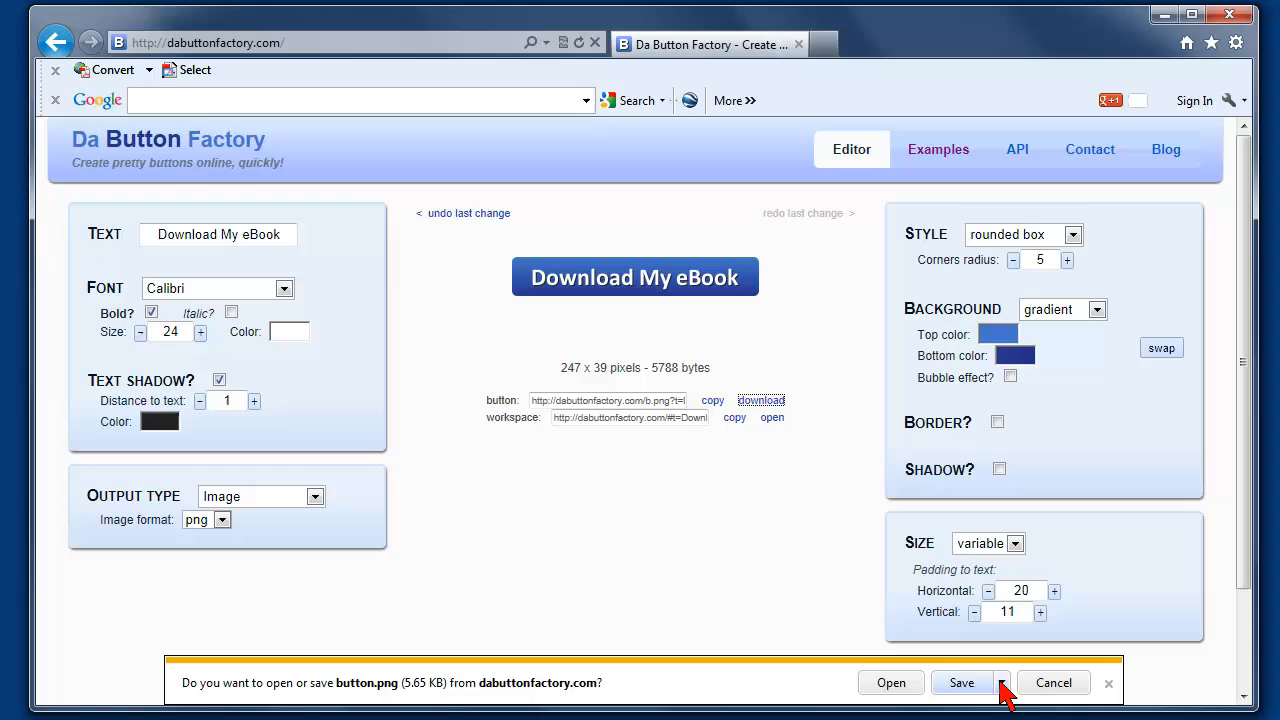
left_click(1002, 683)
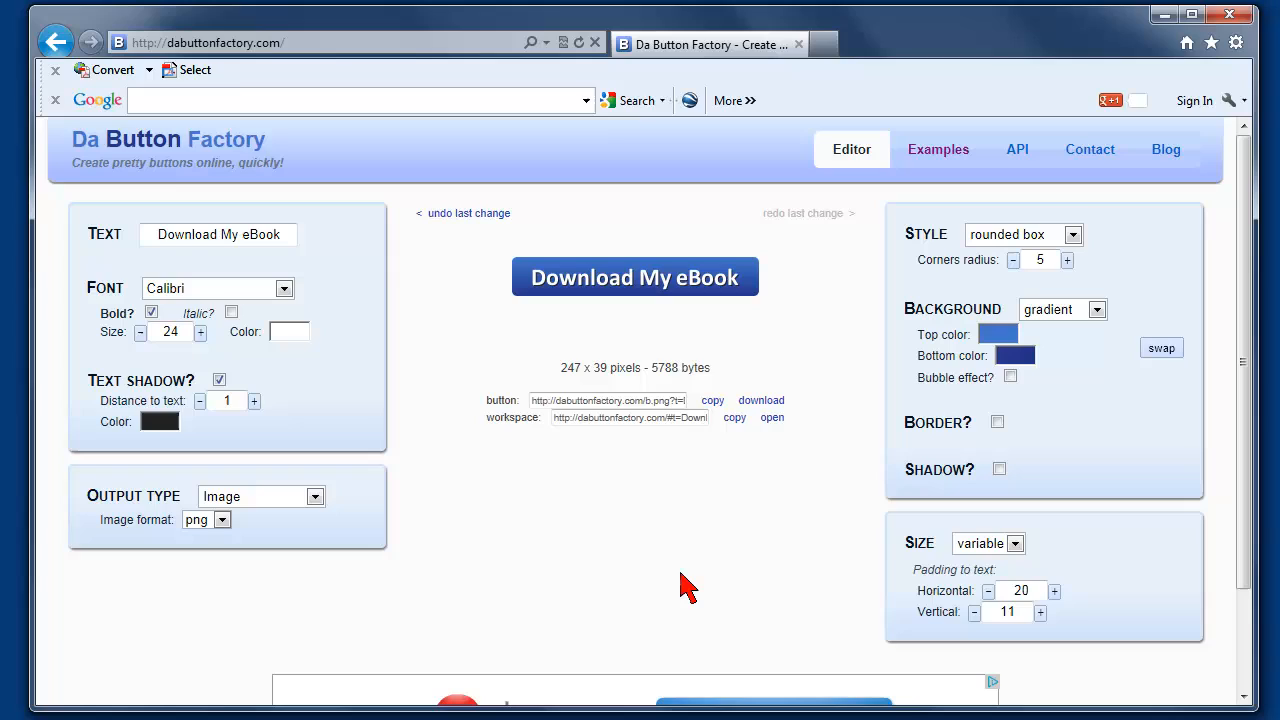
mouse_move(700, 548)
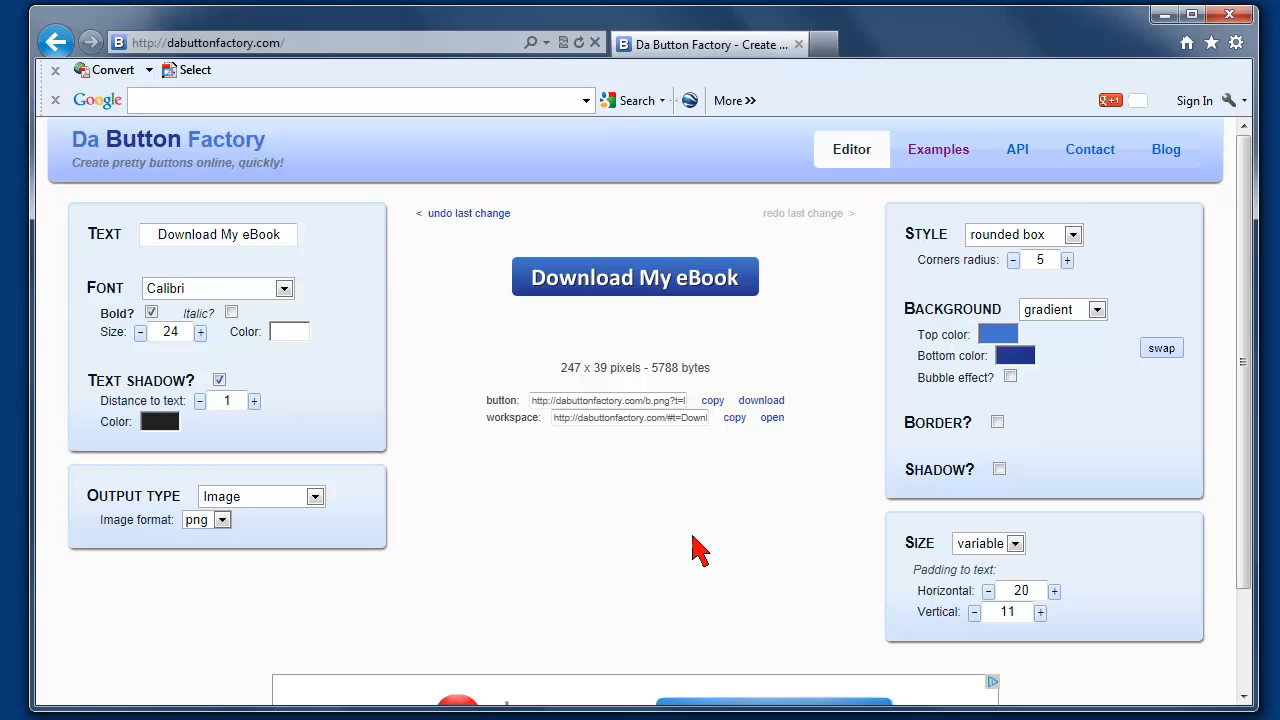
mouse_move(761, 400)
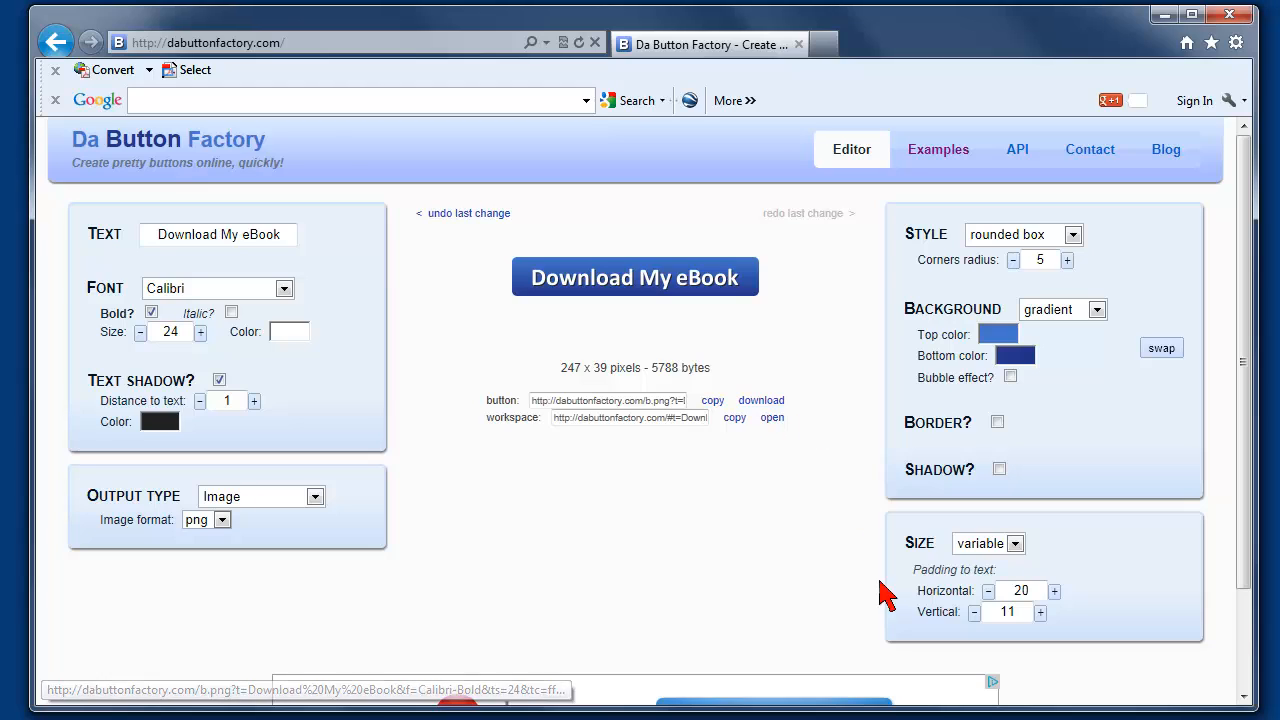
mouse_move(525, 490)
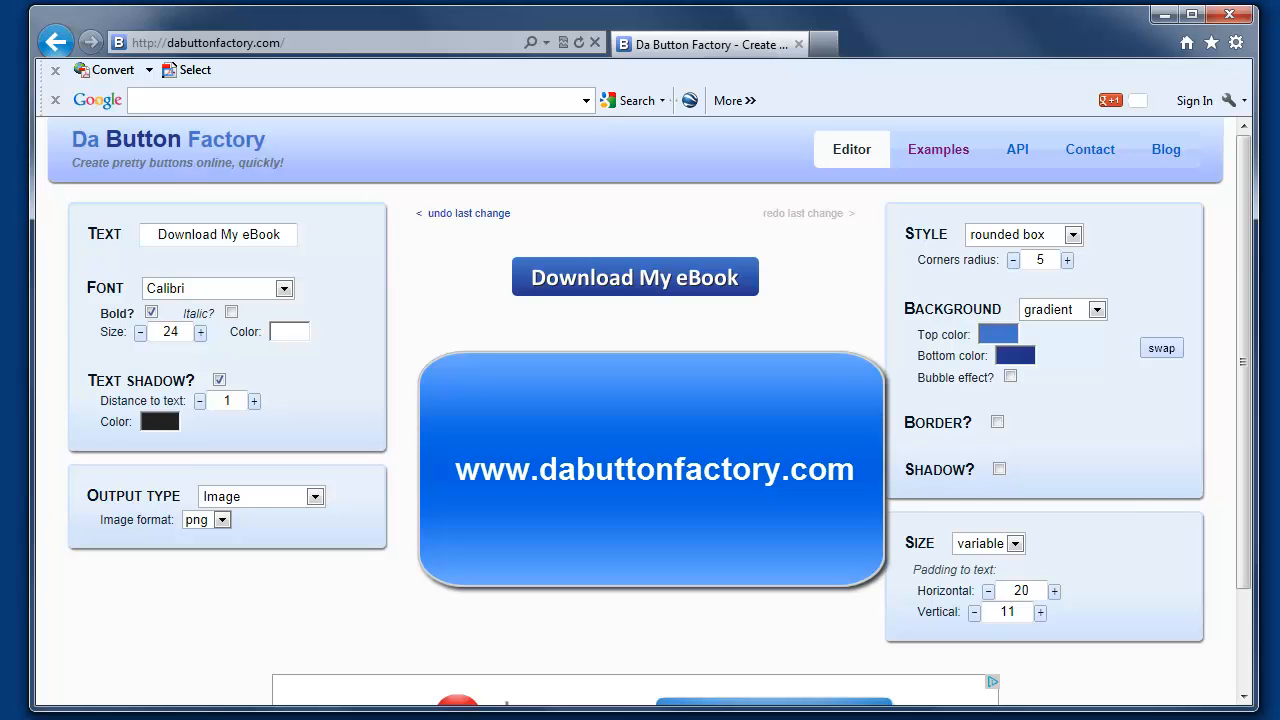
left_click(635, 277)
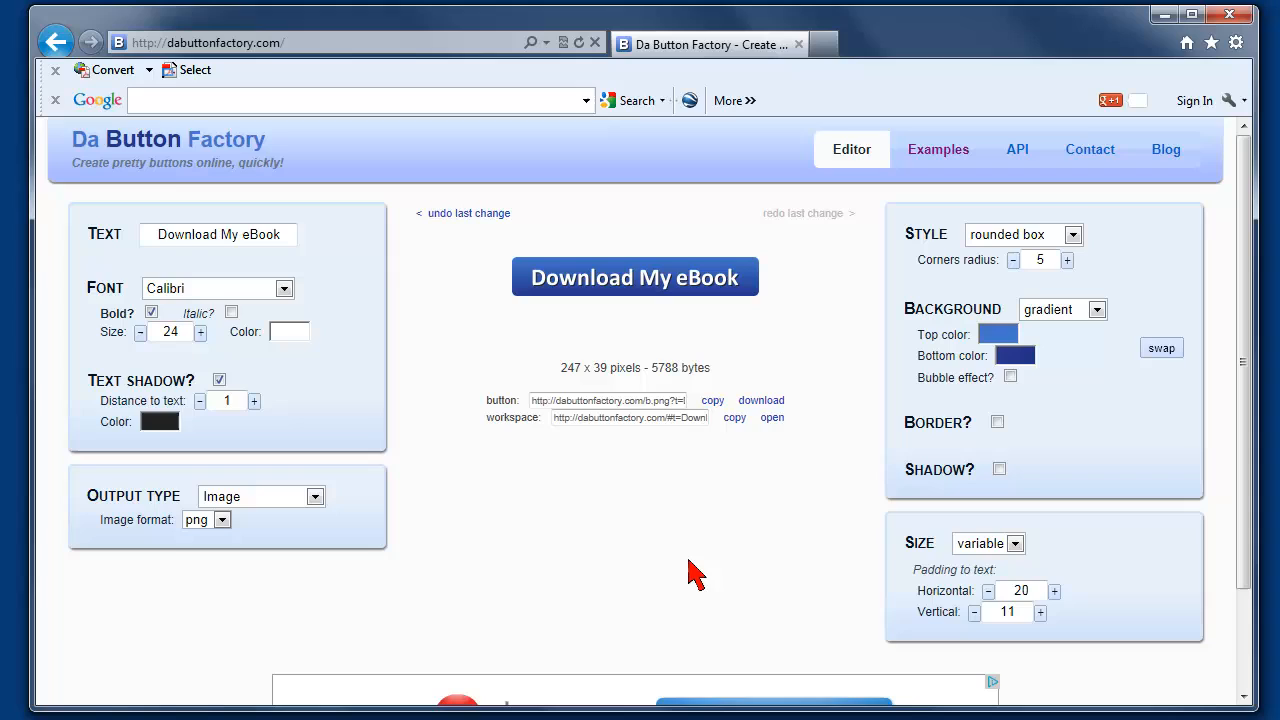
mouse_move(662, 550)
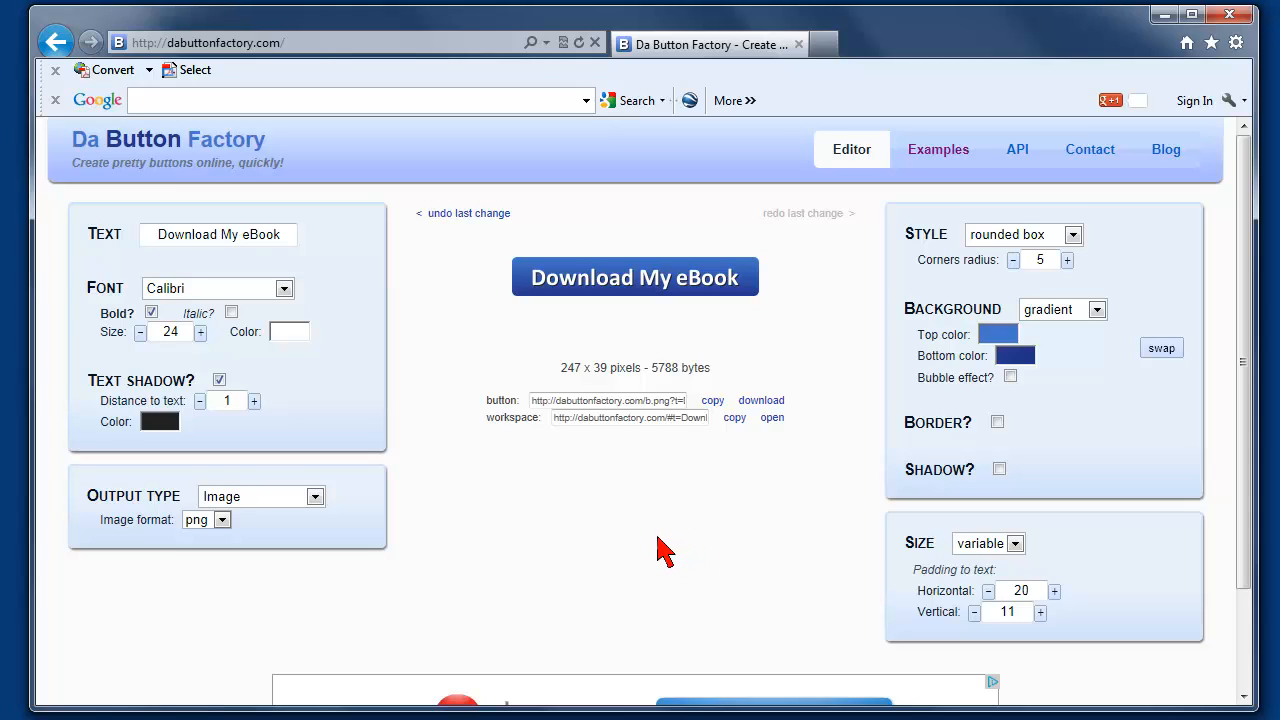
mouse_move(750, 470)
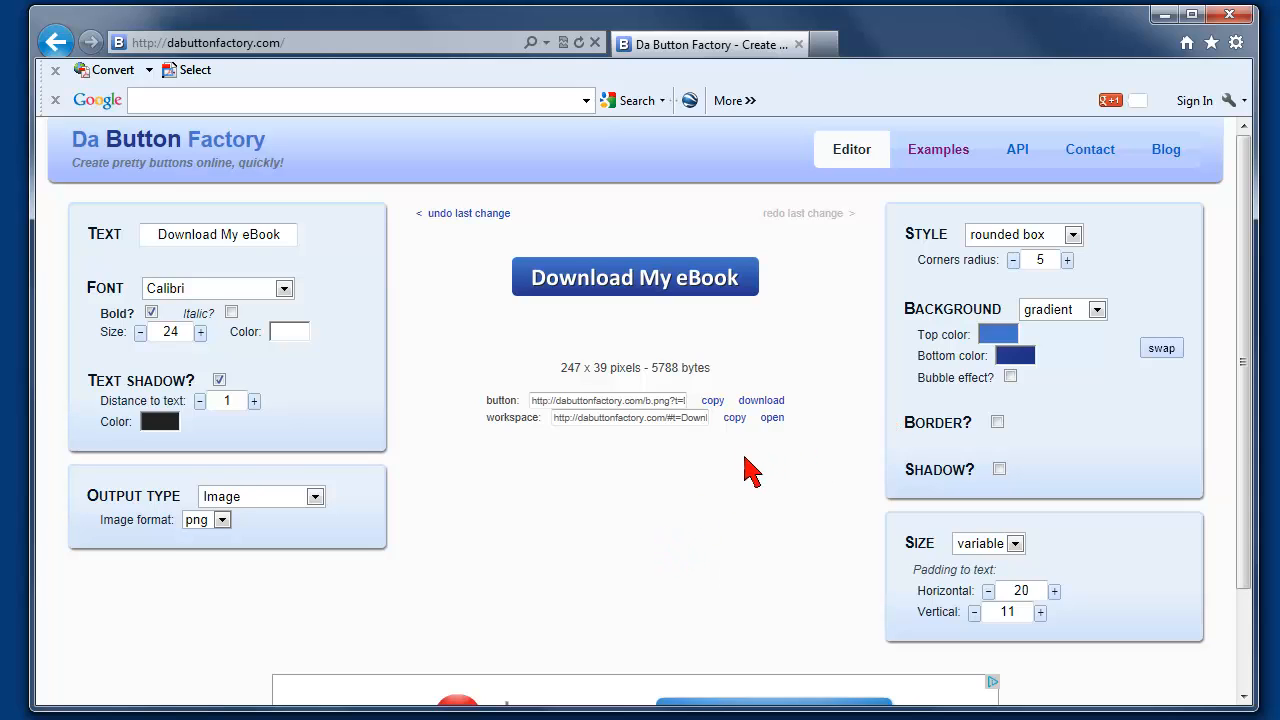
mouse_move(938, 149)
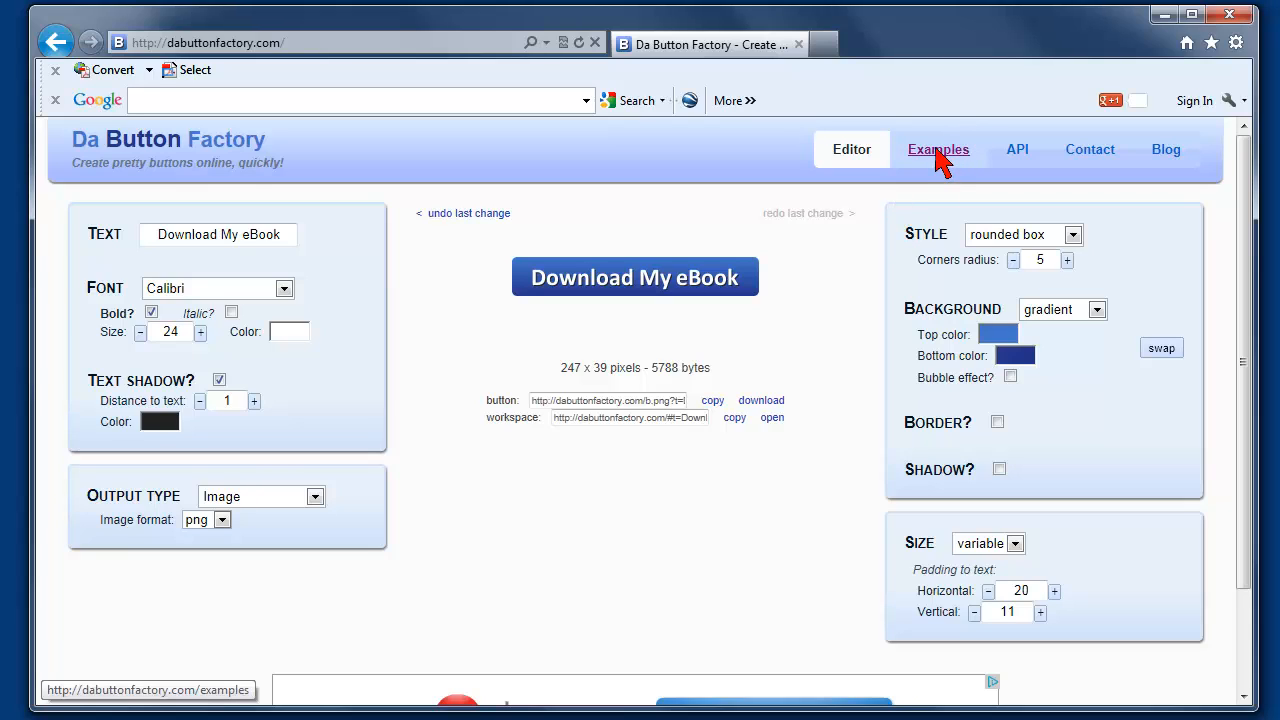
- Open the Examples page and scroll through sample buttons like Apple Store and Red Alert
left_click(938, 149)
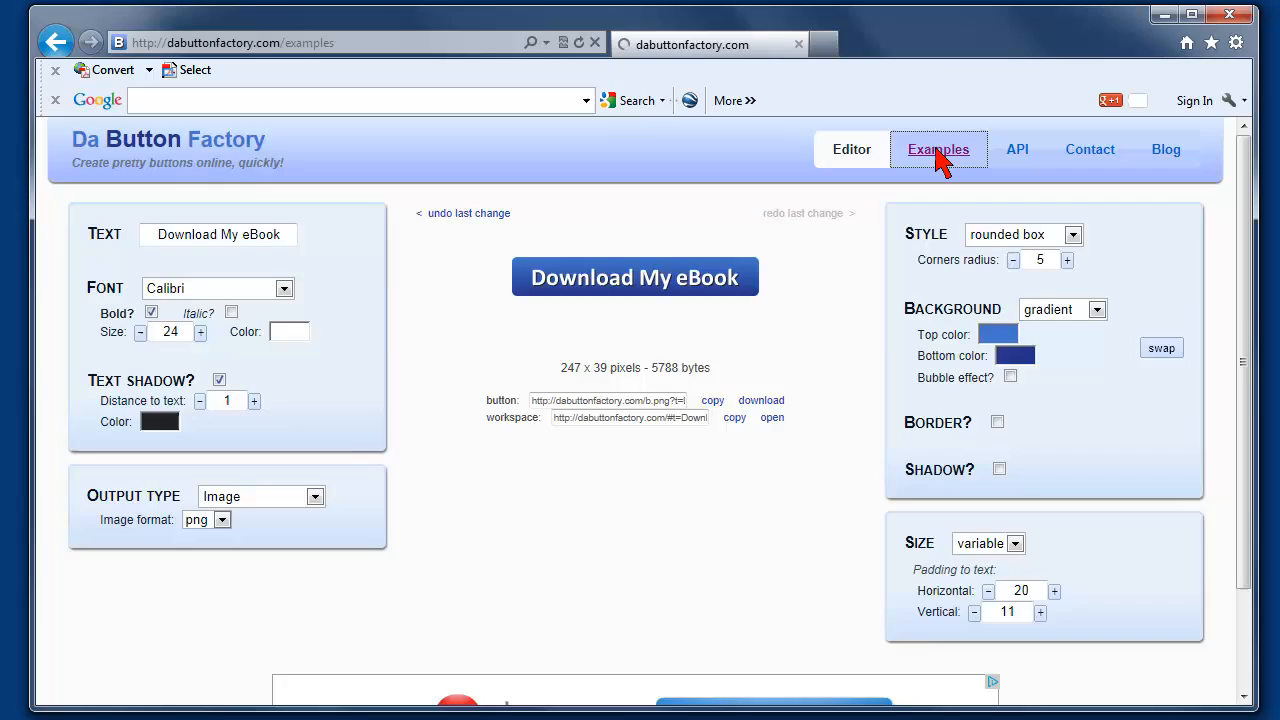
left_click(939, 149)
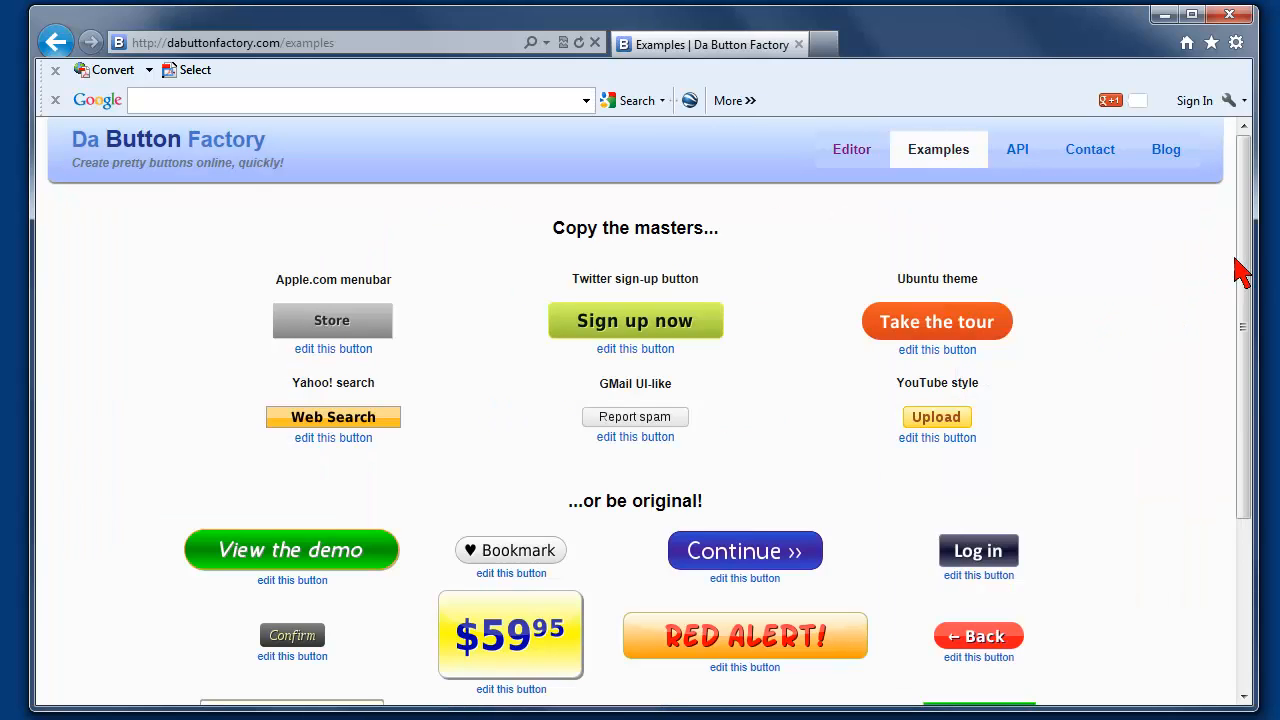
scroll("down", 3)
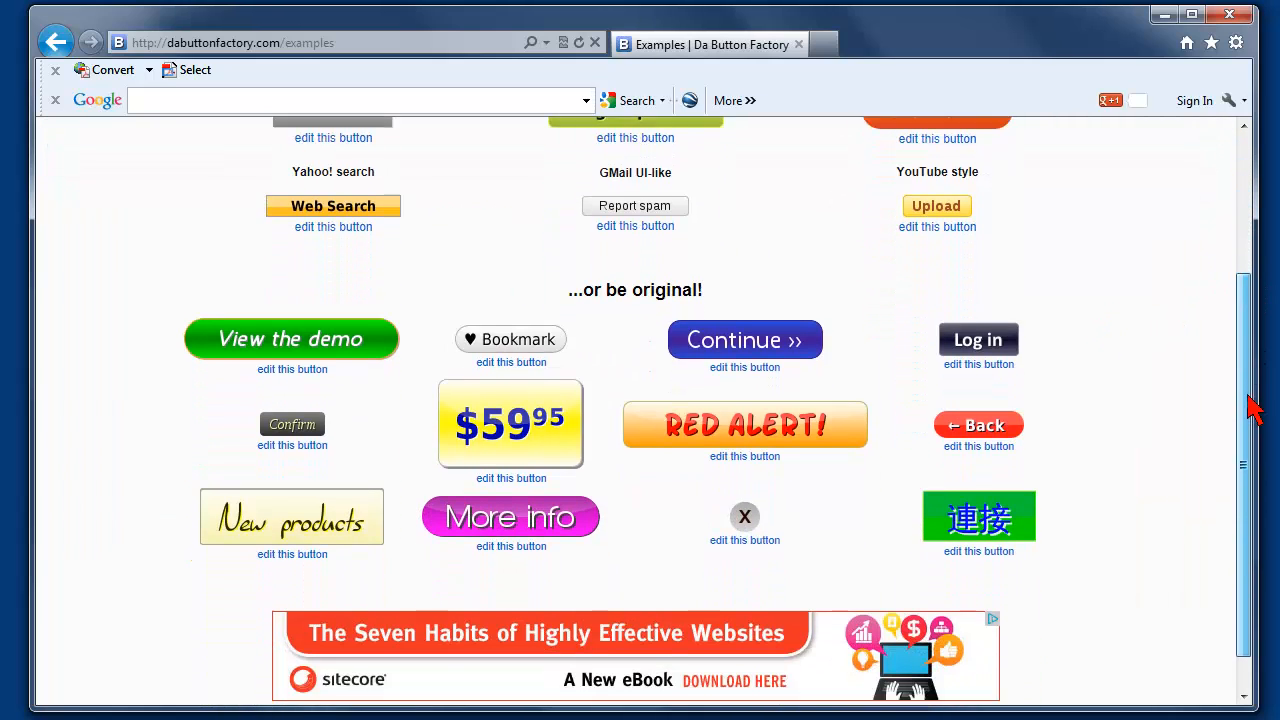
scroll("down", 3)
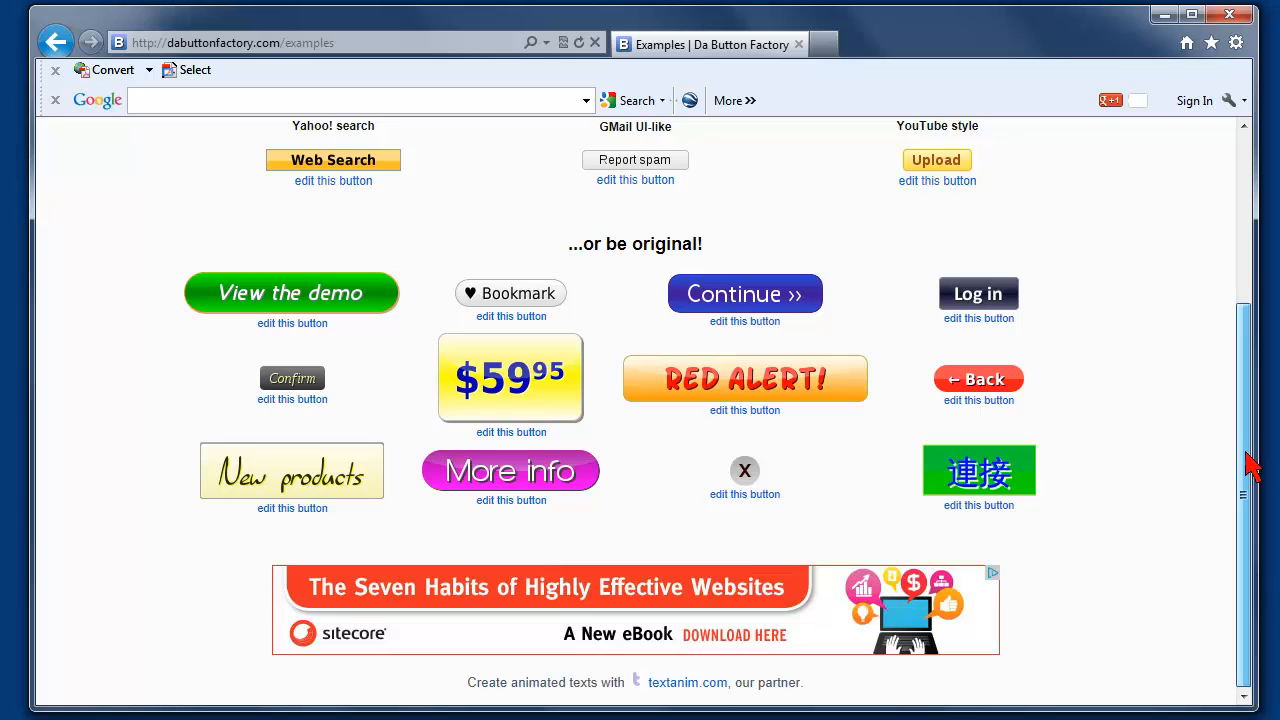
scroll("up", 3)
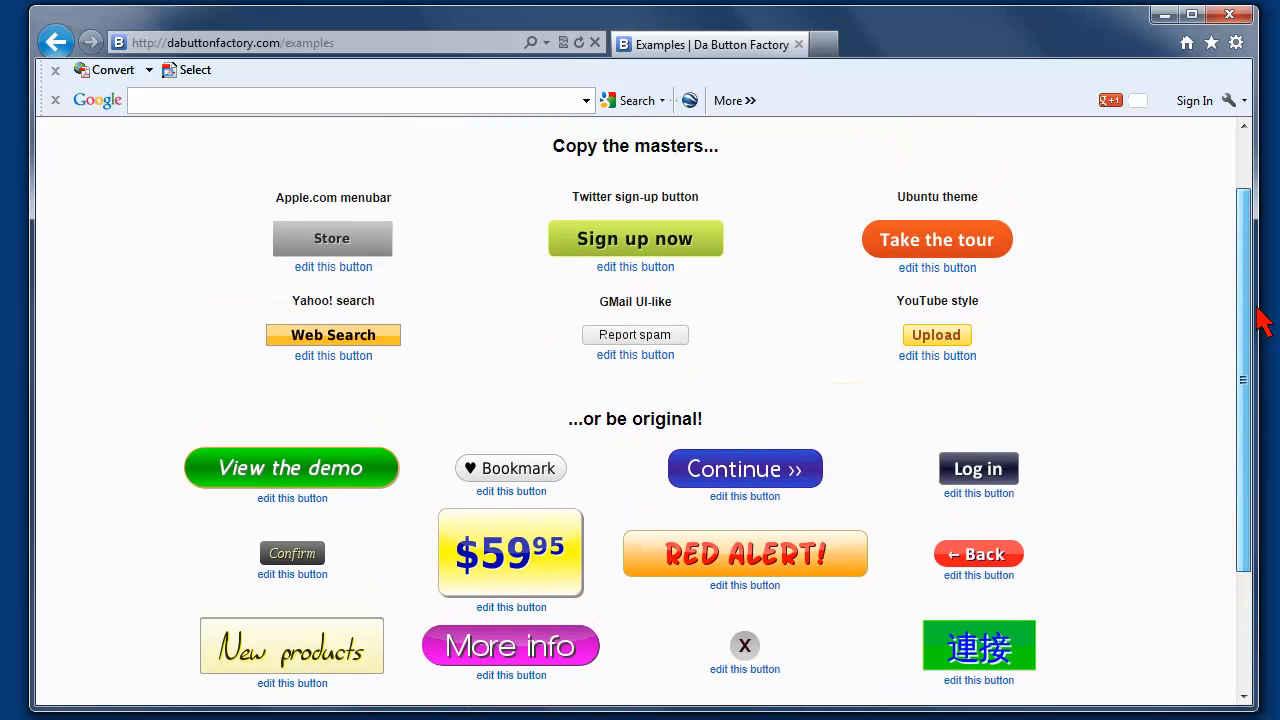